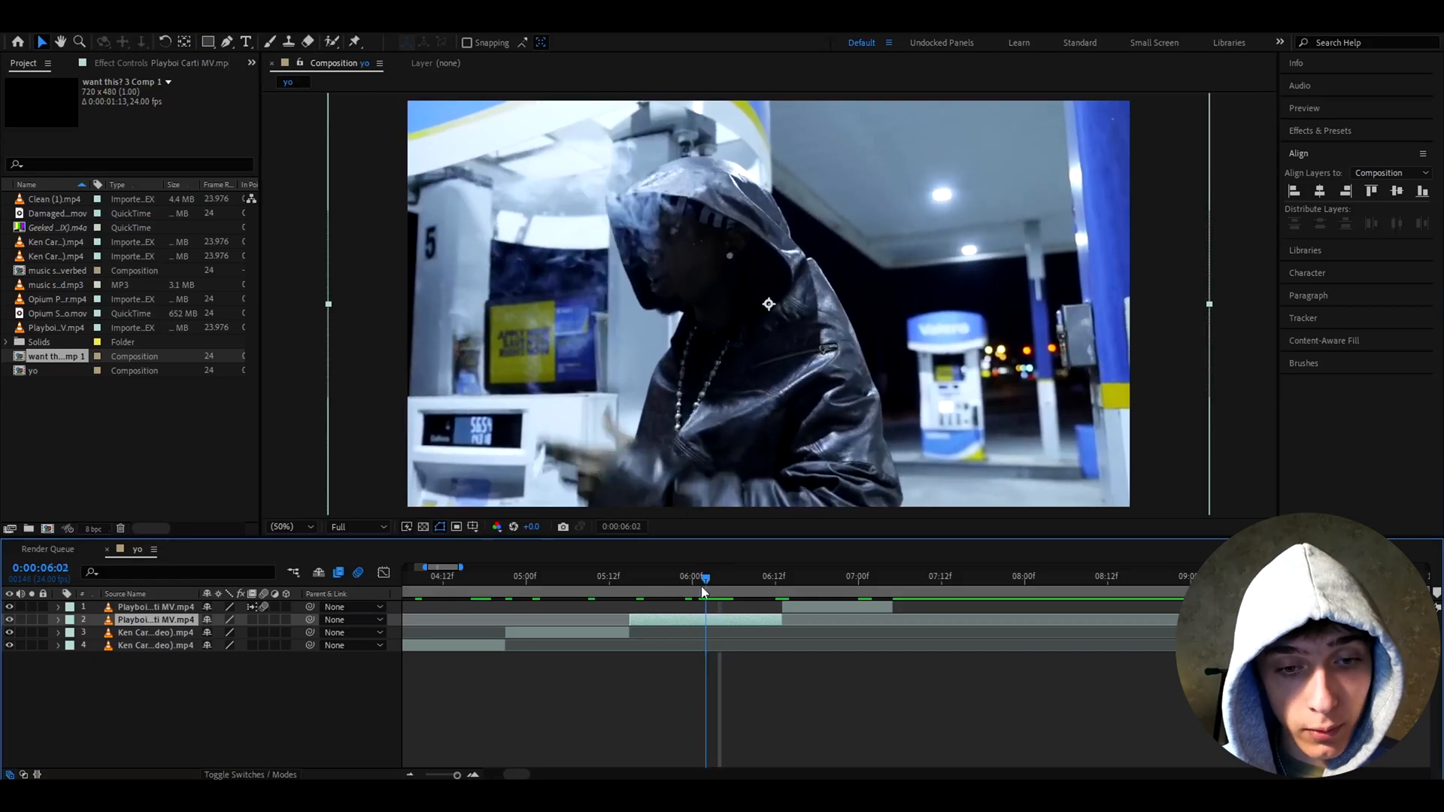
Add an adjustment layer above the clip and split it at about six seconds.
left_click(559, 576)
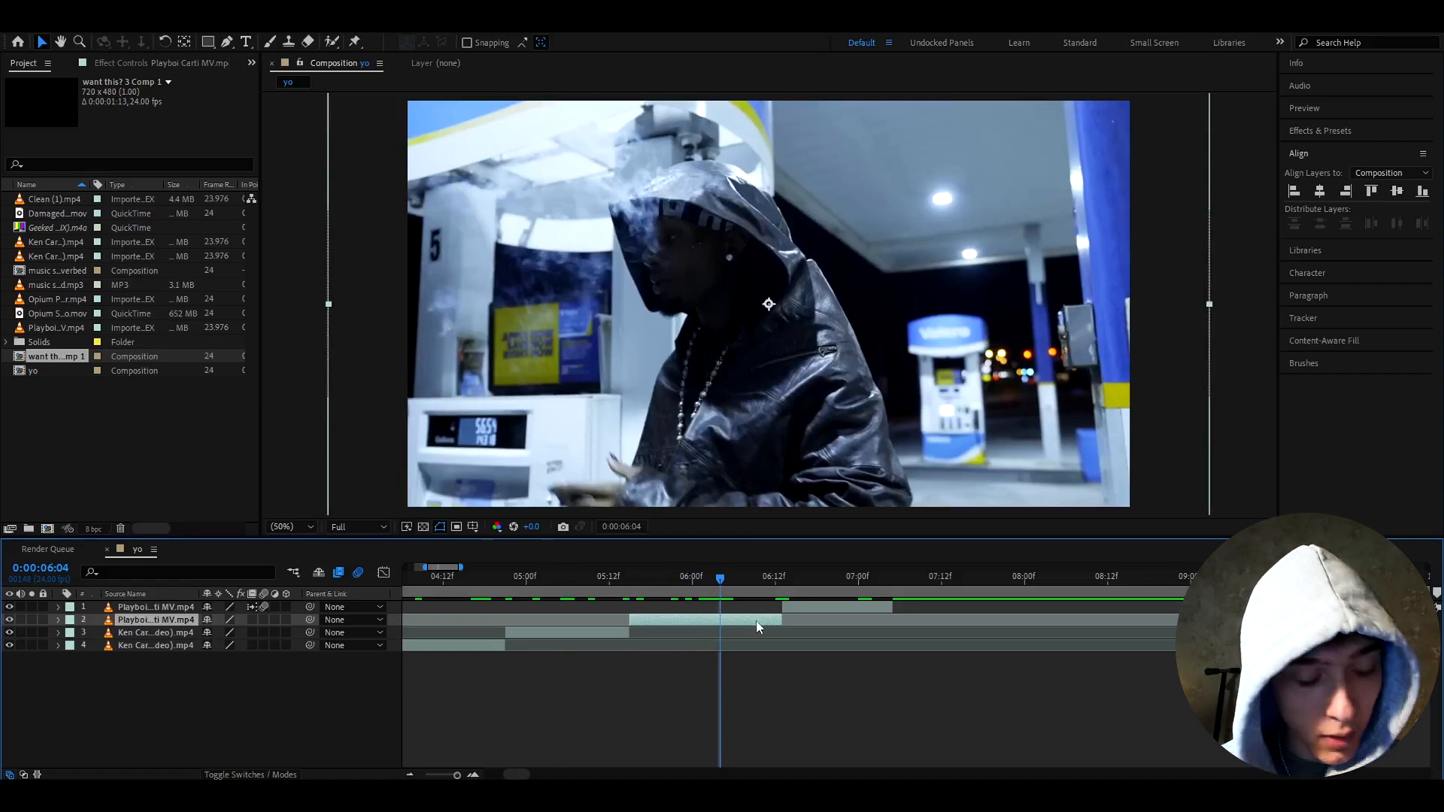
key("ctrl+alt+y")
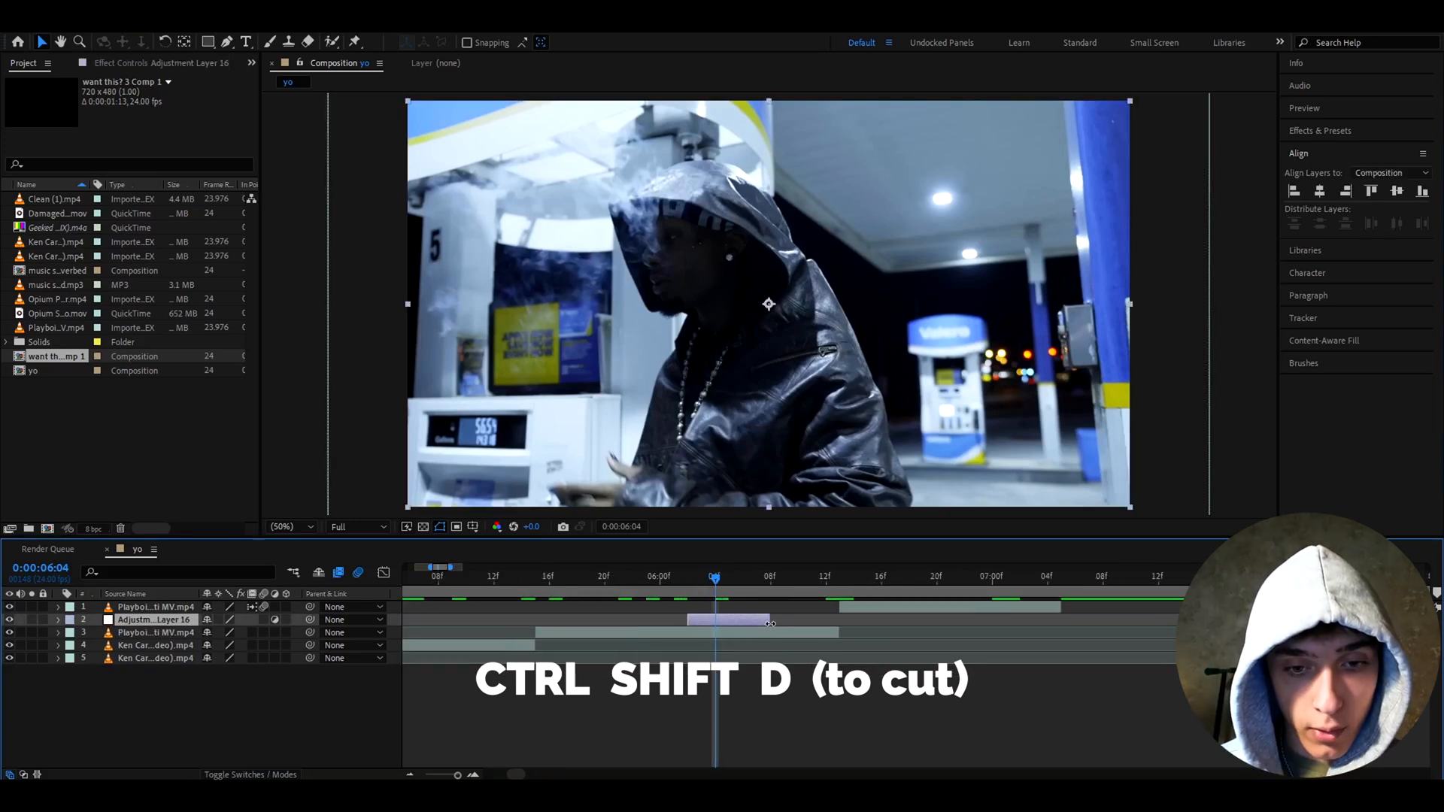
key("ctrl+shift+d")
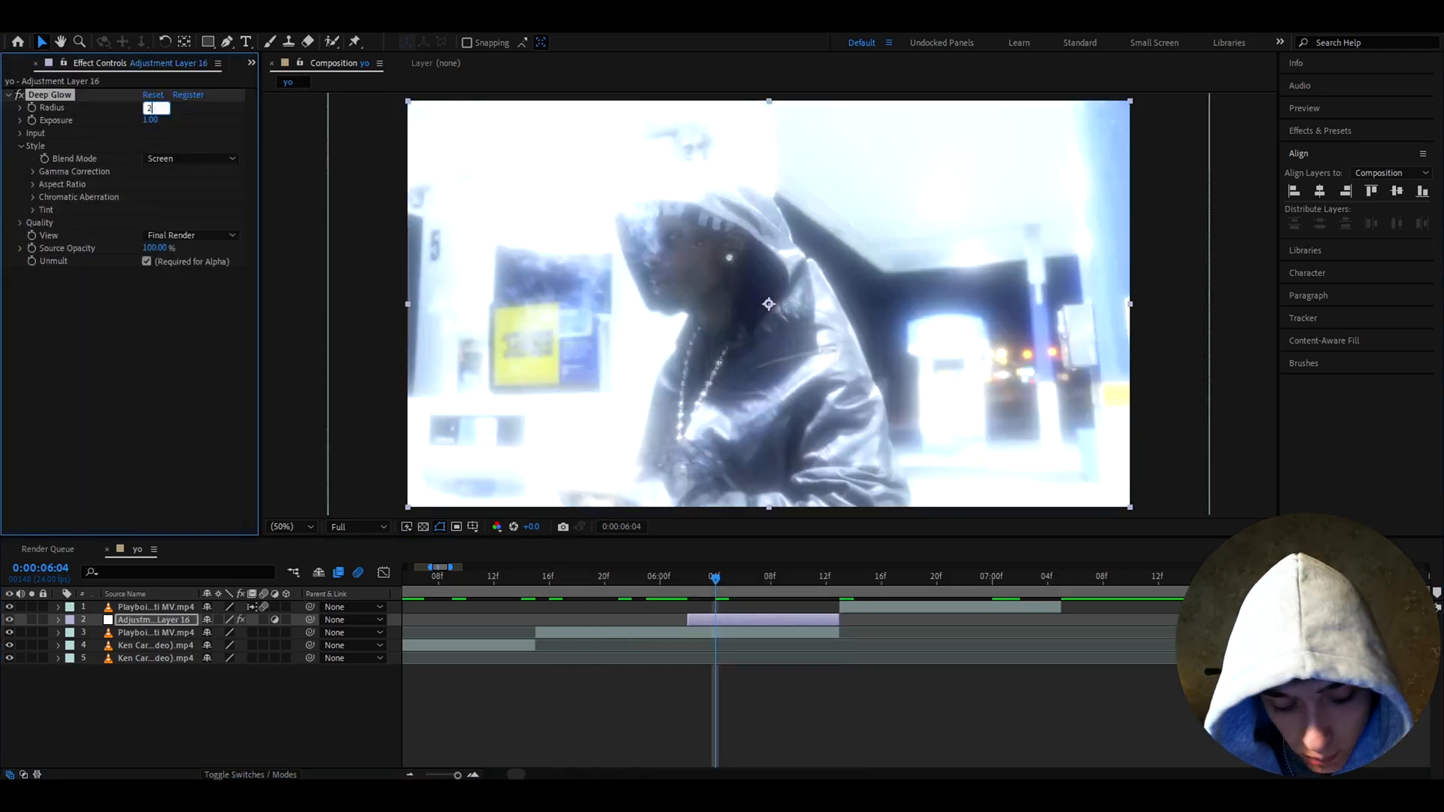
Set the Deep Glow radius to 250 and start an Effects & Presets search with 'a'.
type("250.00")
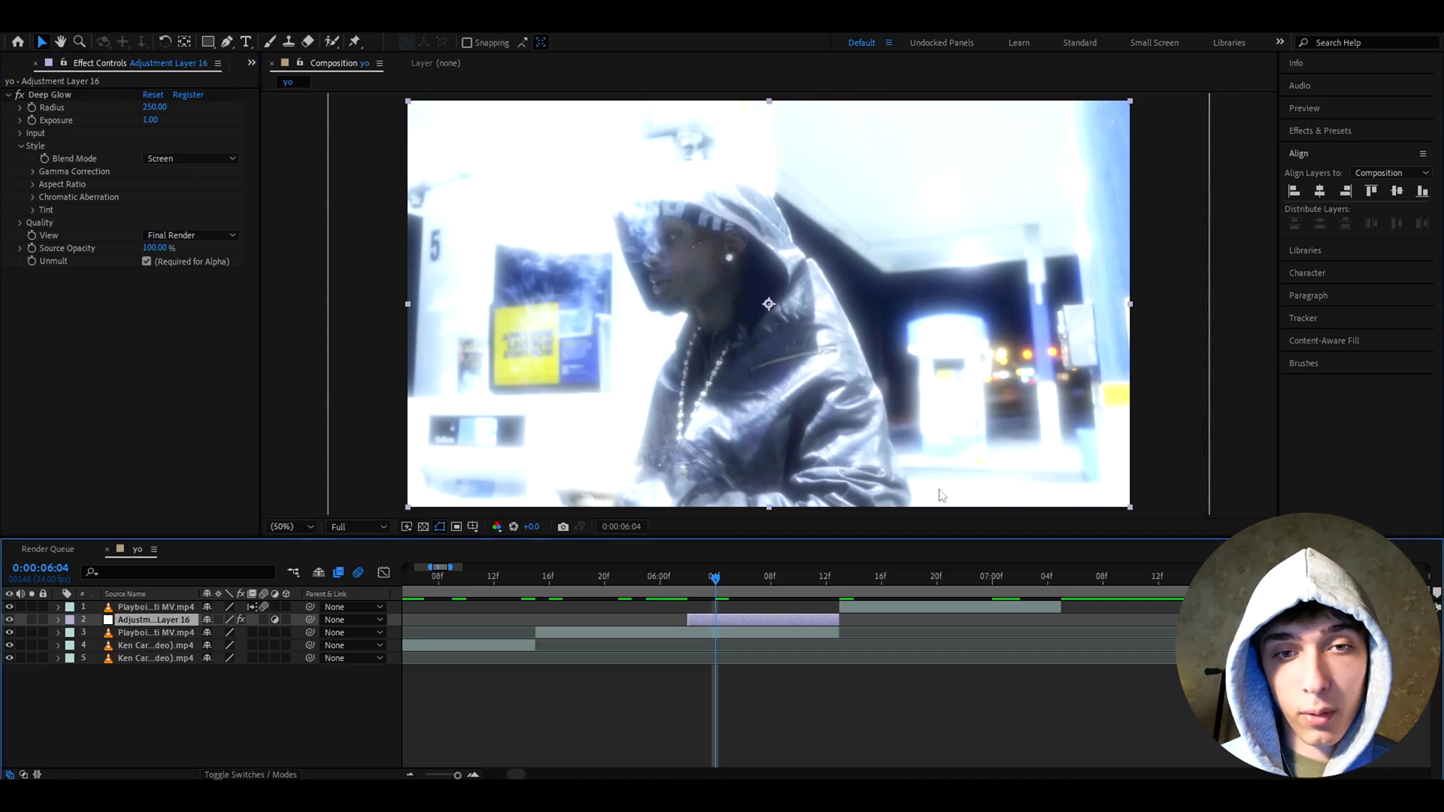
left_click(1319, 129)
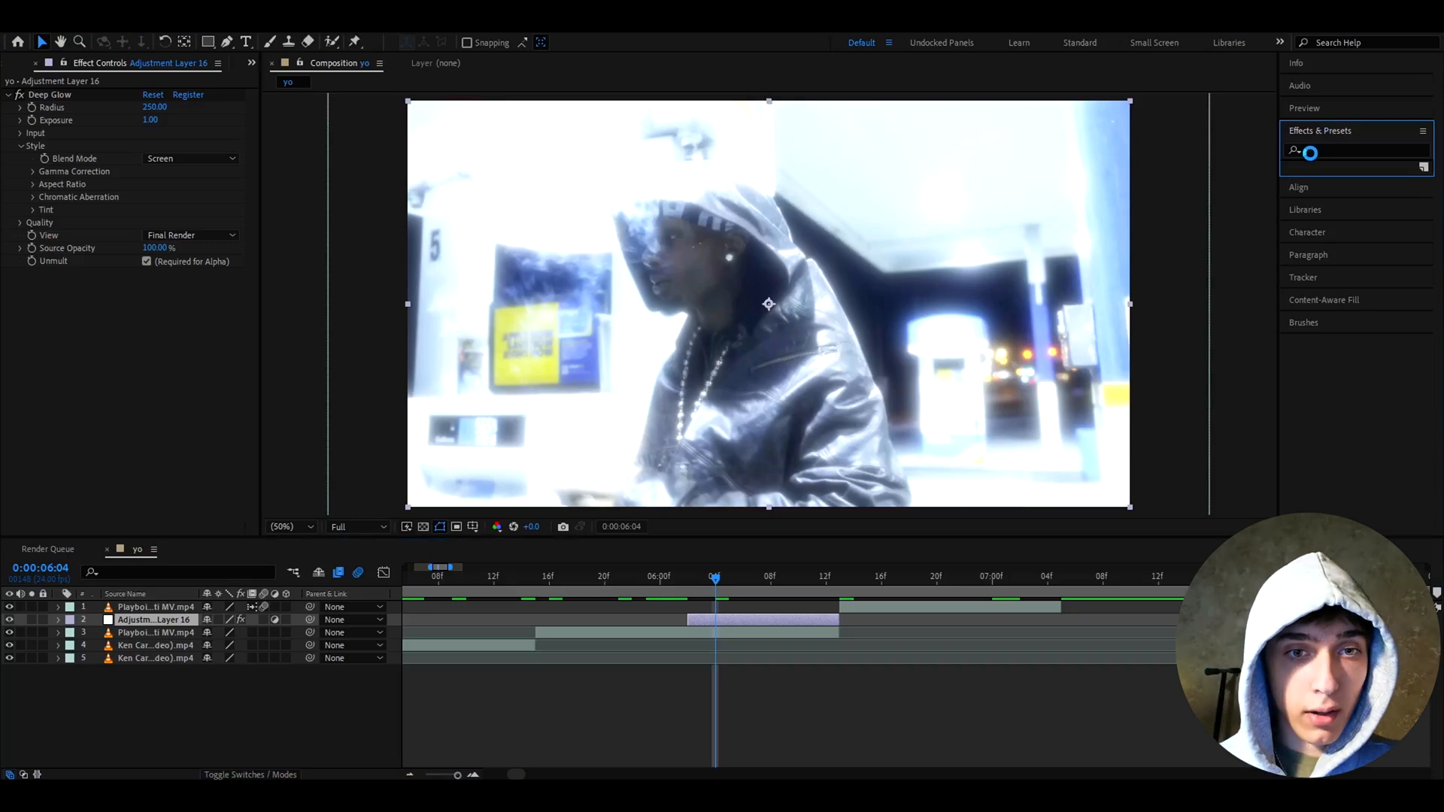
type("a")
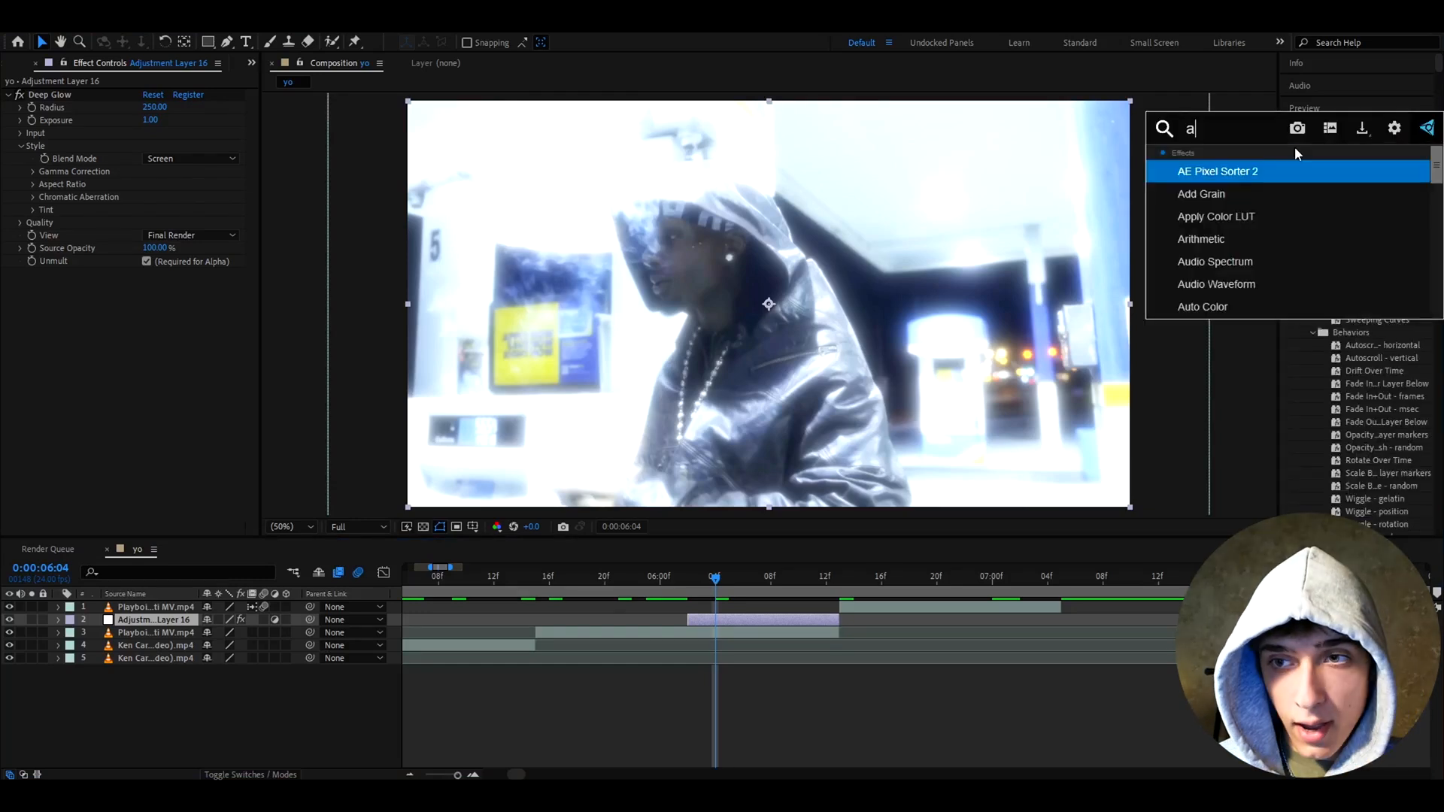
Apply Add Grain, dismiss the buffer error and set its viewing mode to Final Output.
double_click(1200, 194)
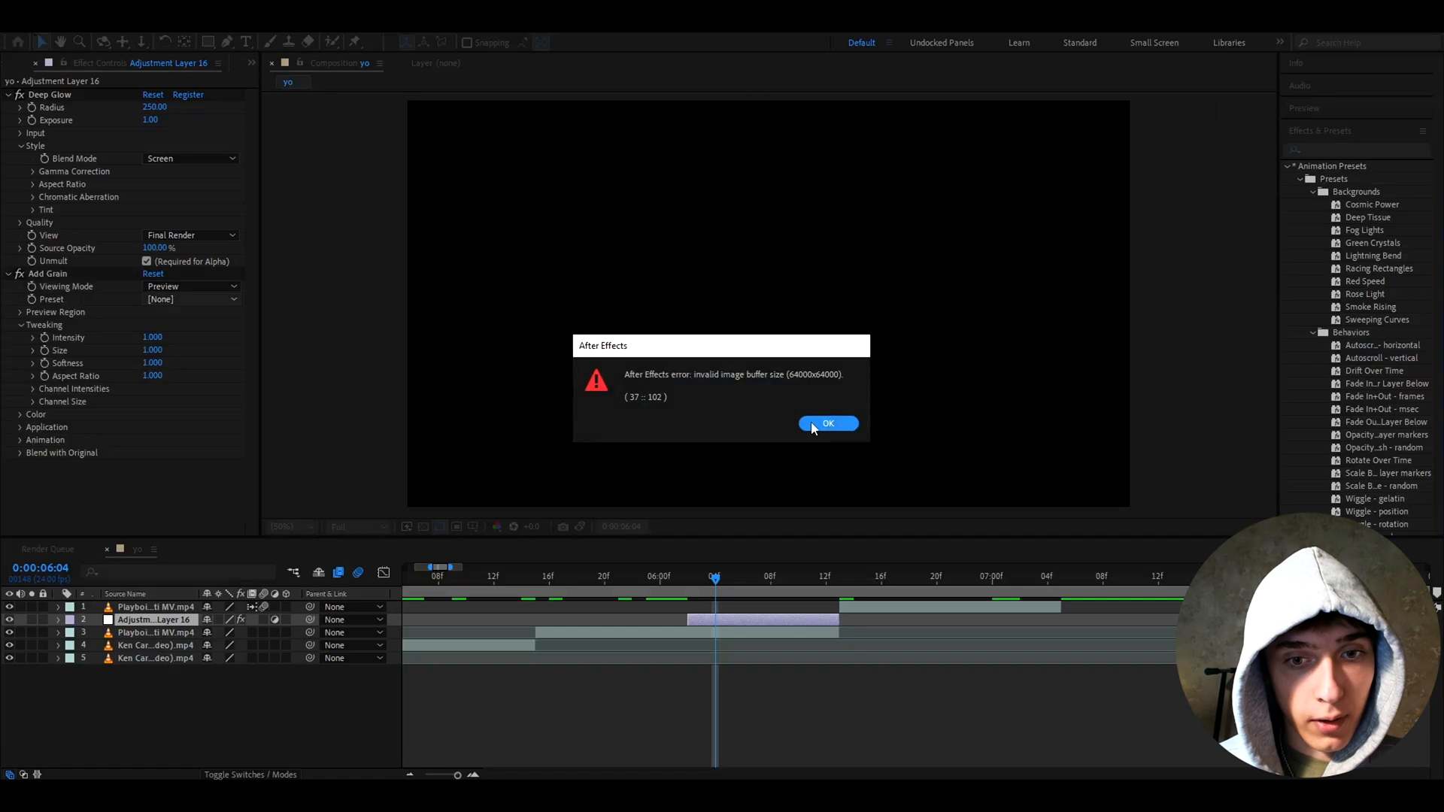
left_click(826, 423)
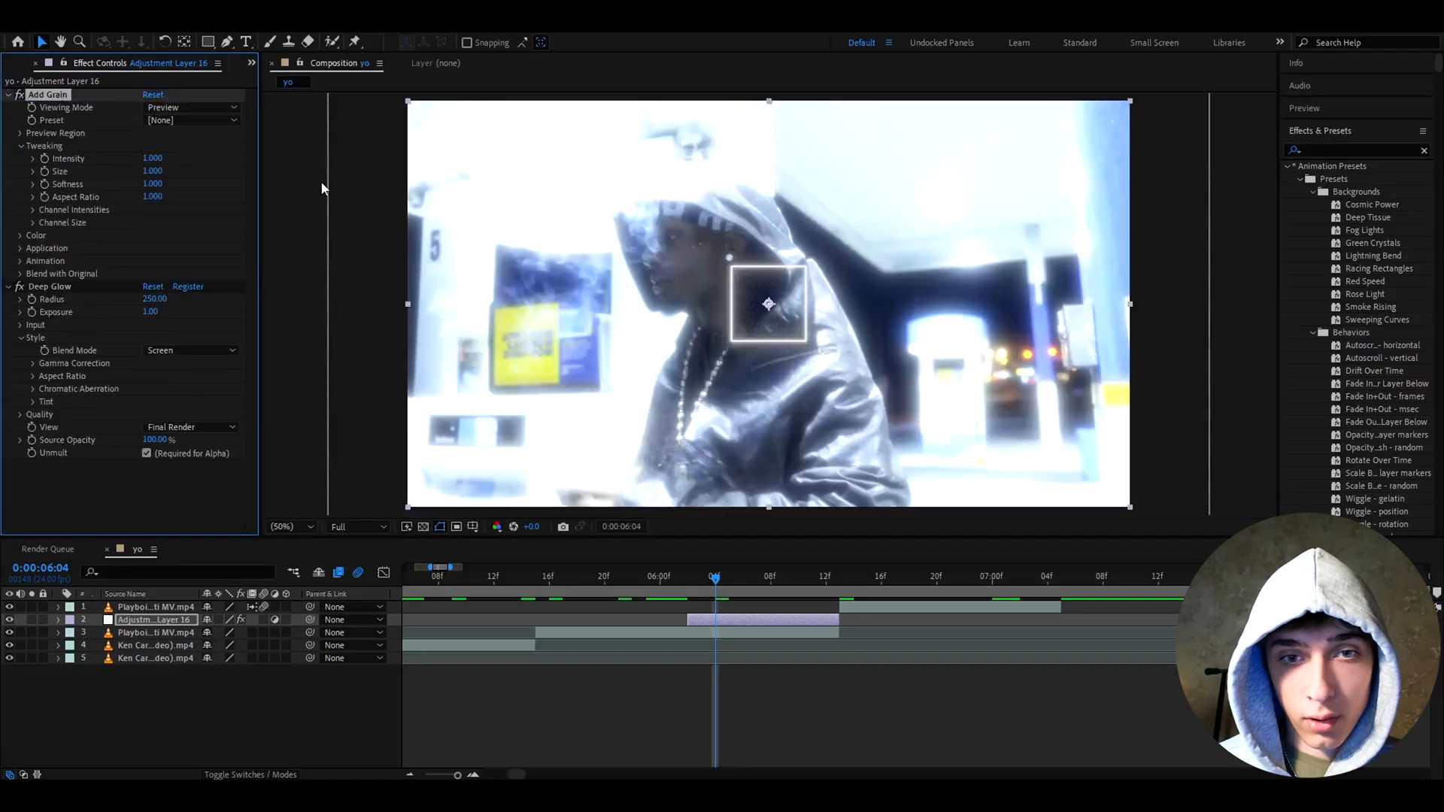
left_click(190, 107)
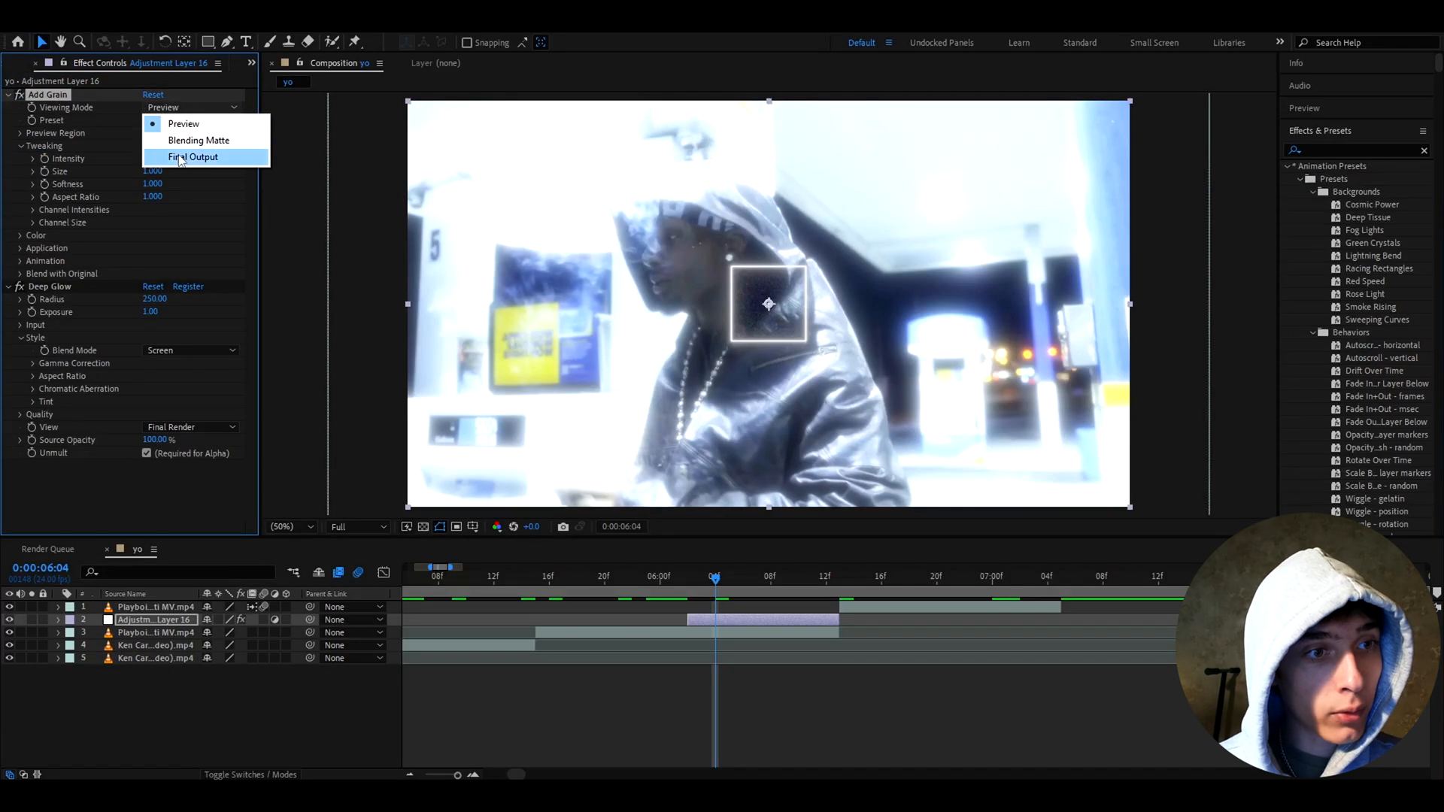
left_click(195, 157)
type("0")
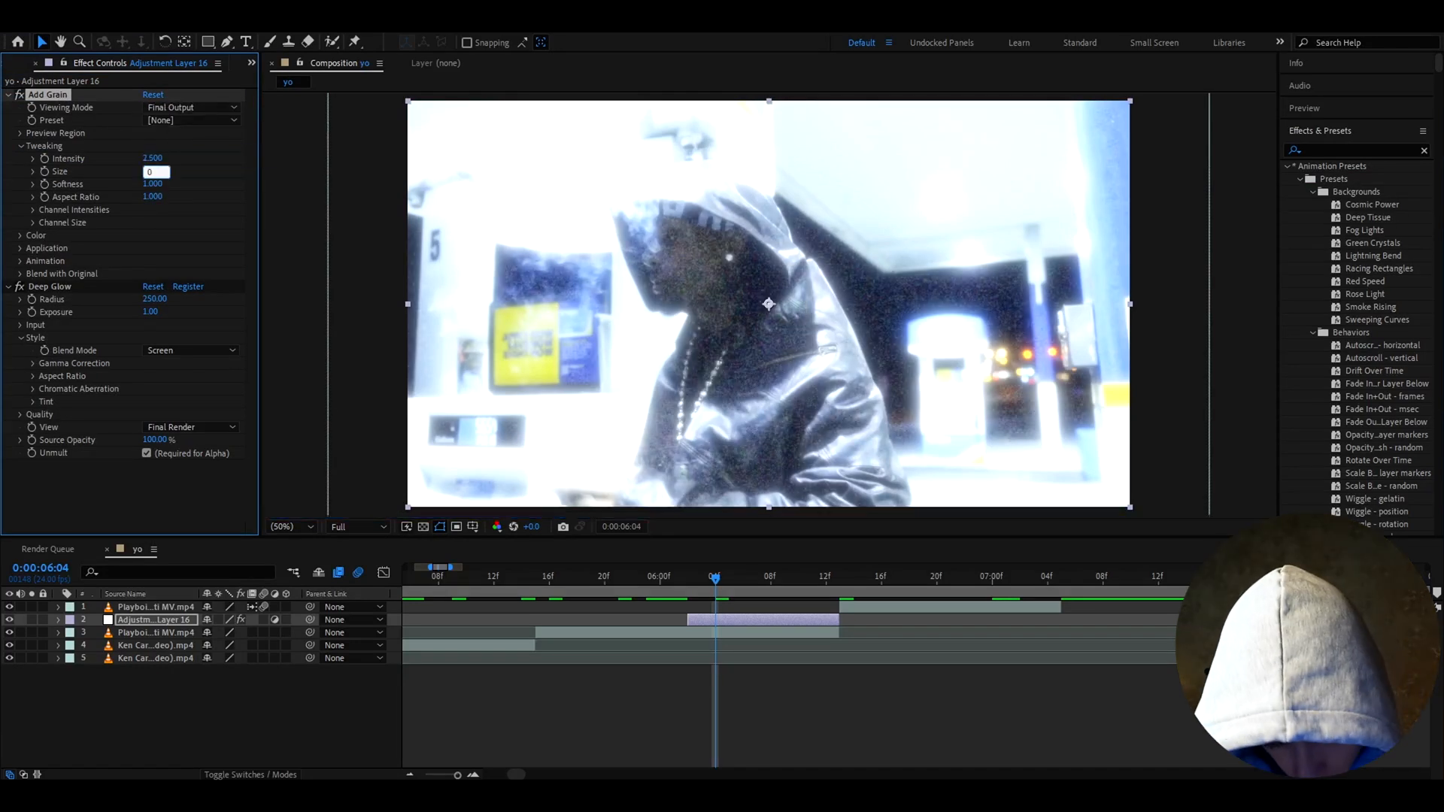
Apply Gaussian Blur with Blurriness 2.0 to the adjustment layer.
type("gau")
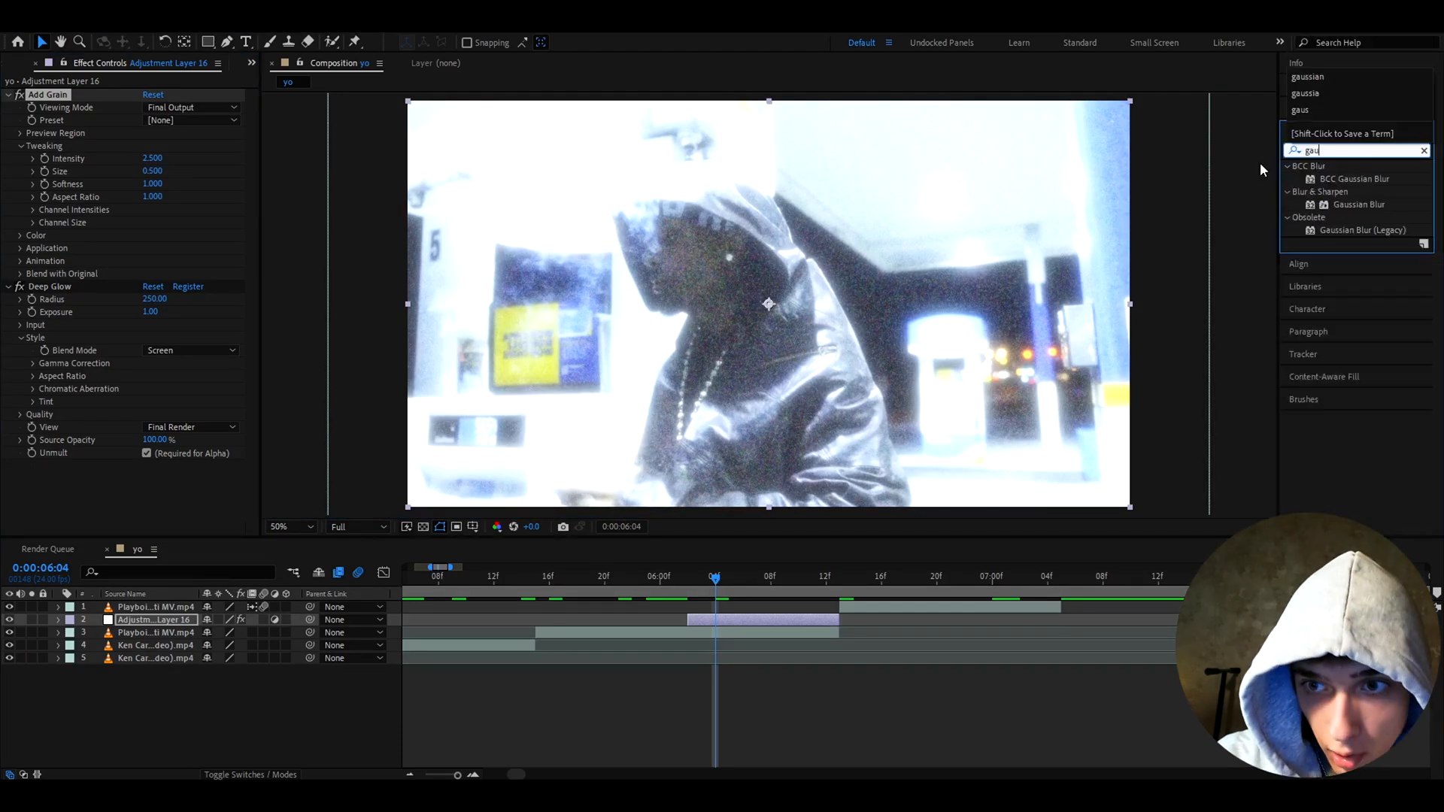
double_click(1358, 203)
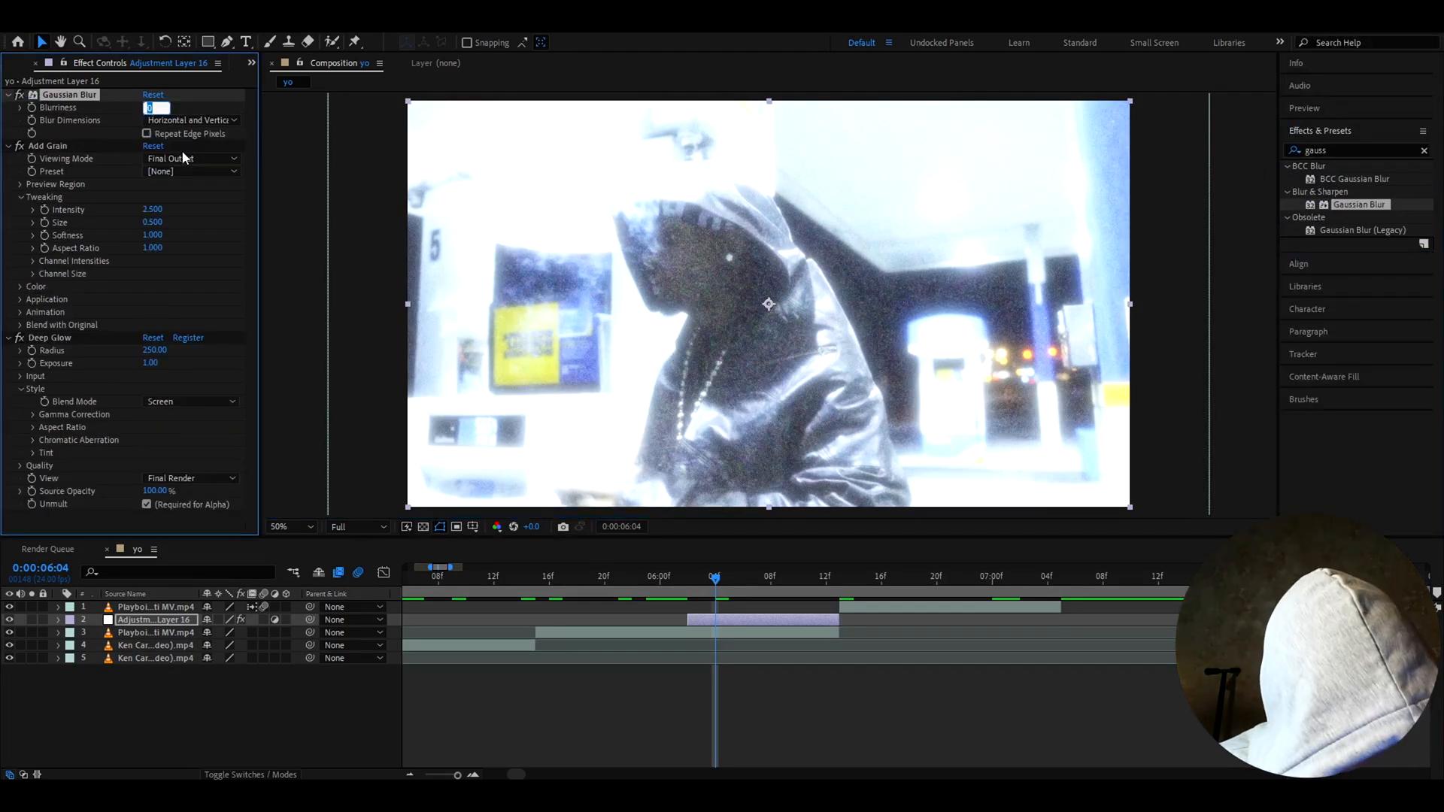
type("2.0")
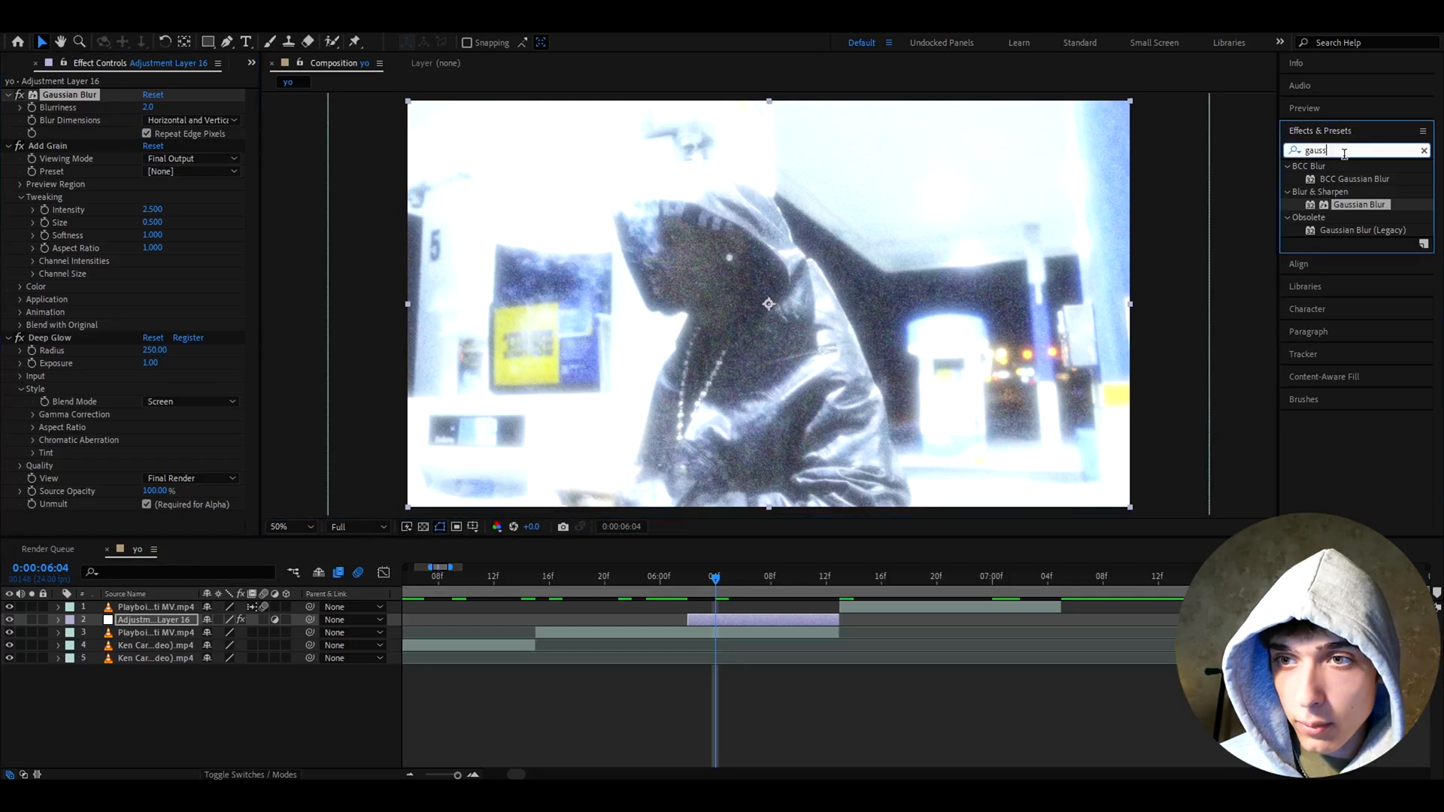
Apply Venetian Blinds, then Levels with Input Black raised to 94.
type("venetian")
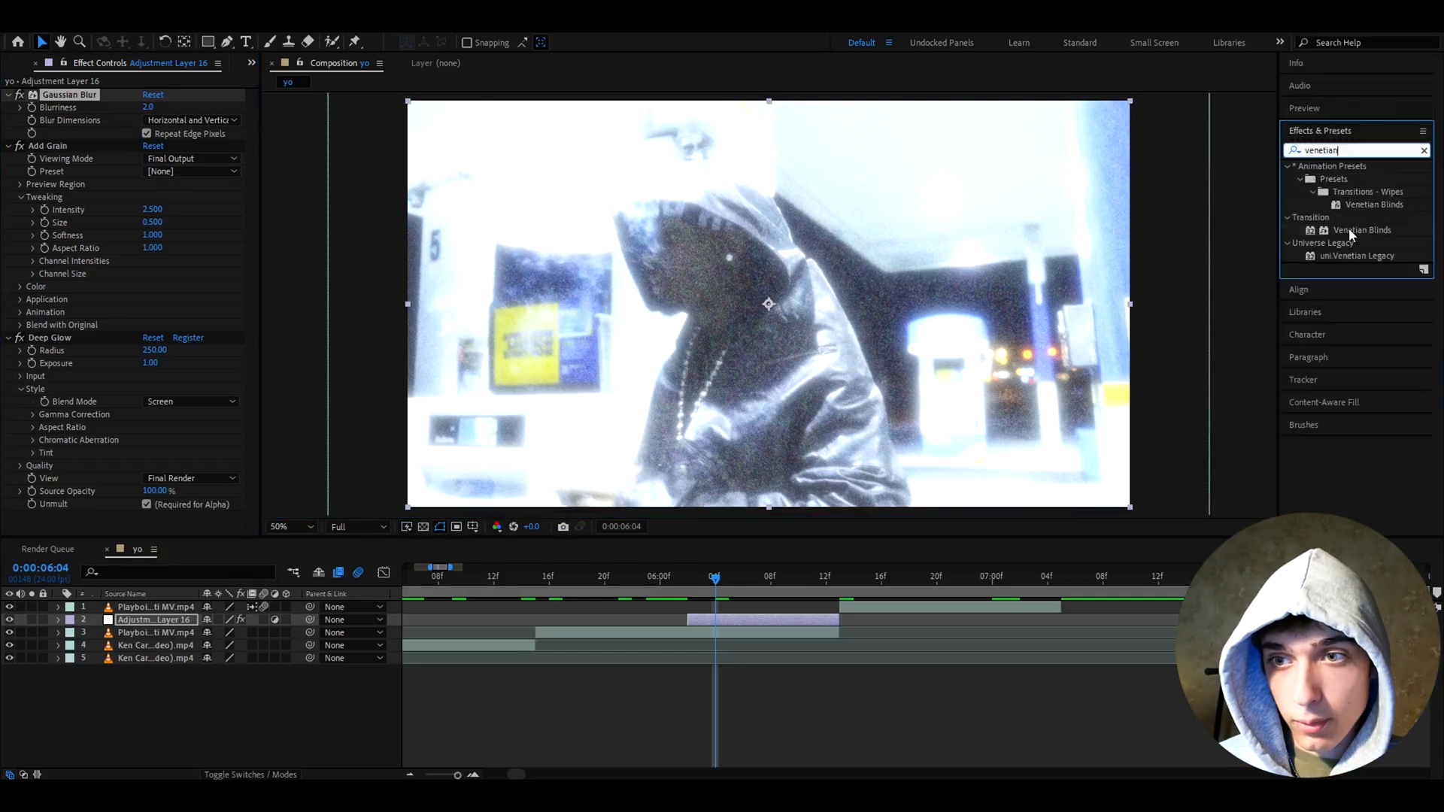
double_click(1363, 229)
type("levels")
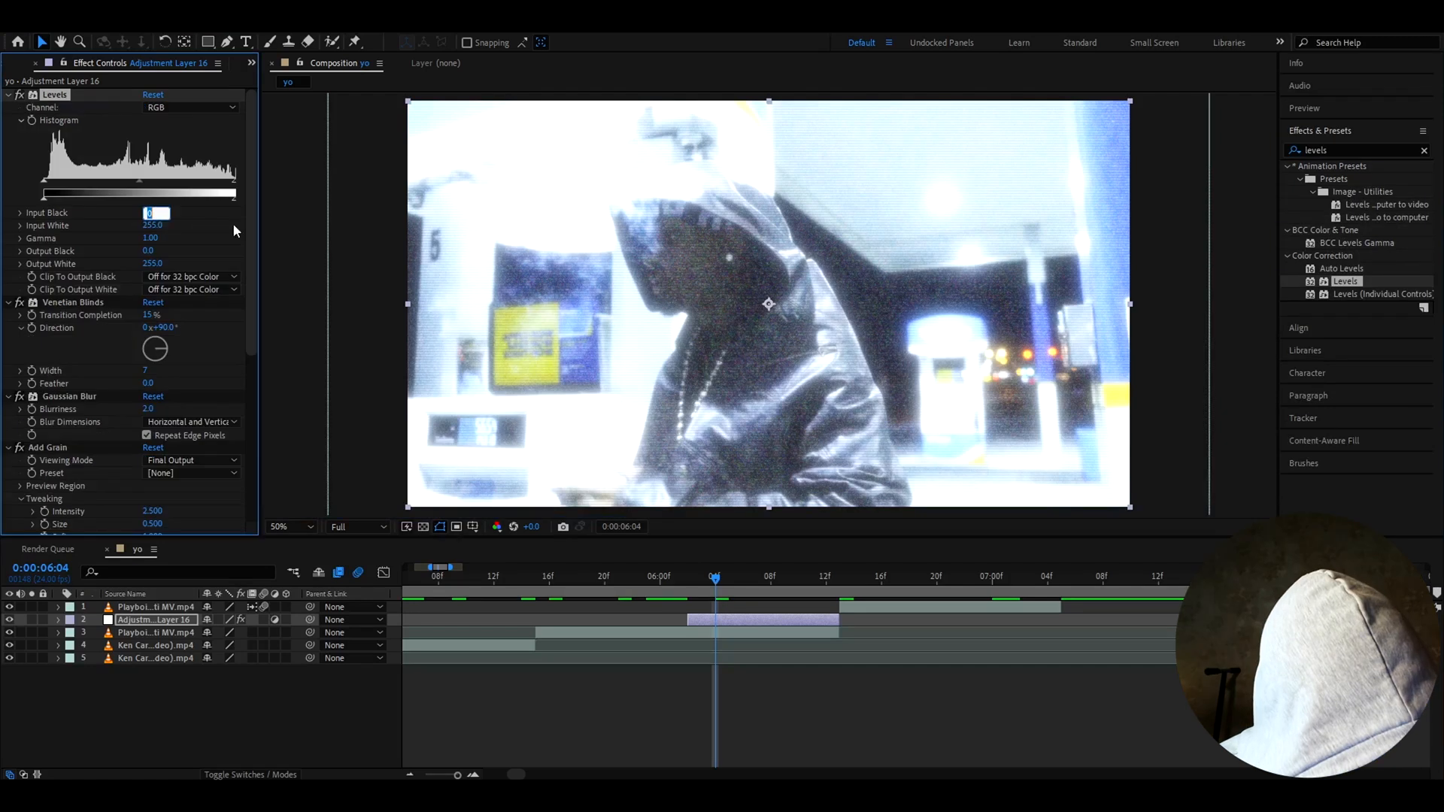
type("94.4")
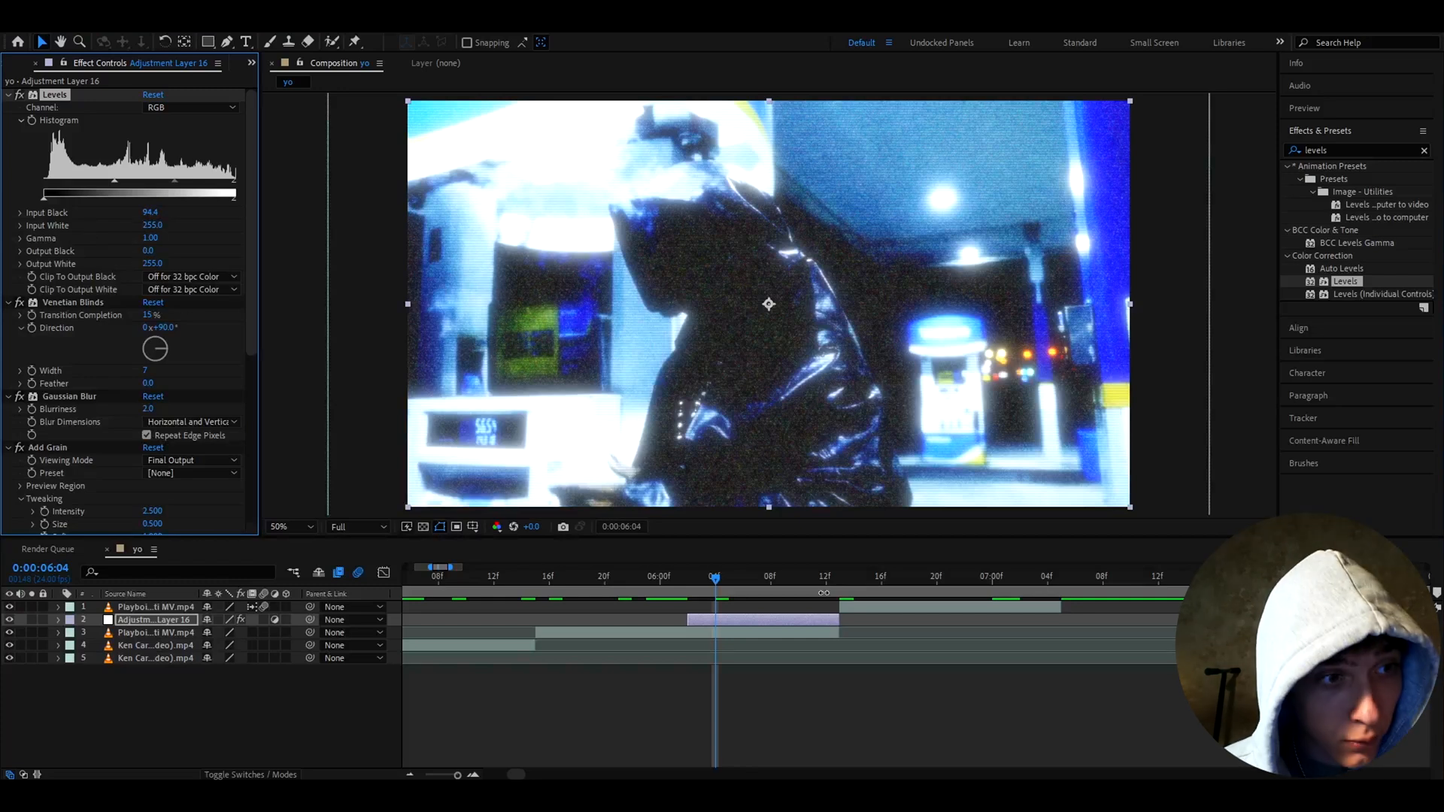
left_click(1354, 151)
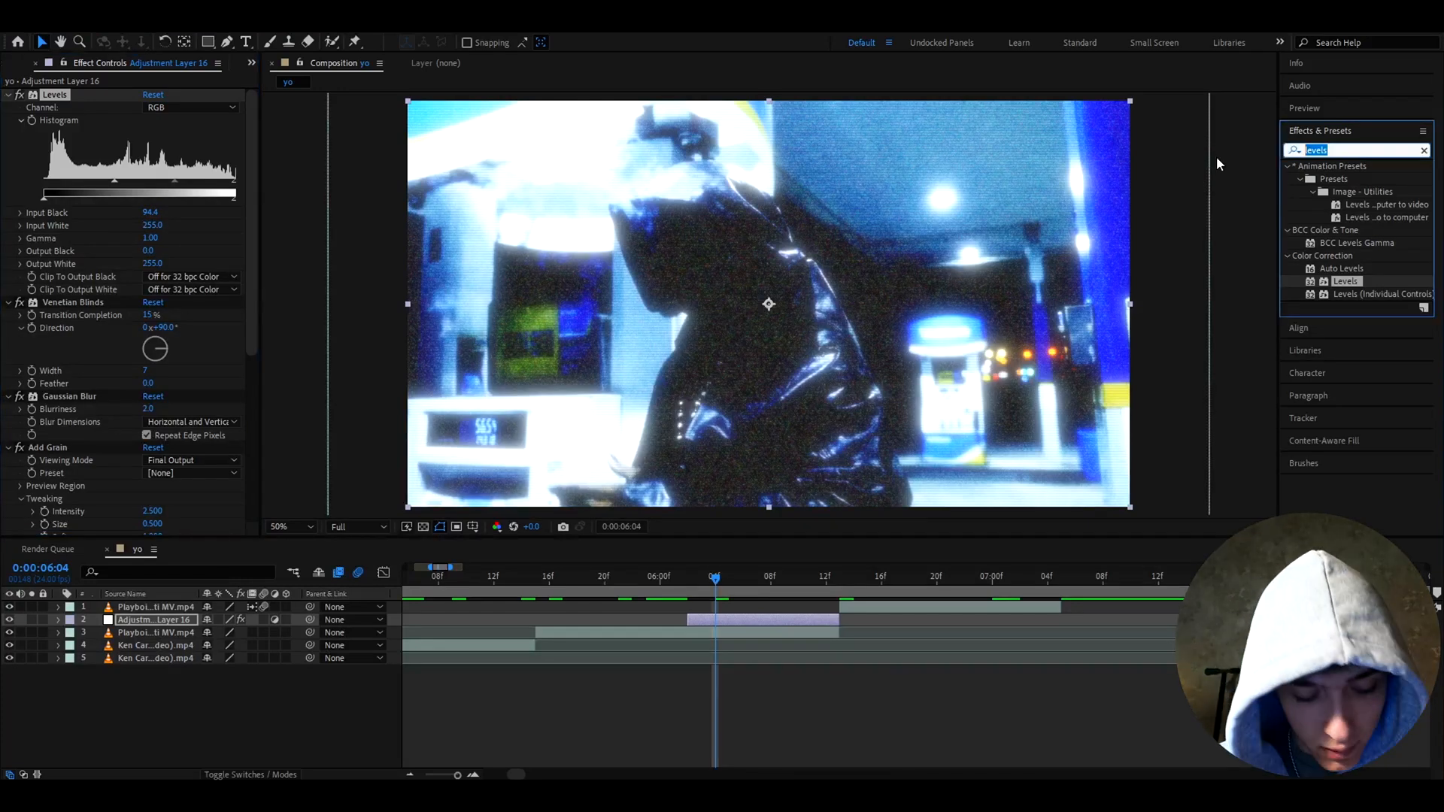
Apply Black & White with the Magentas channel boosted to 200.
type("black")
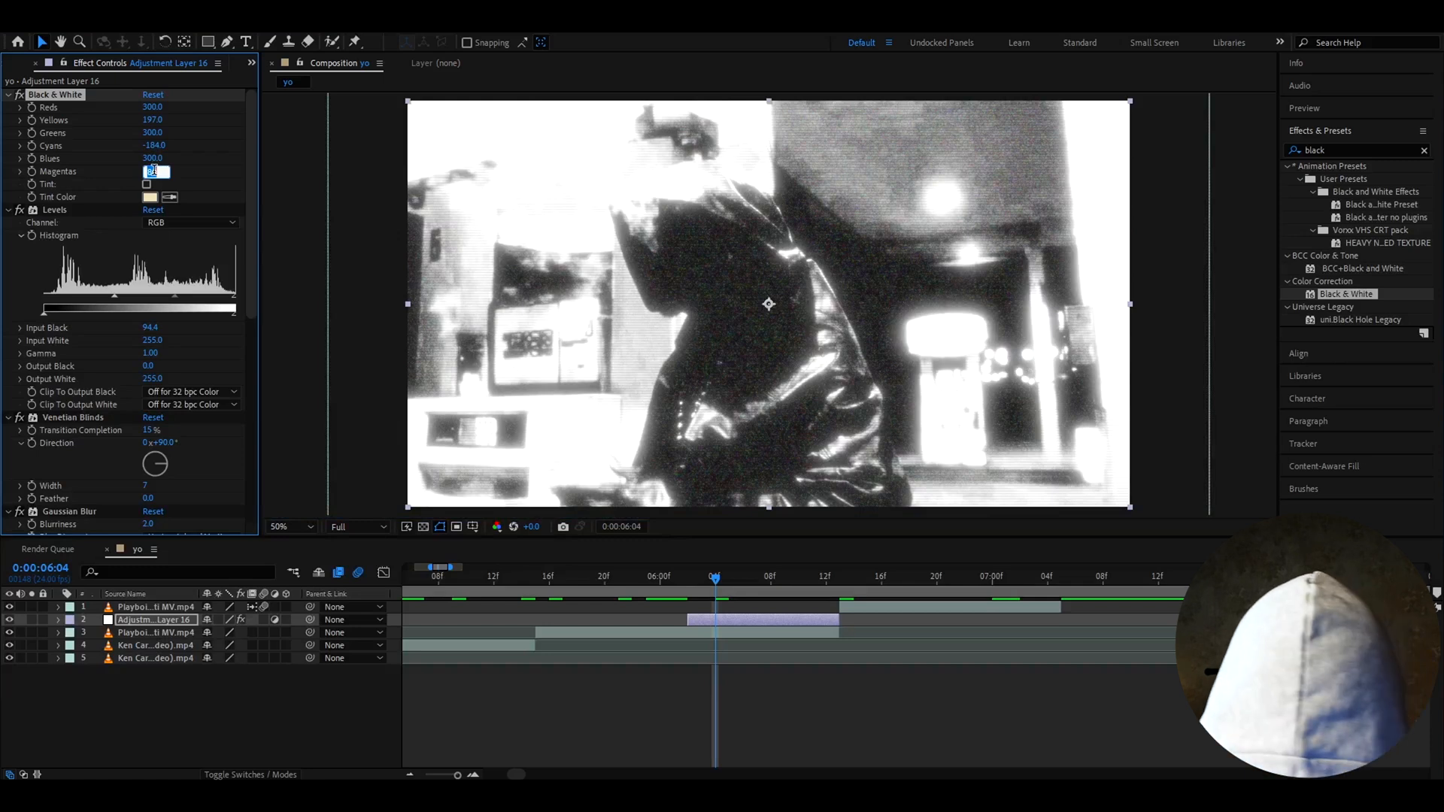
type("200.0")
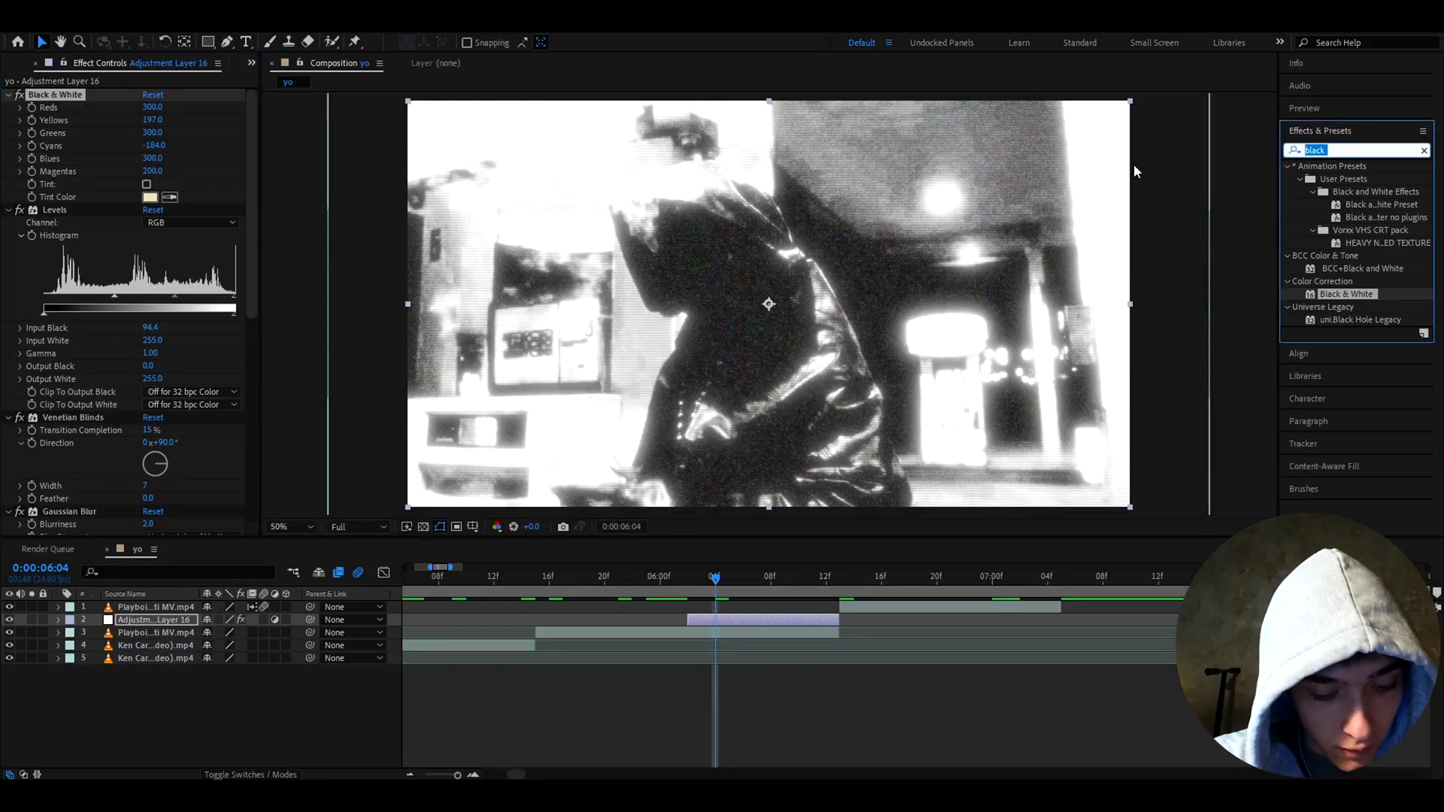
Apply Mosaic with 400 horizontal blocks and begin editing the vertical count.
type("mosaic")
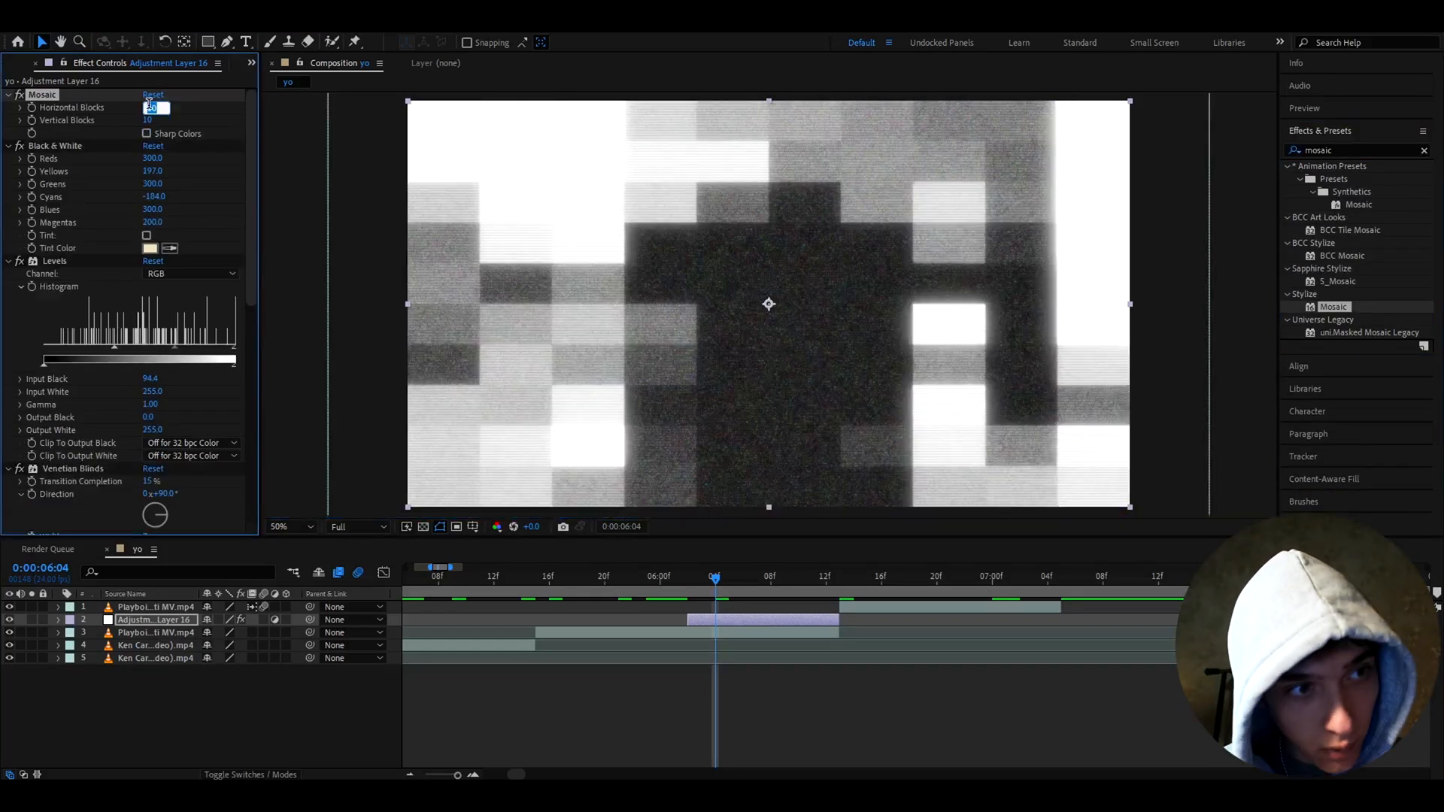
type("400")
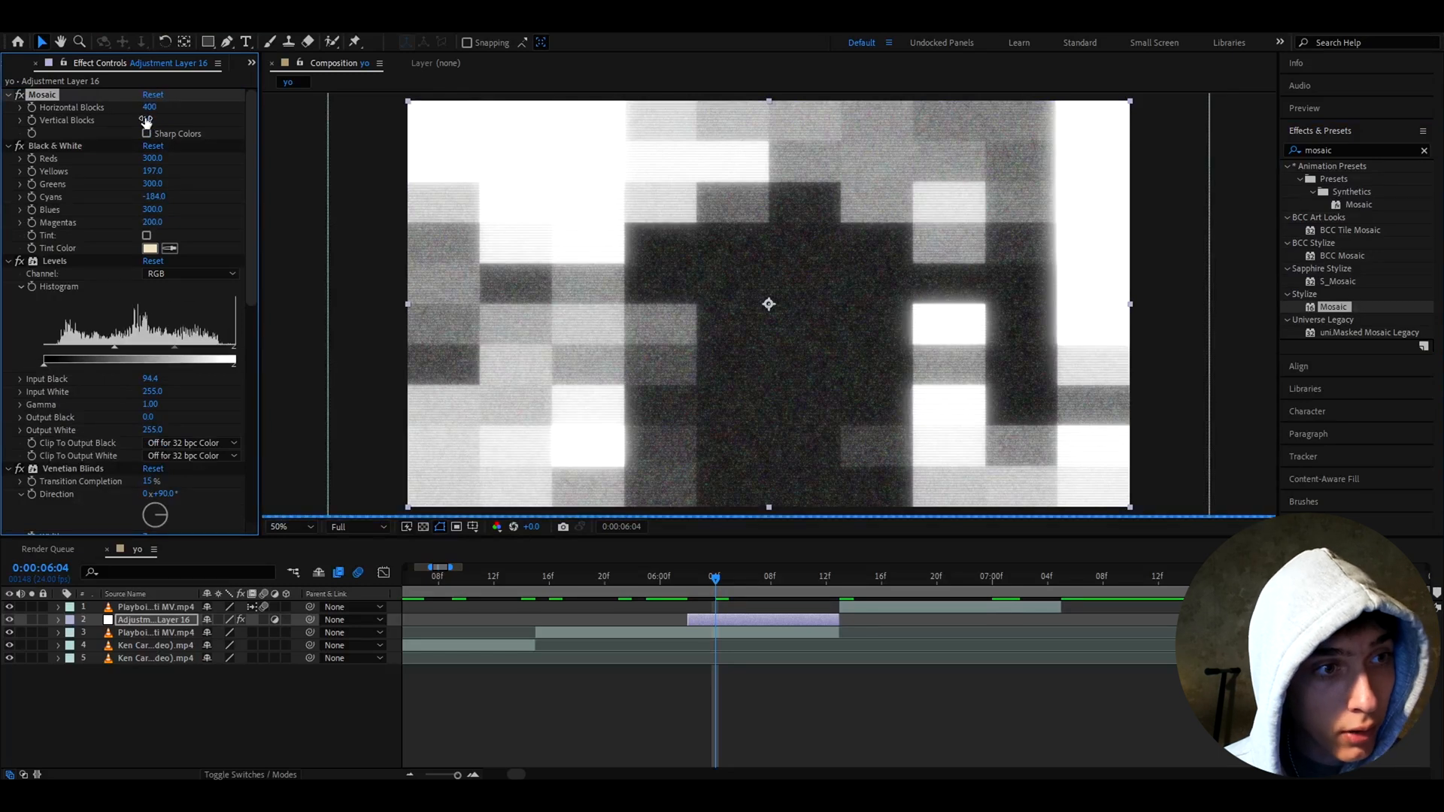
left_click(149, 120)
type("signal")
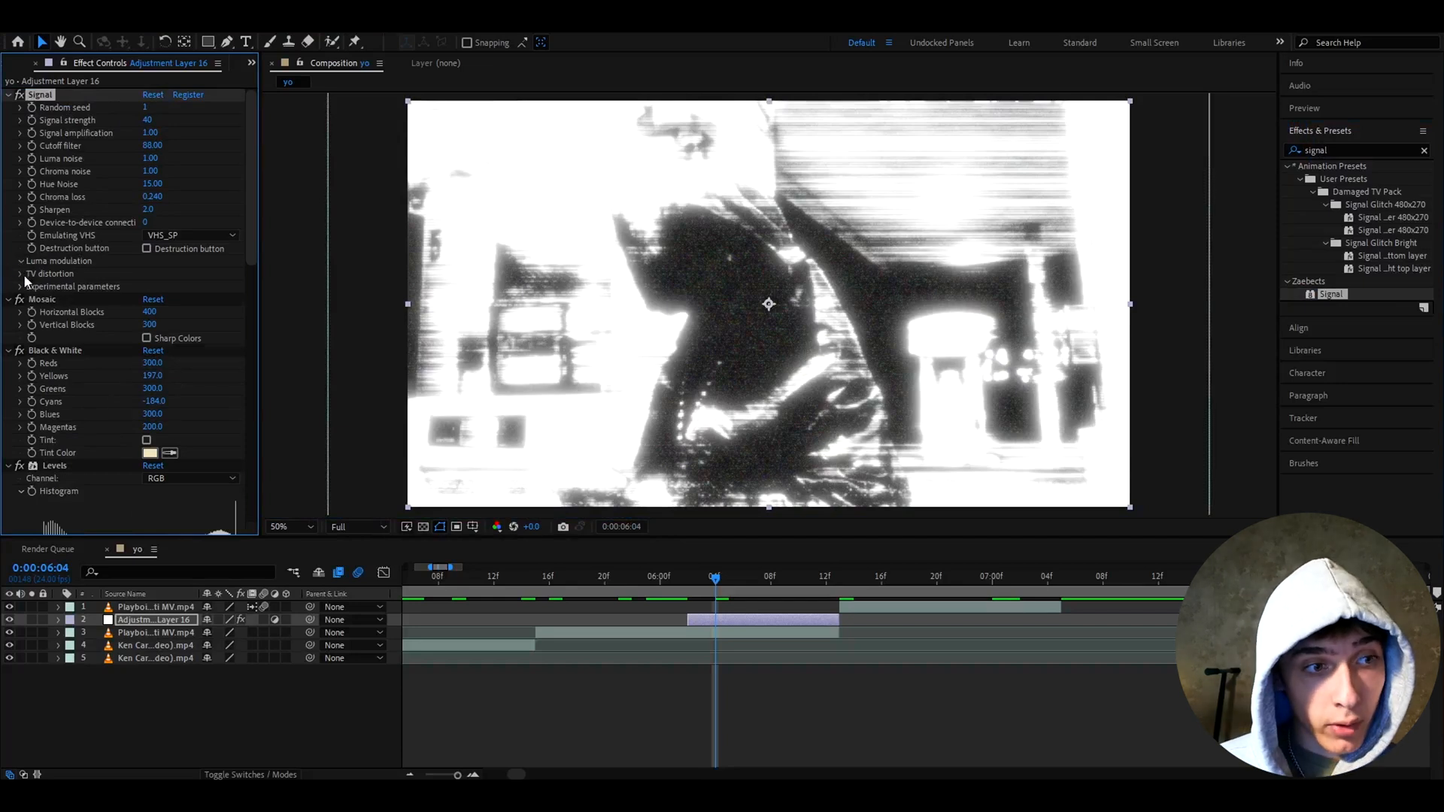
Adjust the Signal luma modulation, apply S_Invert and toggle its chroma and luma invert boxes.
left_click(20, 260)
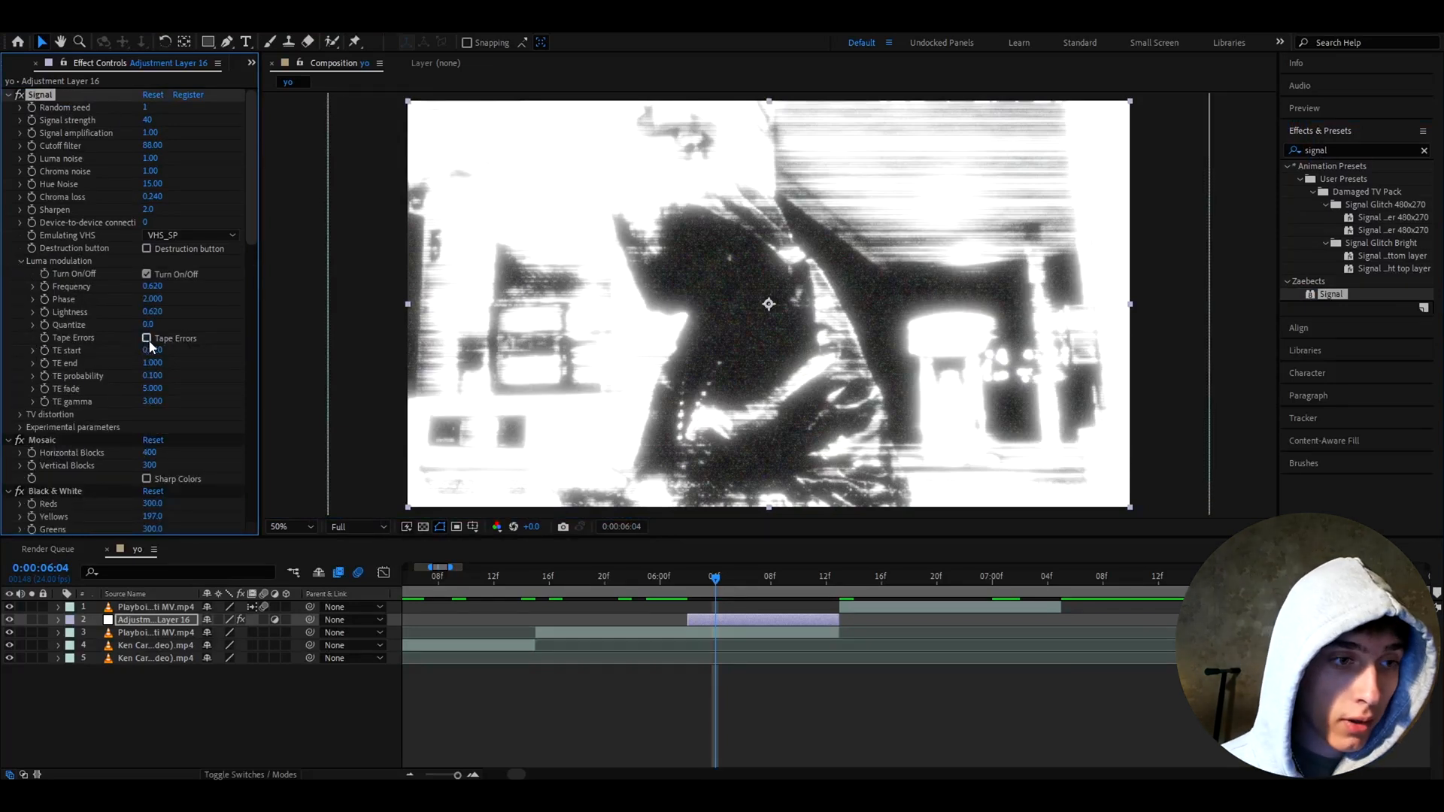
left_click(152, 350)
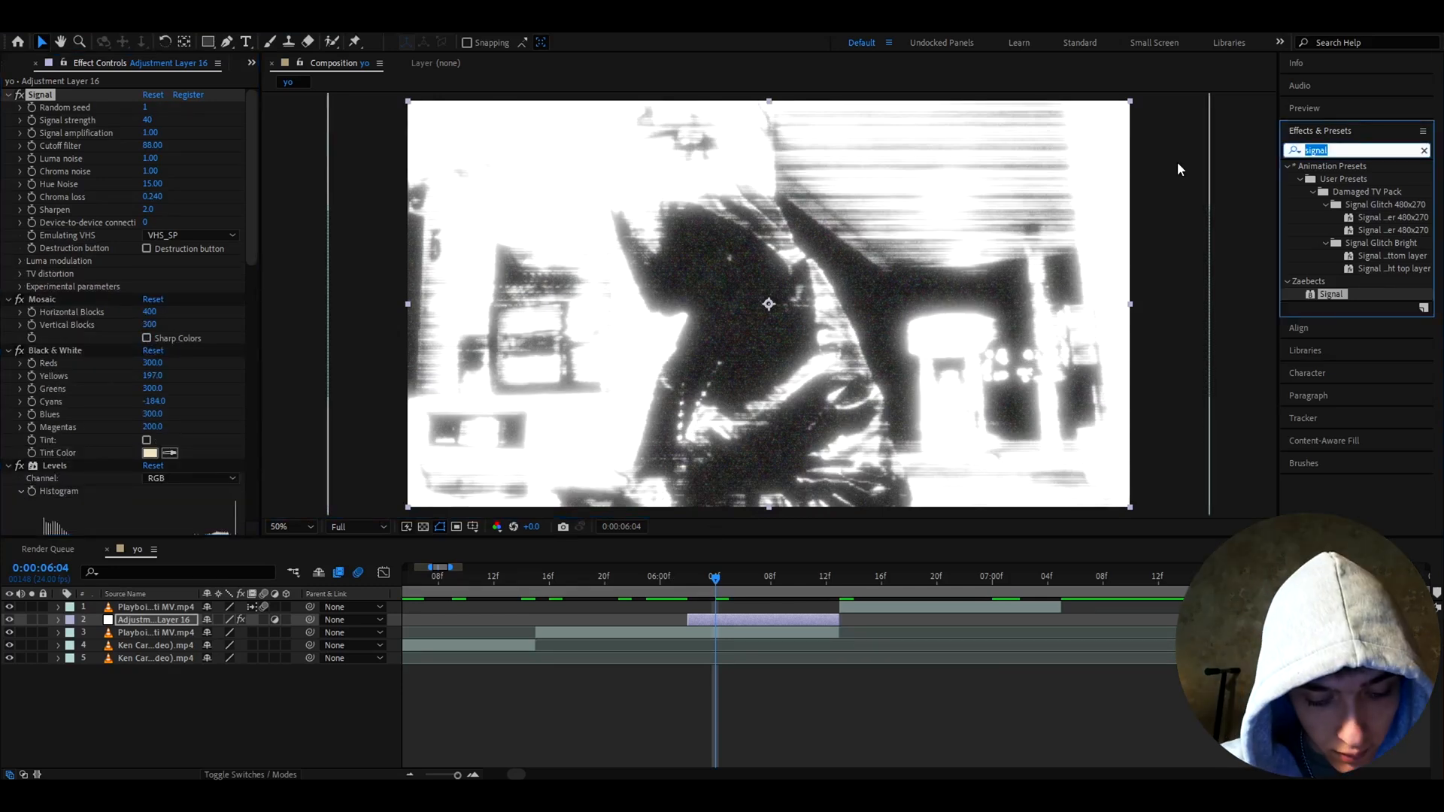
type("s_invert")
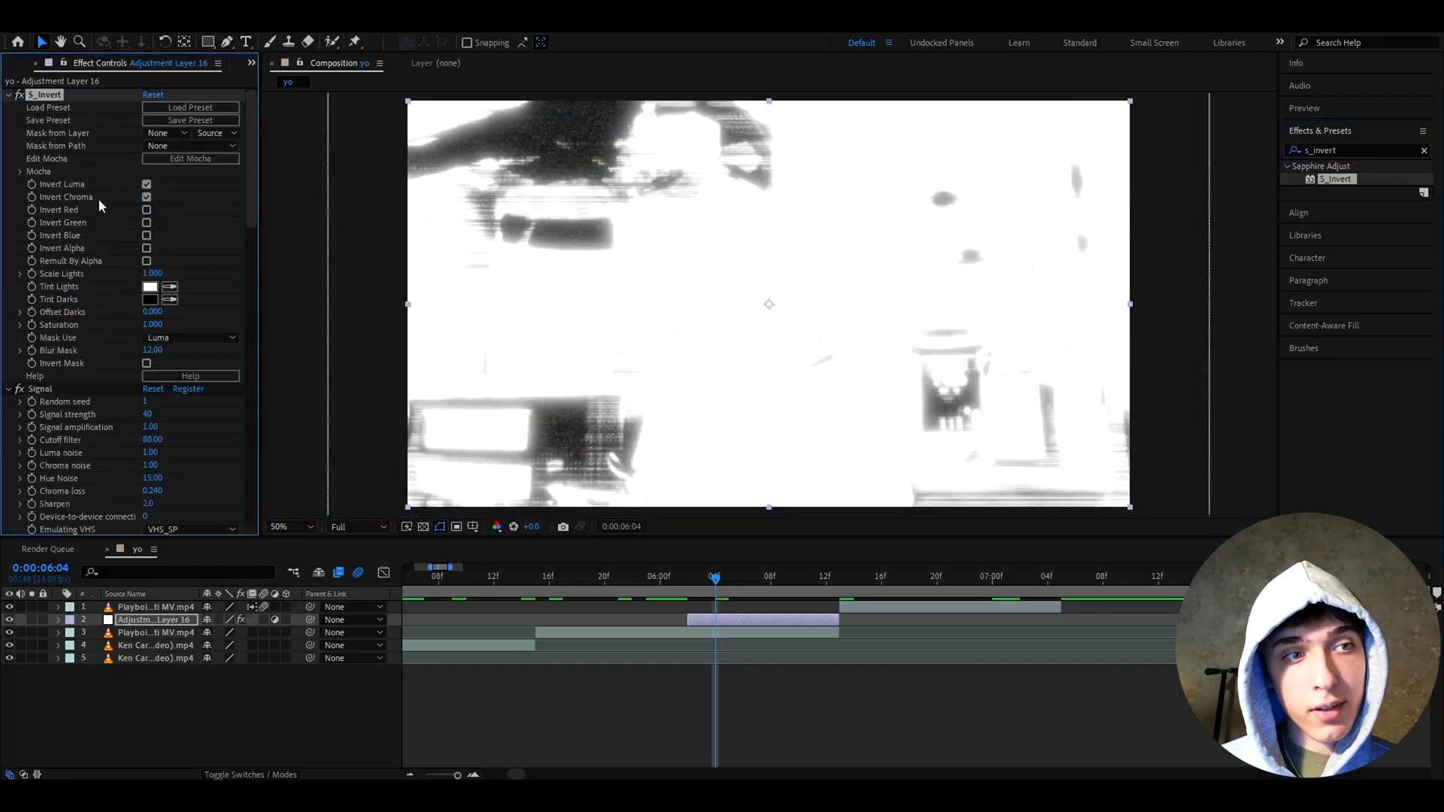
left_click(146, 196)
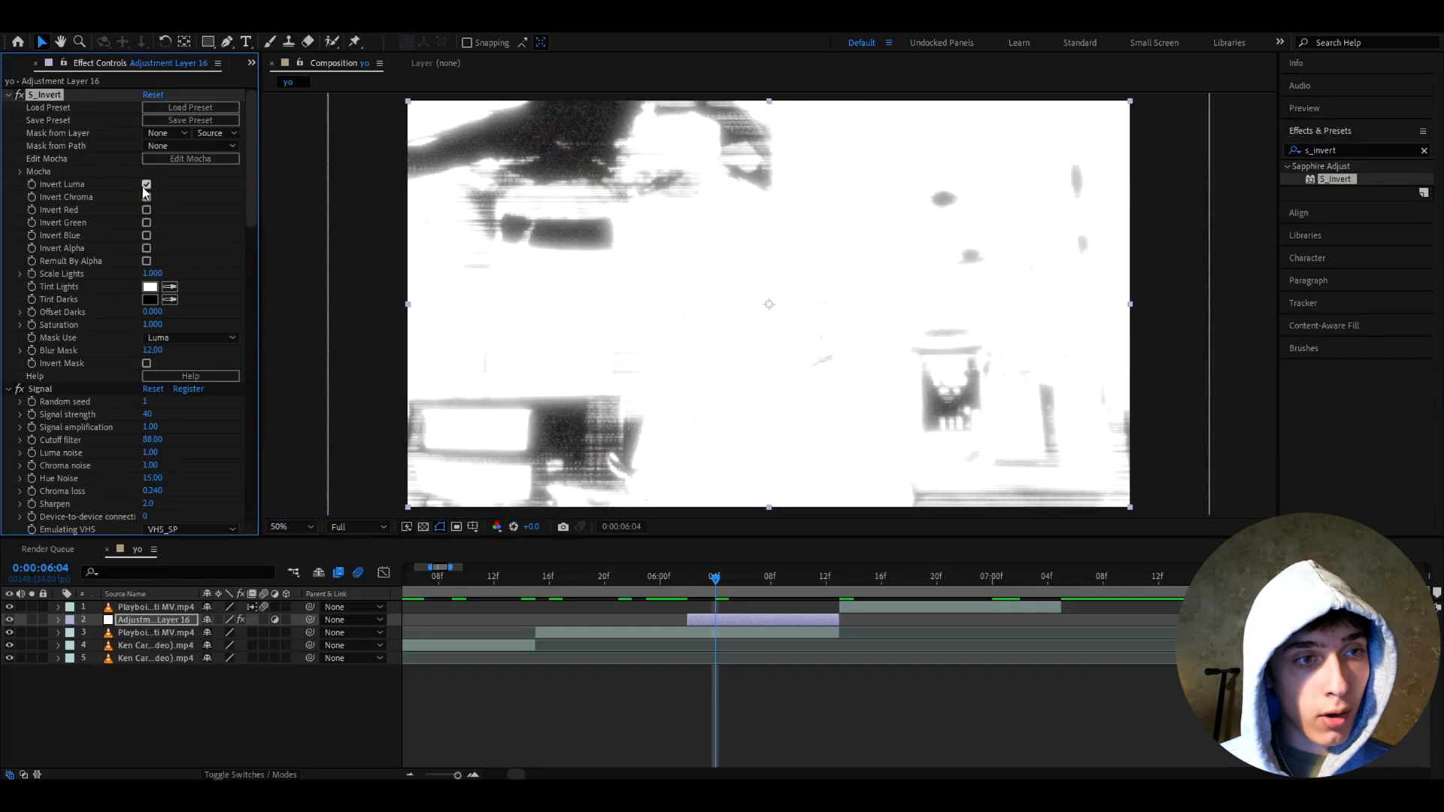
left_click(145, 196)
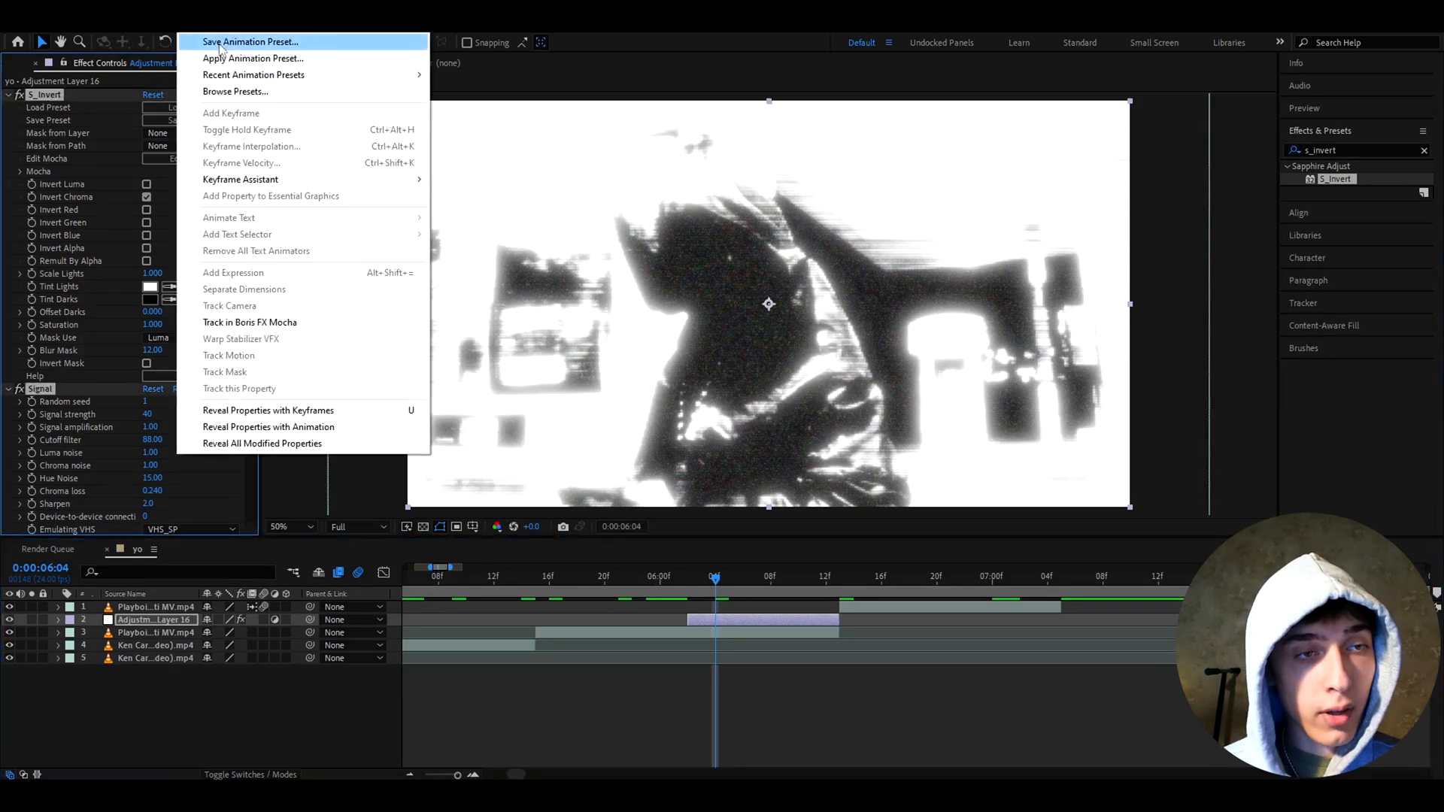
Save the effect stack as an animation preset named 'Opium S…'.
left_click(250, 42)
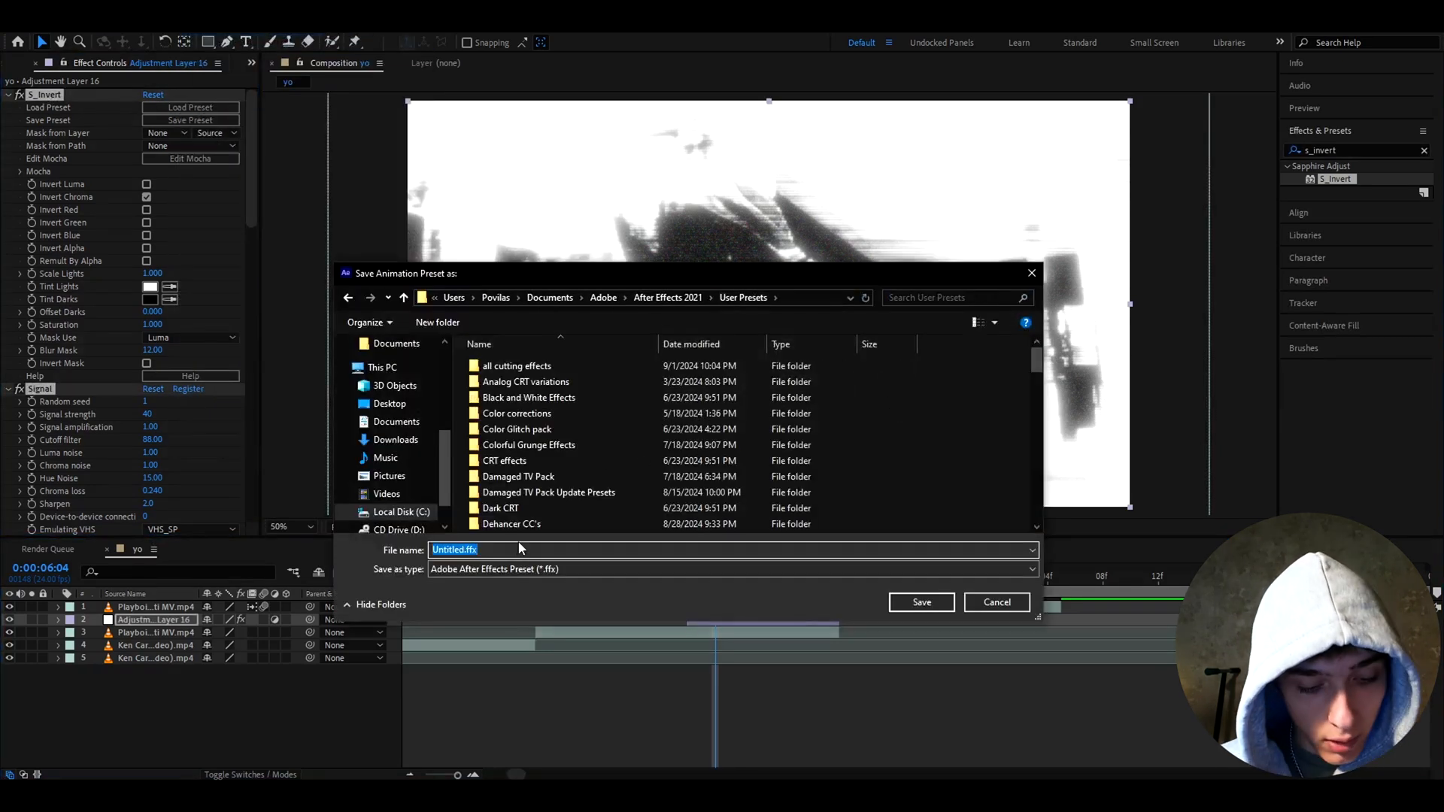
type("Opium S")
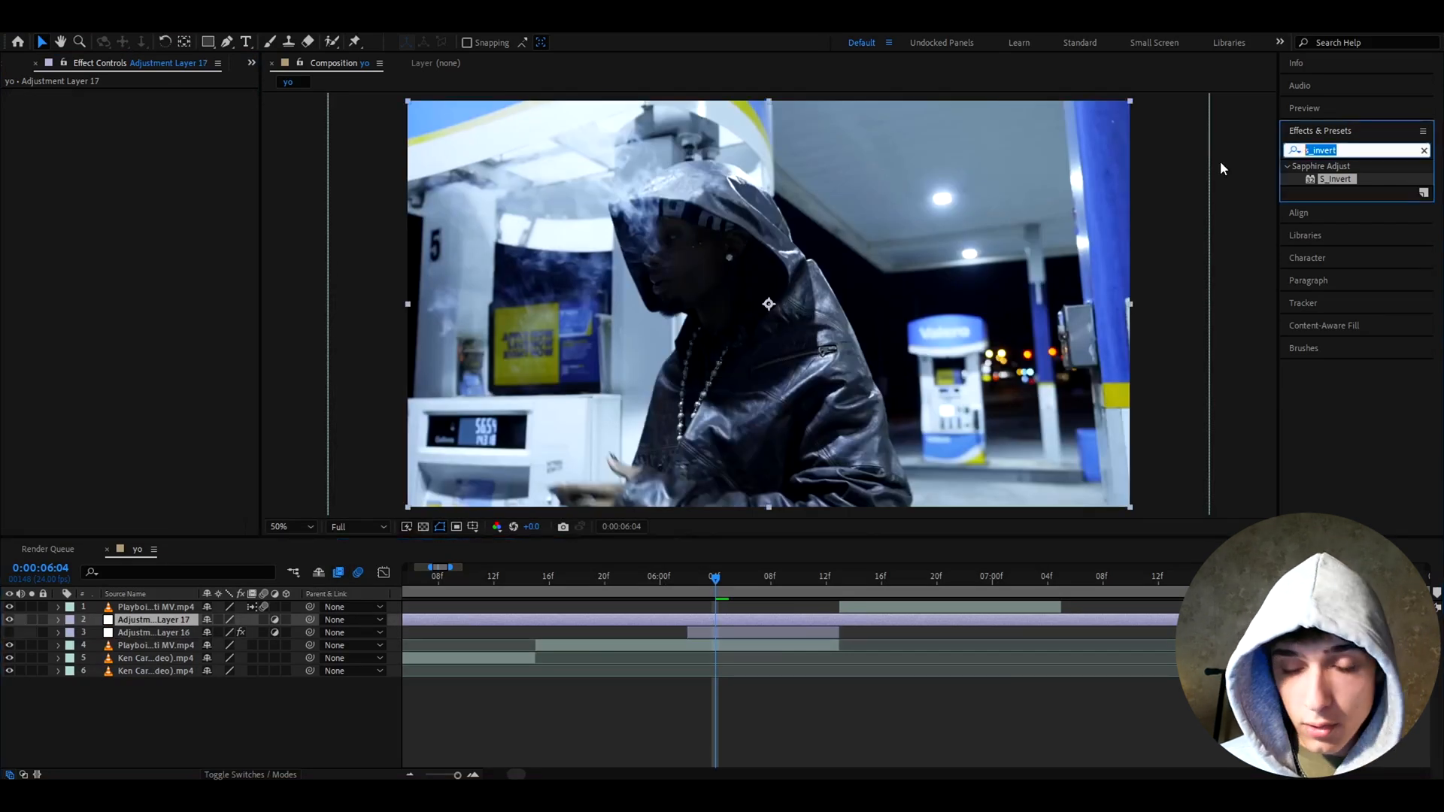
Find and apply the saved 'Opium Stars Effect' preset to the new adjustment layer.
type("opium sta")
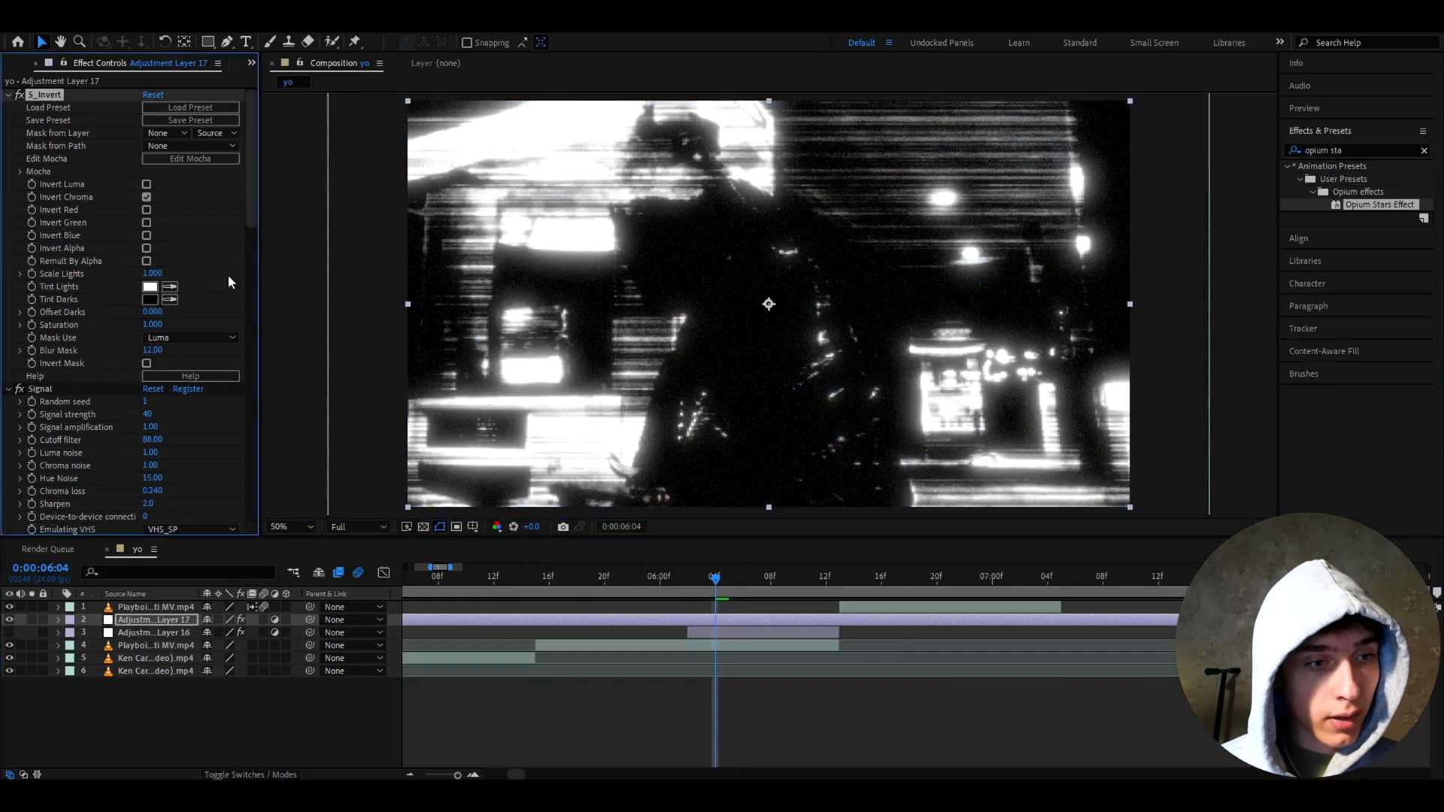
scroll("down", 3)
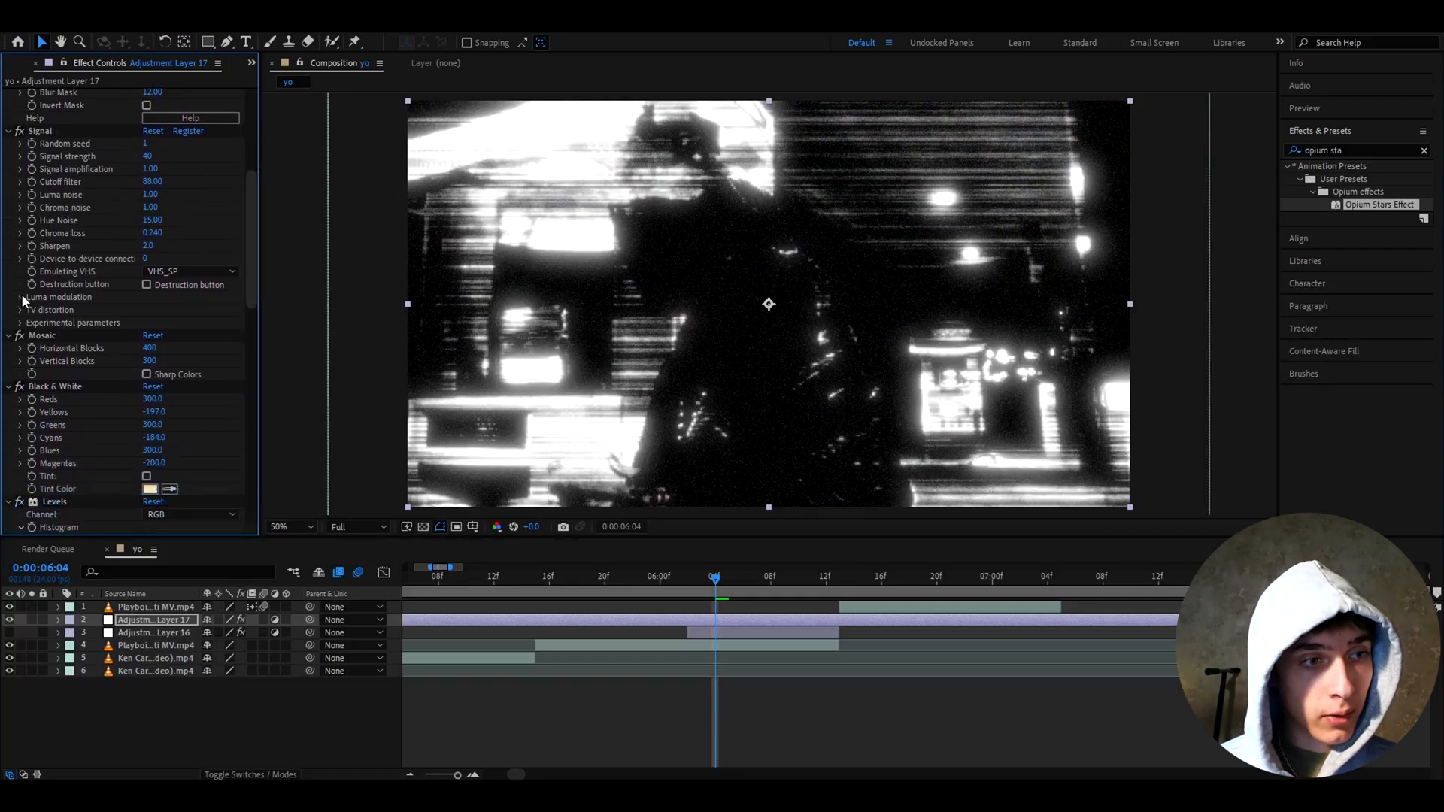
scroll("down", 3)
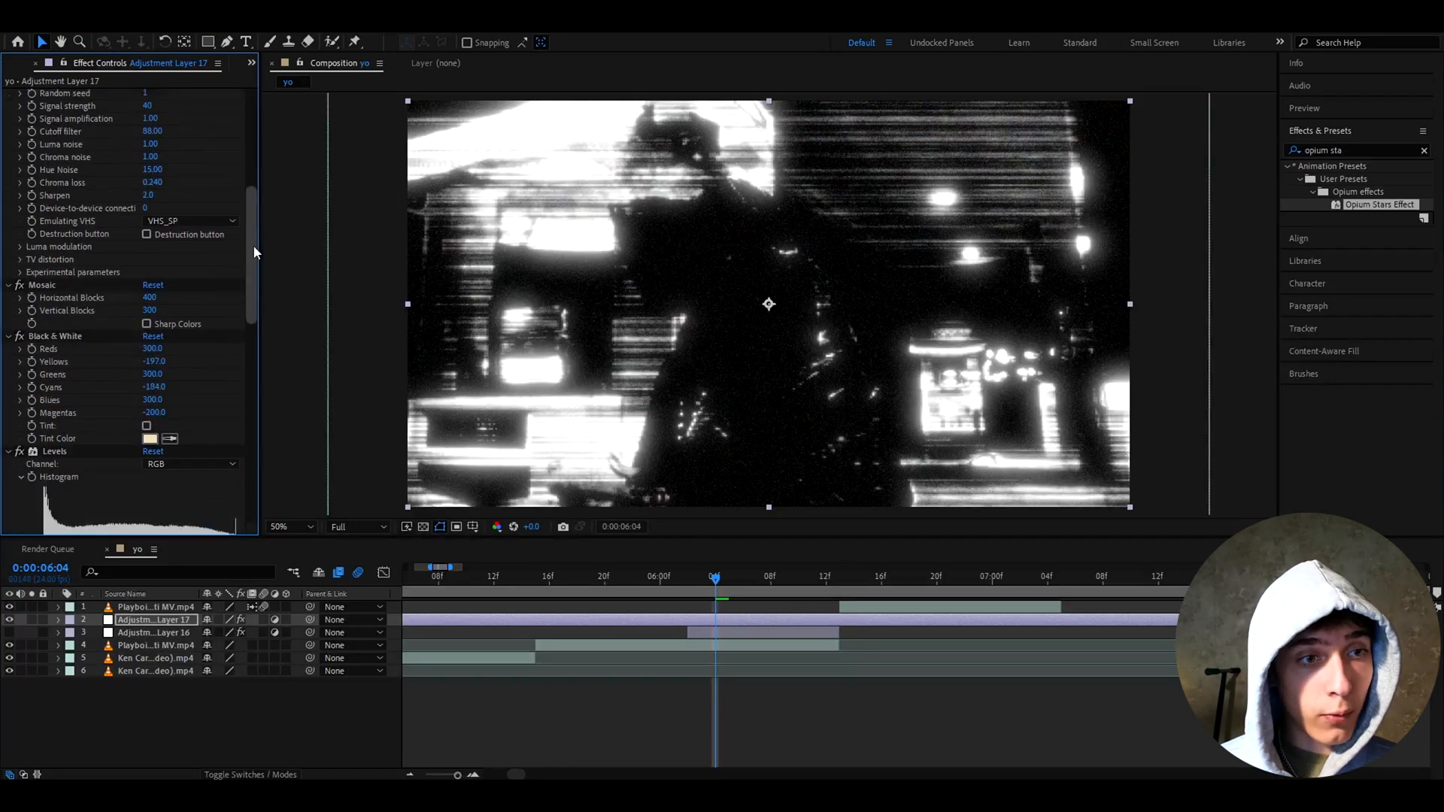
scroll("down", 3)
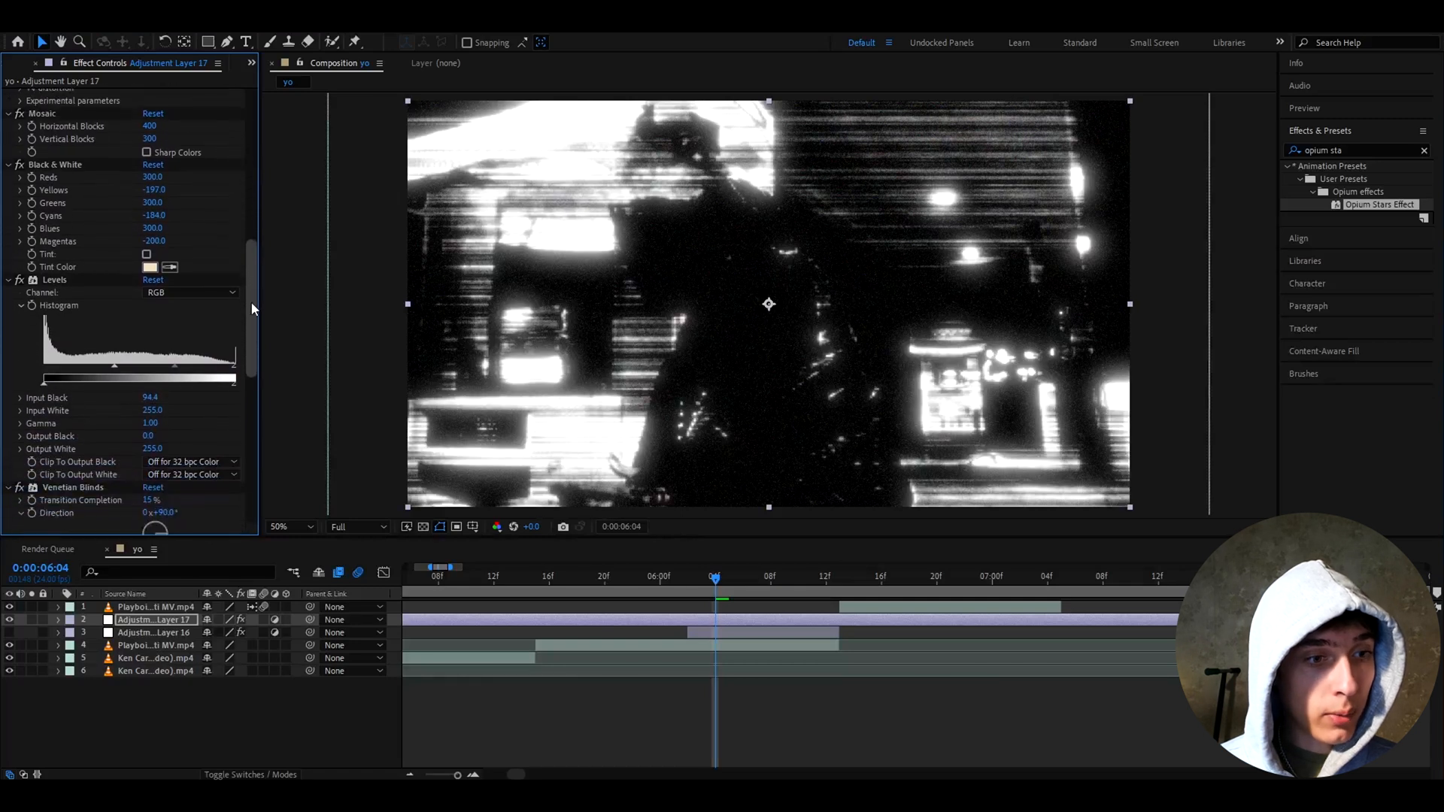
scroll("down", 3)
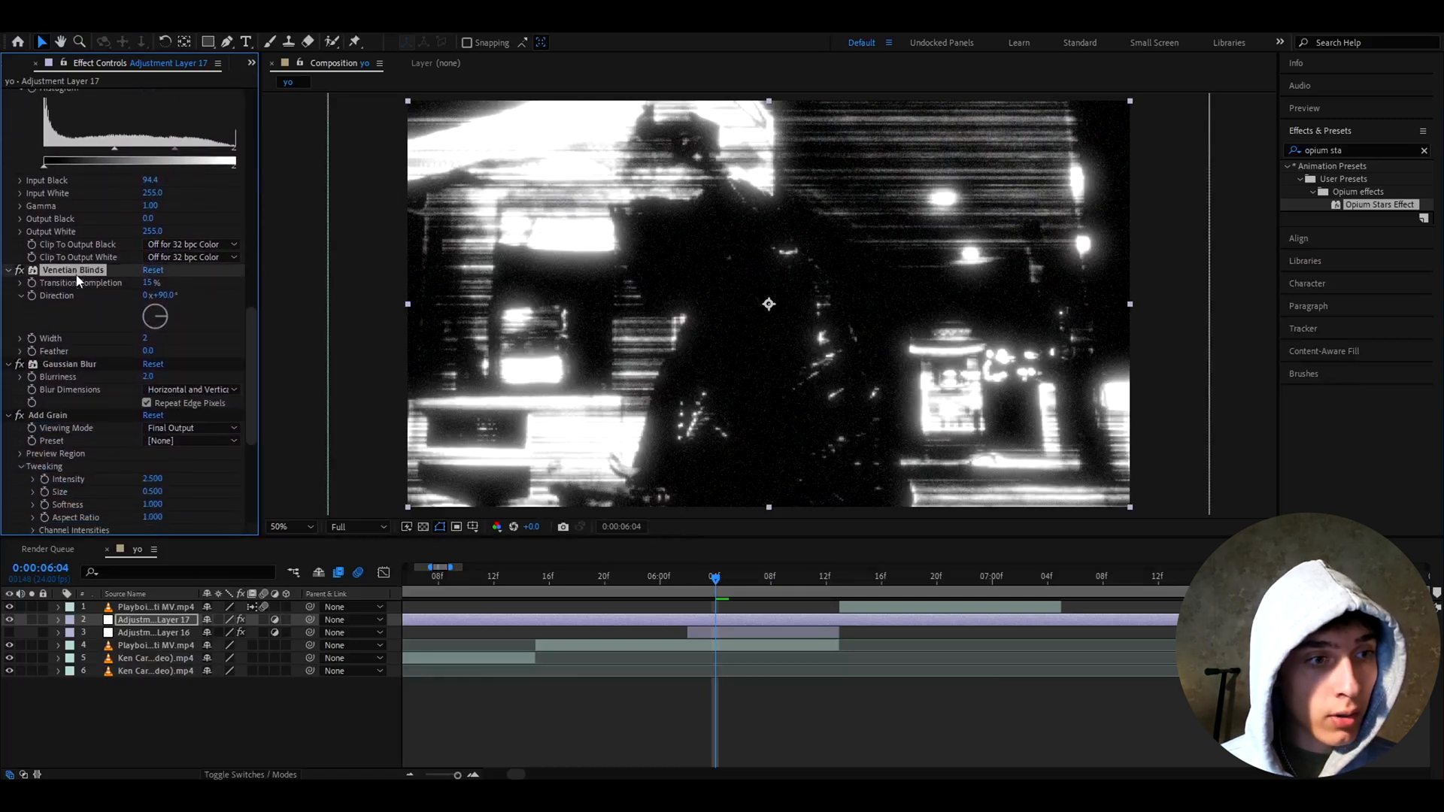
scroll("down", 3)
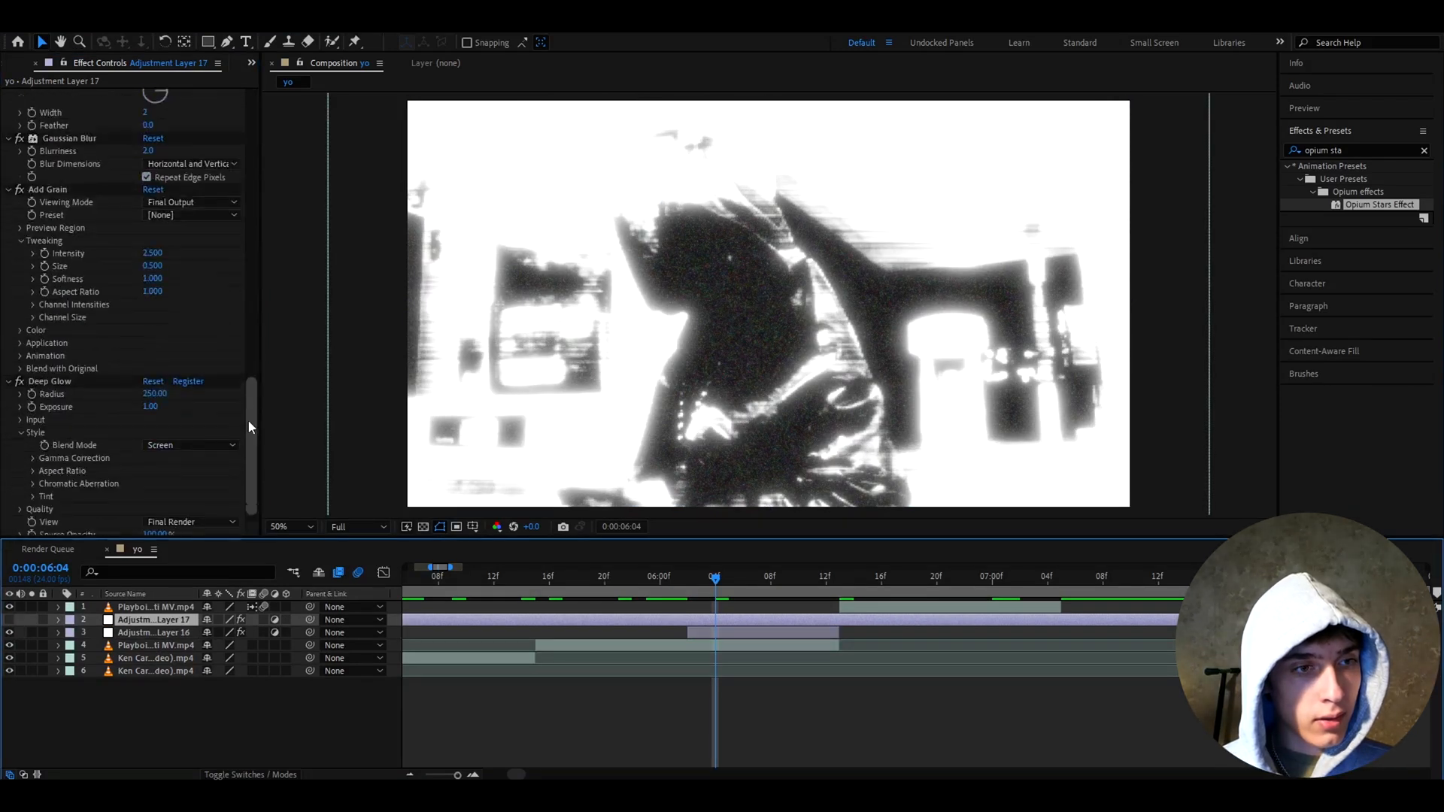
scroll("down", 3)
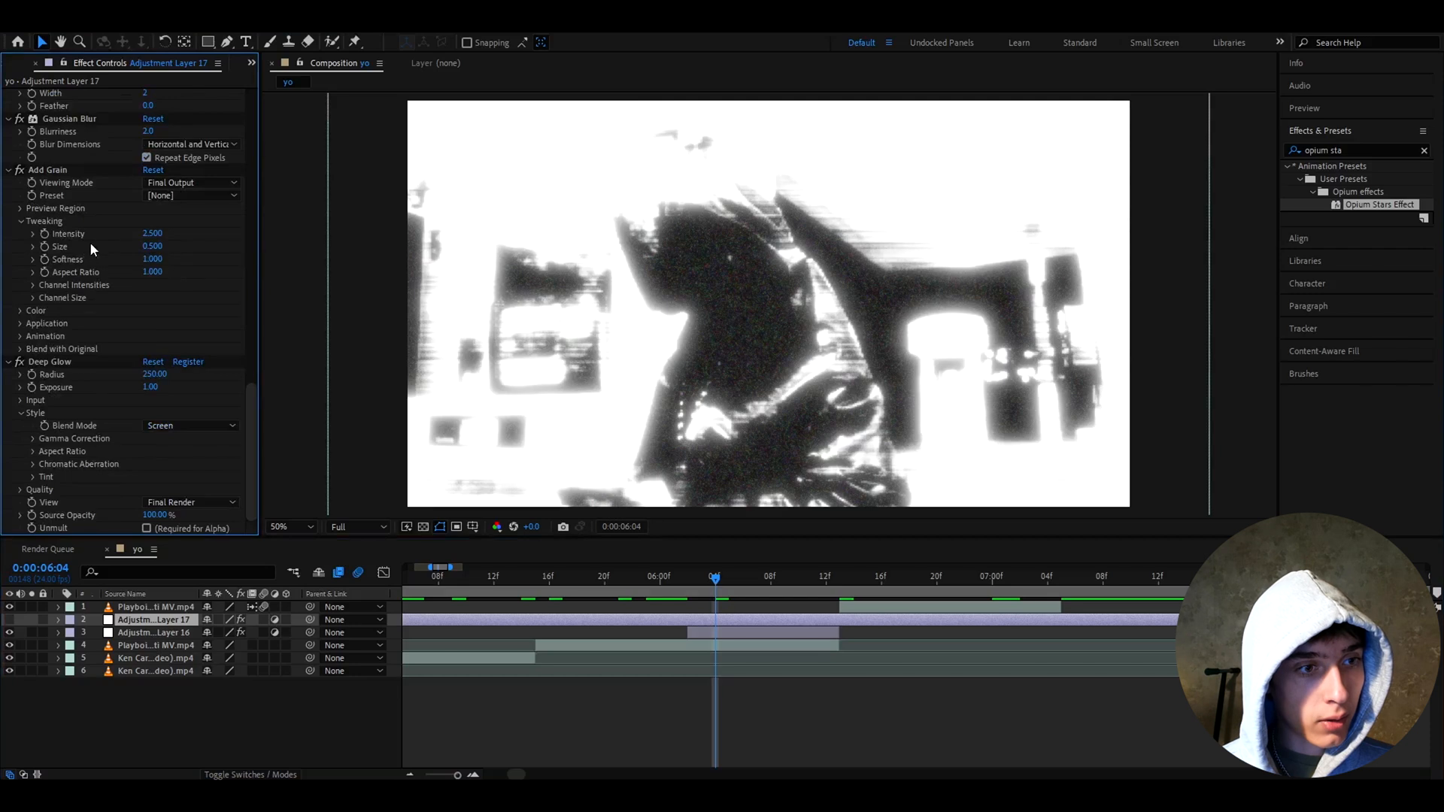
scroll("down", 3)
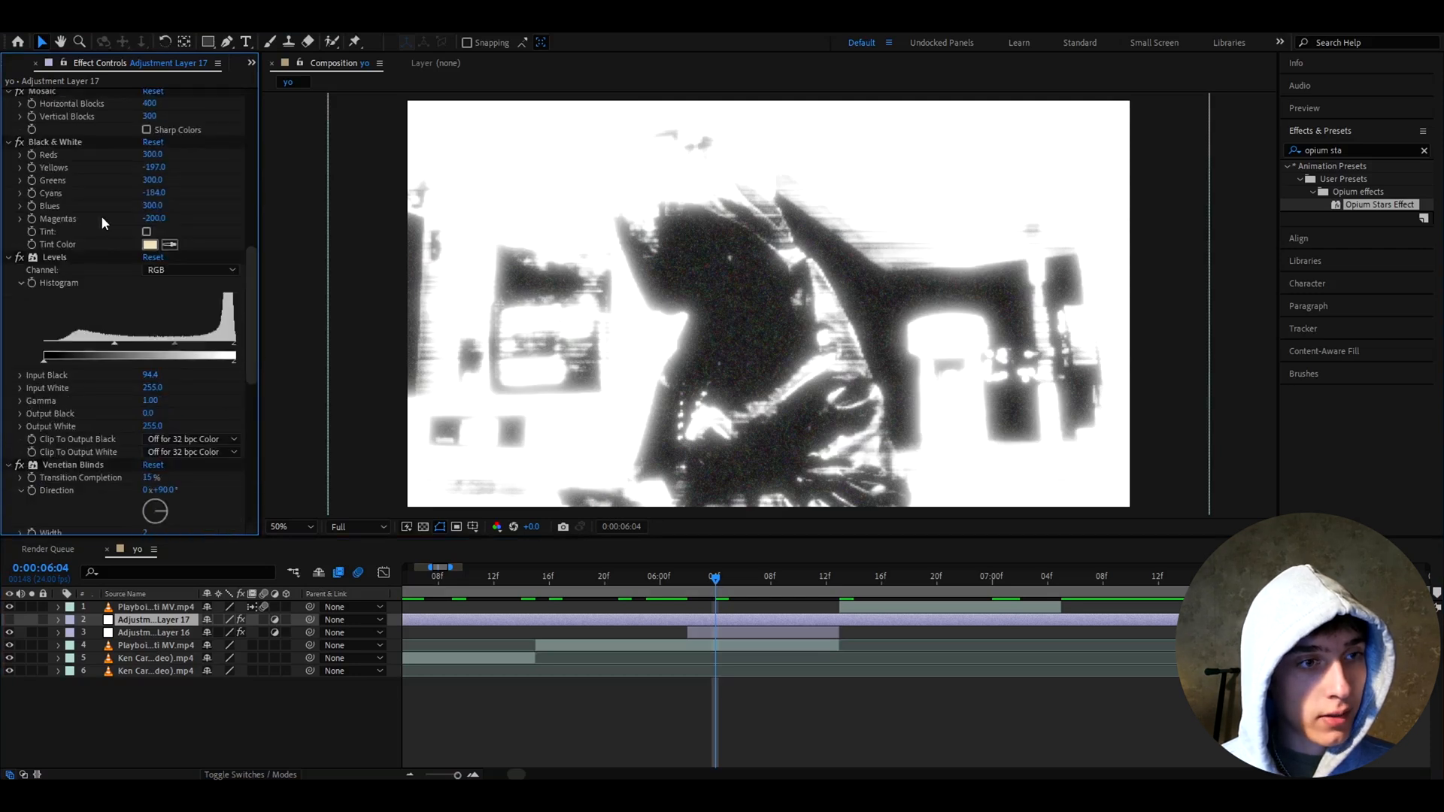
scroll("down", 3)
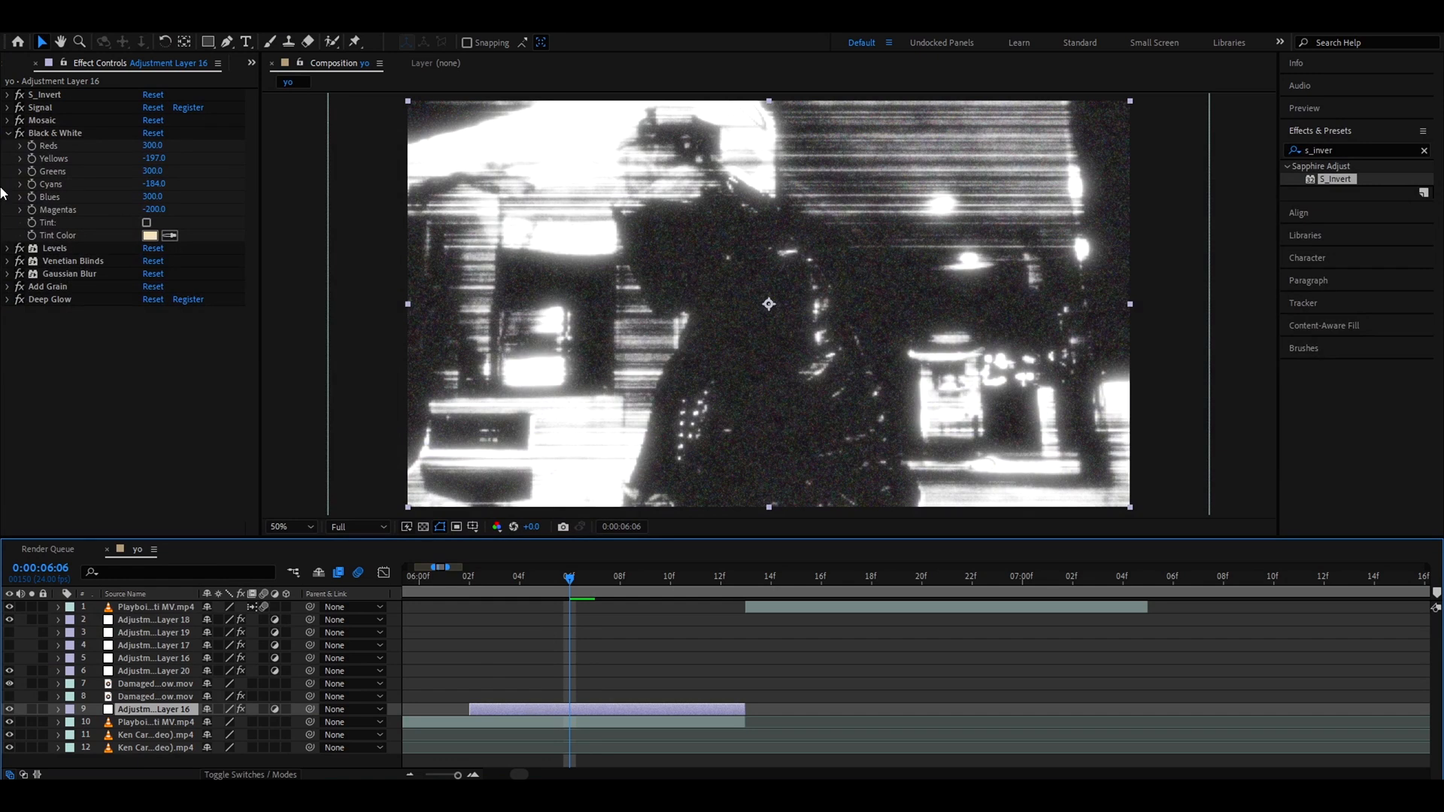
Review the Black & White Yellows amount and the Add Grain intensity values.
left_click(54, 133)
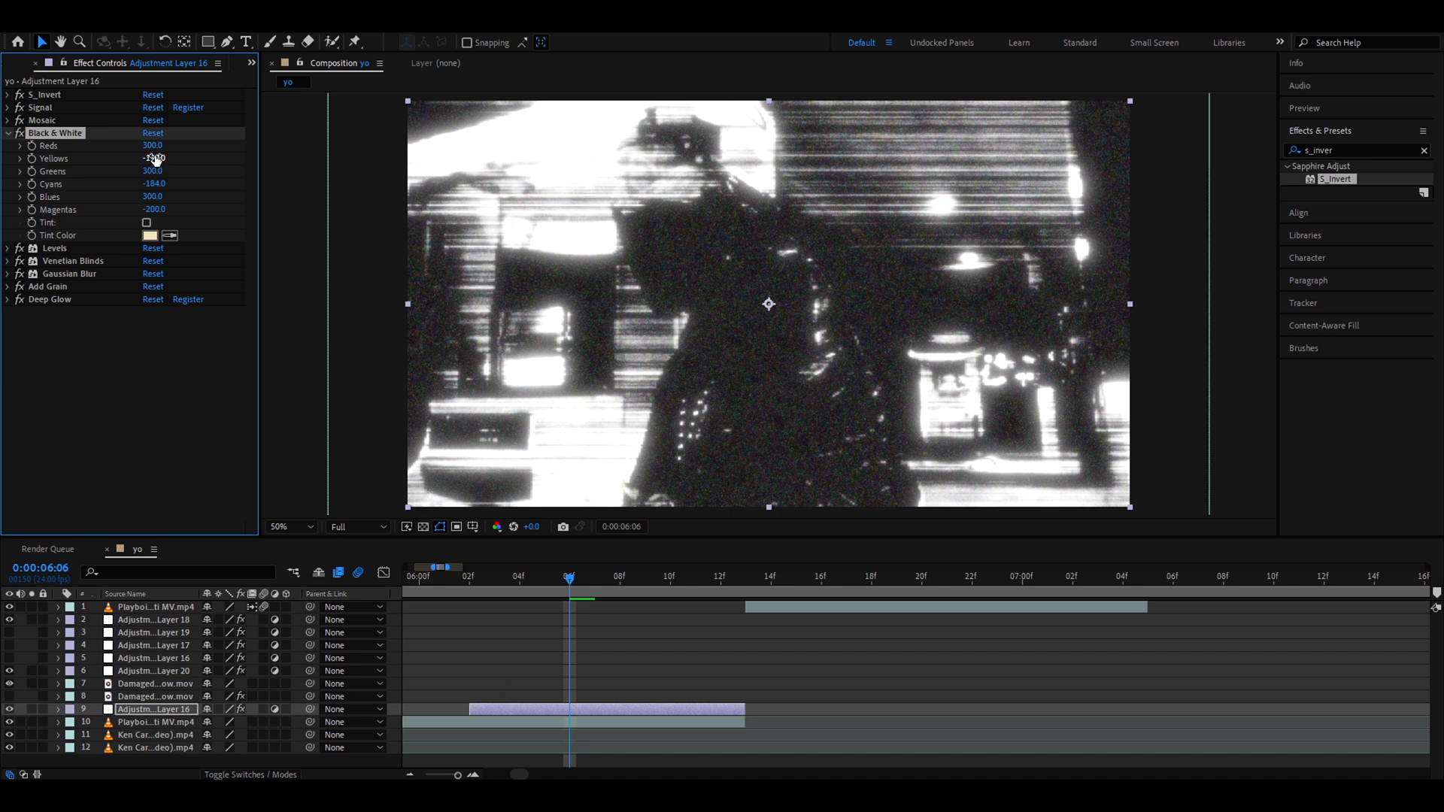
left_click_drag(154, 158, 154, 158)
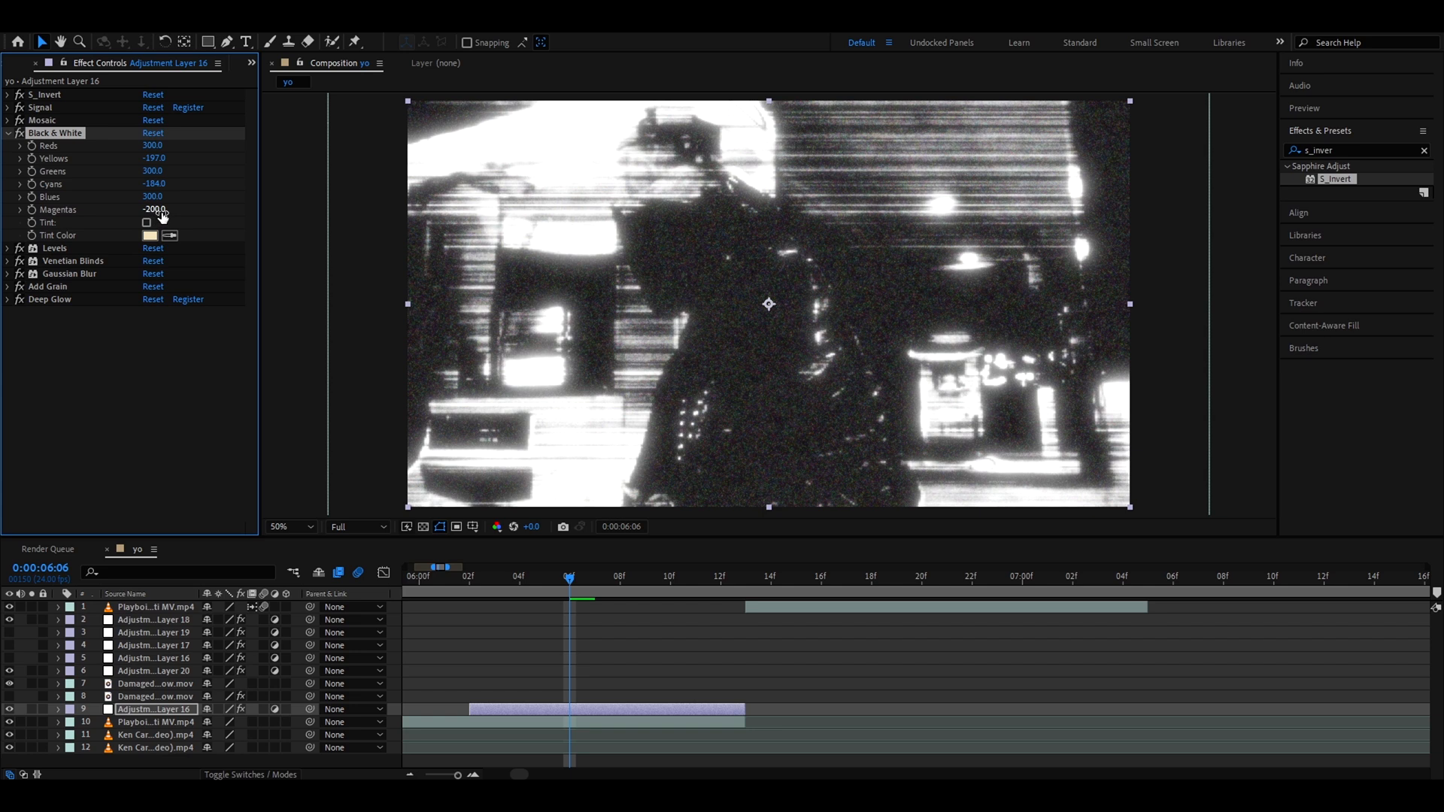
left_click(7, 221)
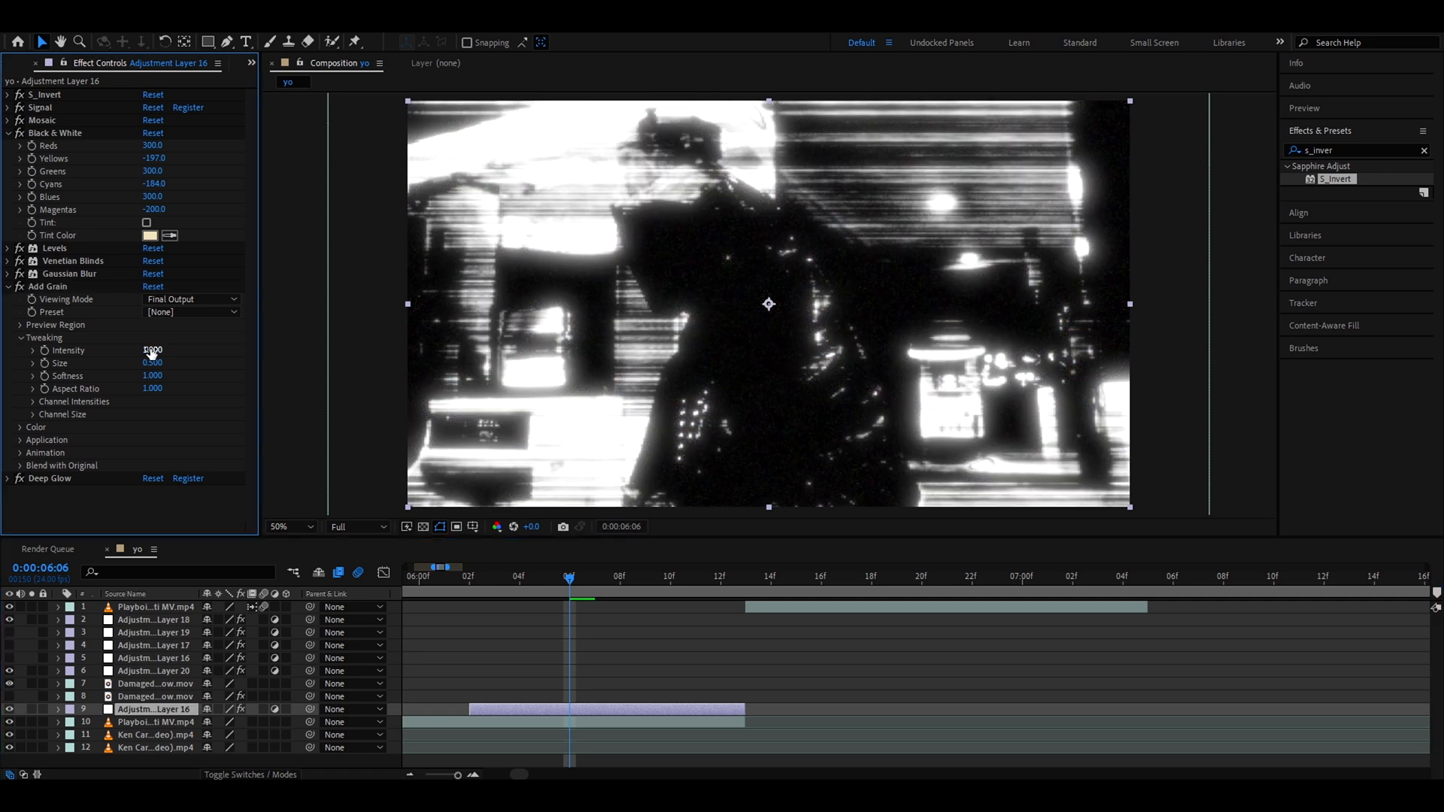
left_click(152, 351)
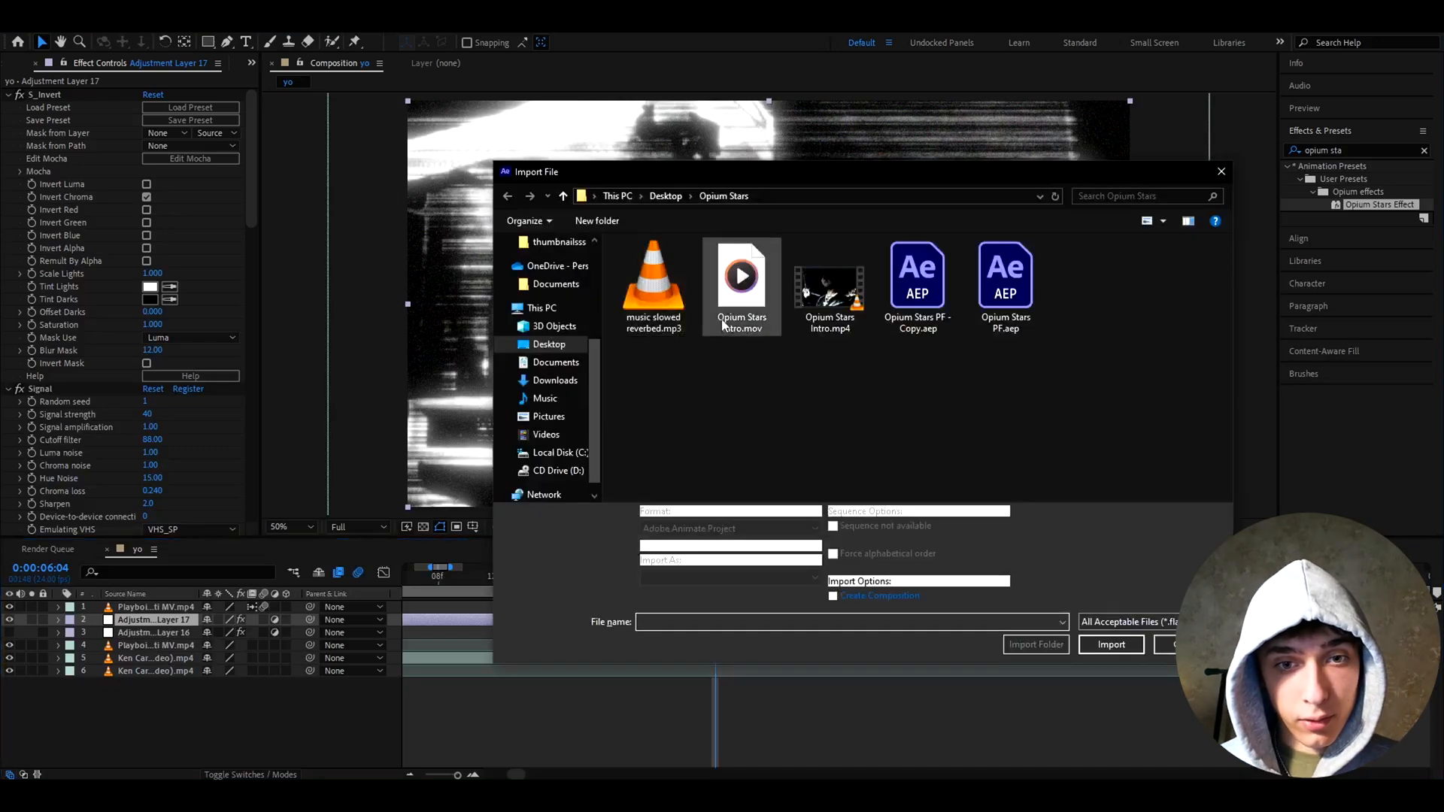
Import 'Damaged Glint deep glow.mov' above the clip and blend it in Difference mode.
type("damaged")
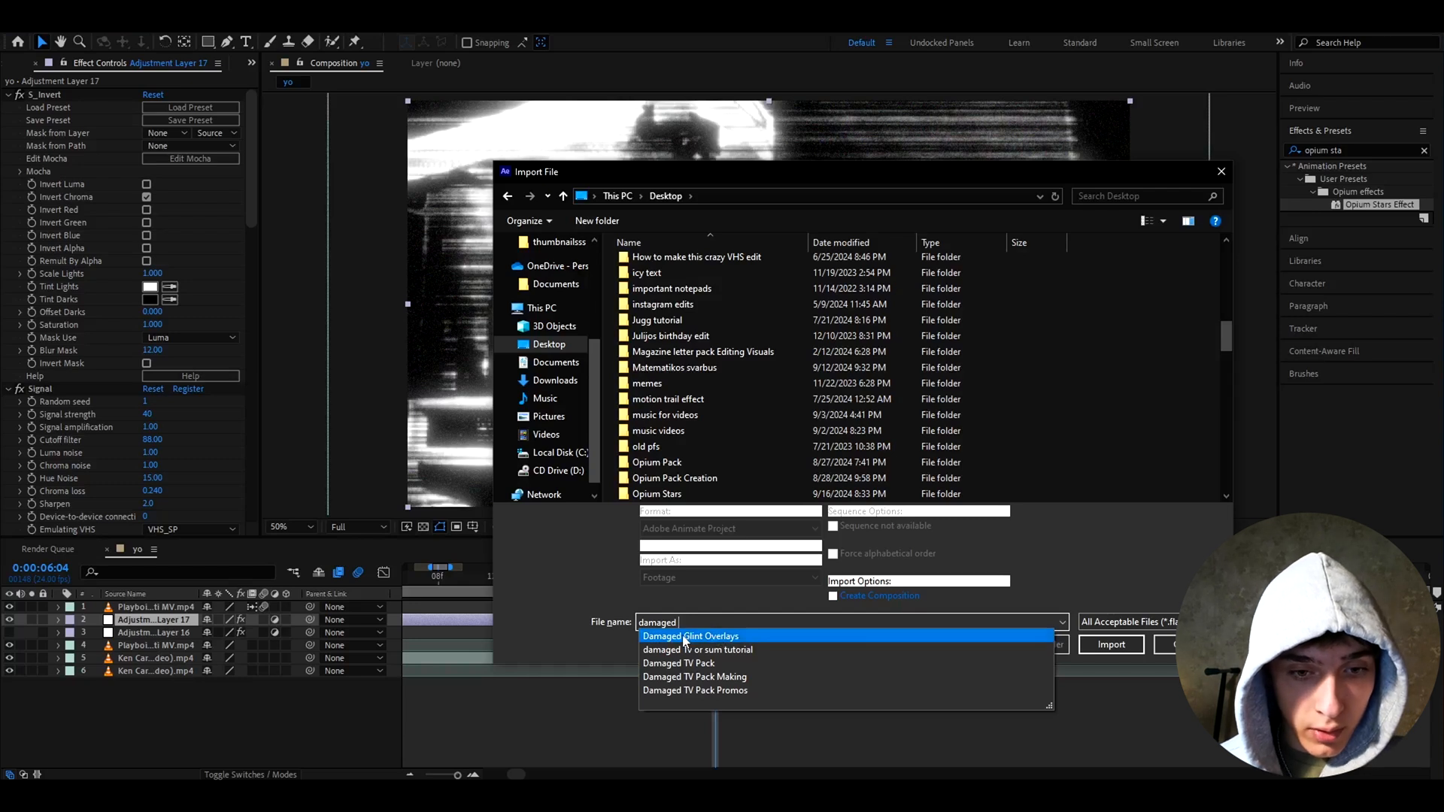
left_click(690, 635)
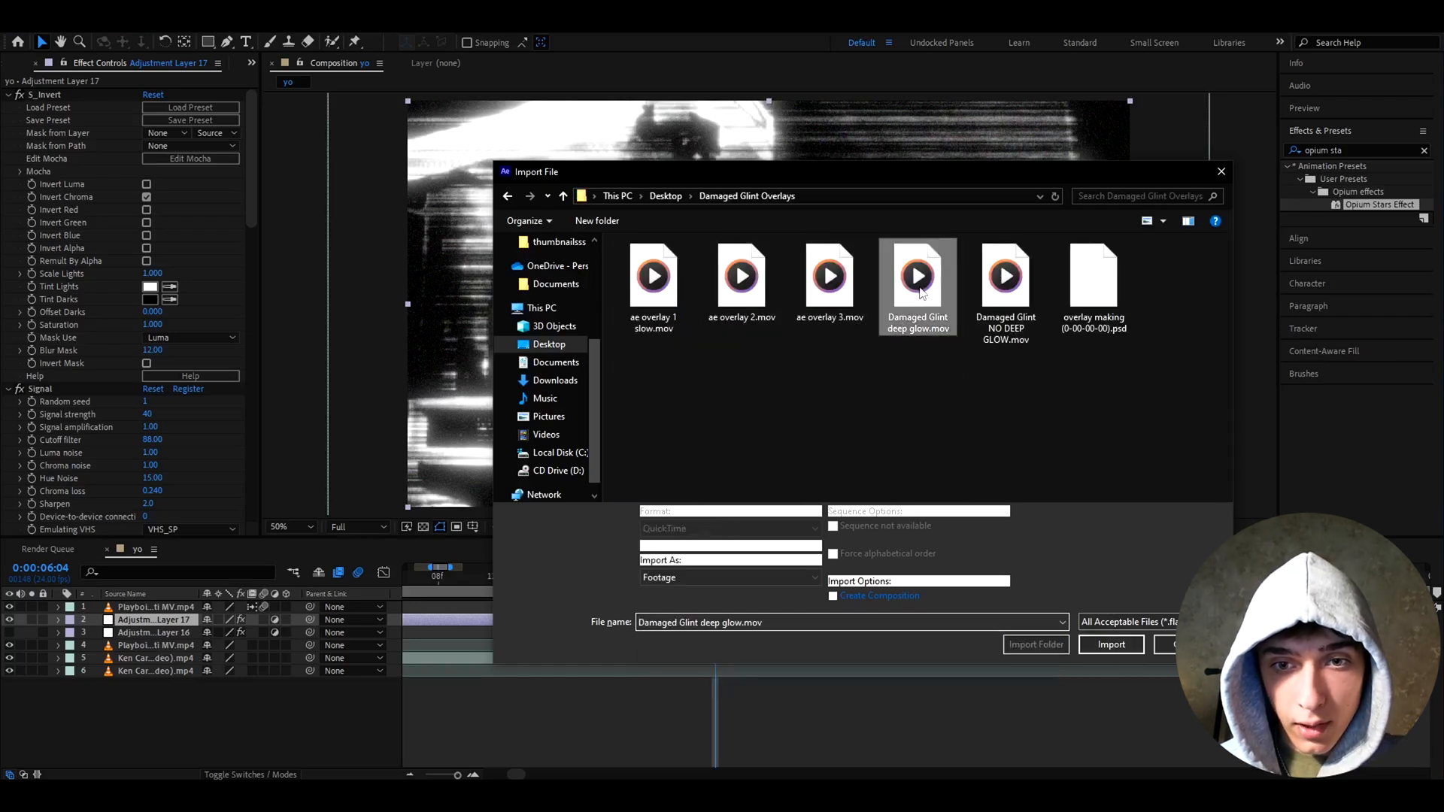
left_click(1111, 644)
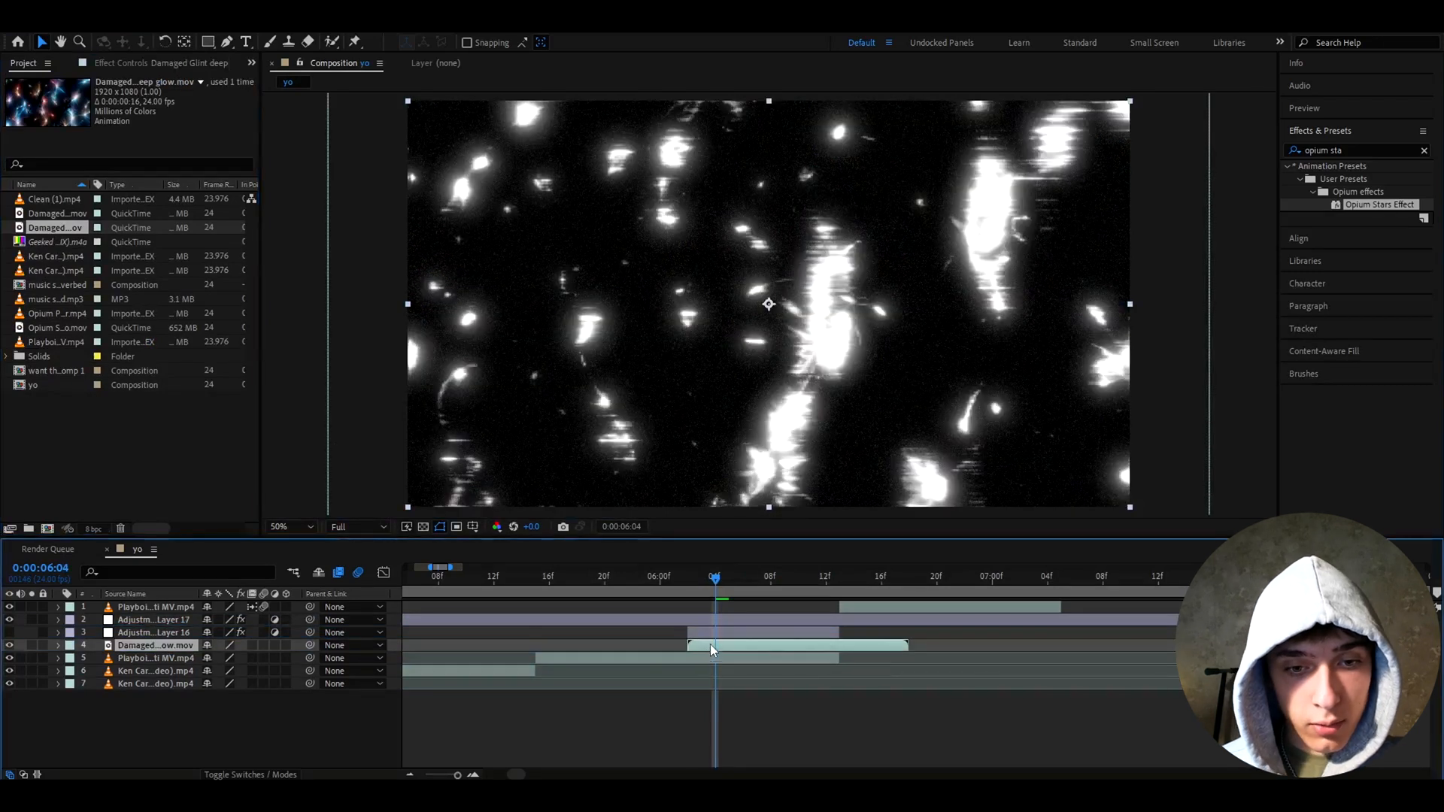
right_click(709, 650)
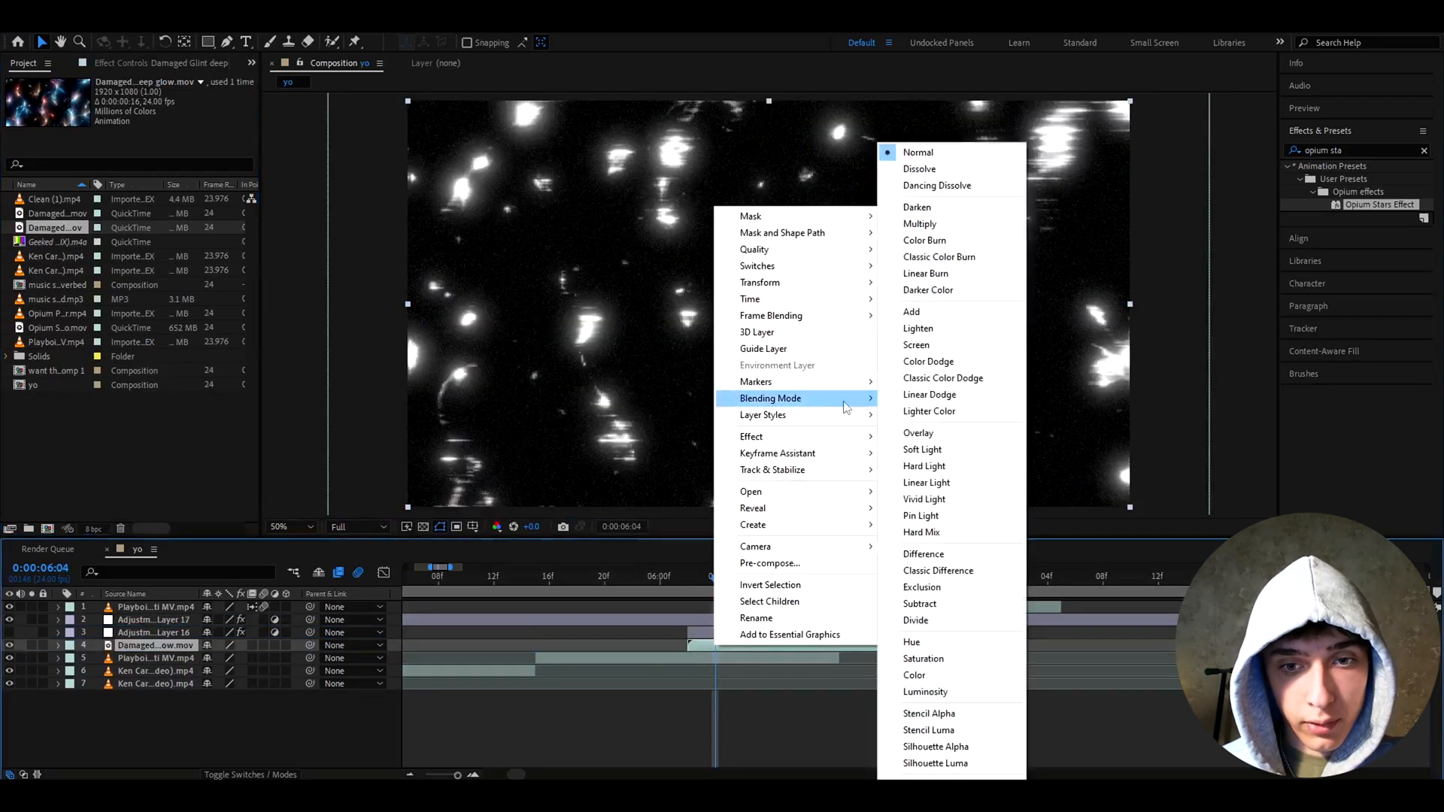
mouse_move(921, 587)
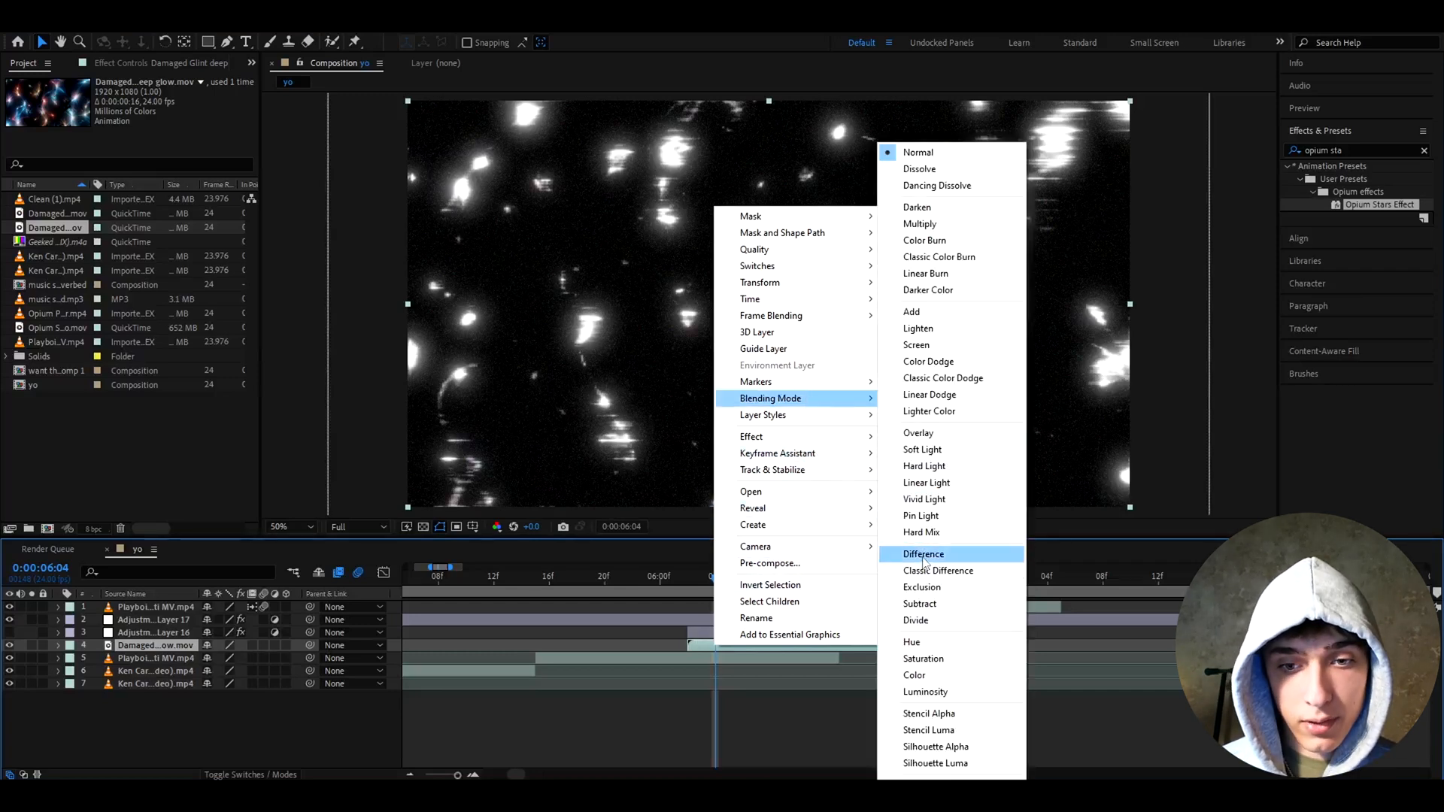
left_click(924, 553)
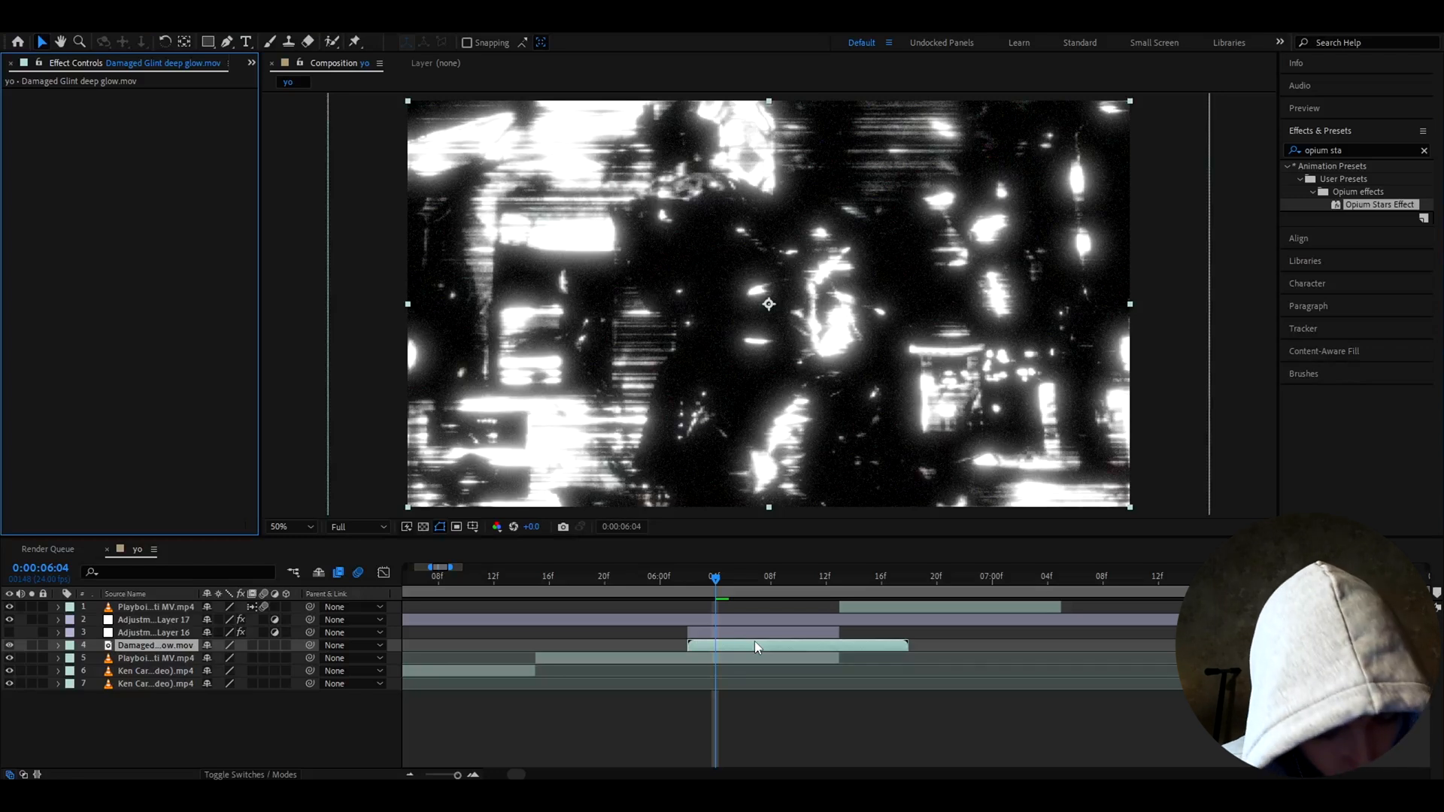
Apply Noise to the overlay and toggle its colour noise option.
type("noise")
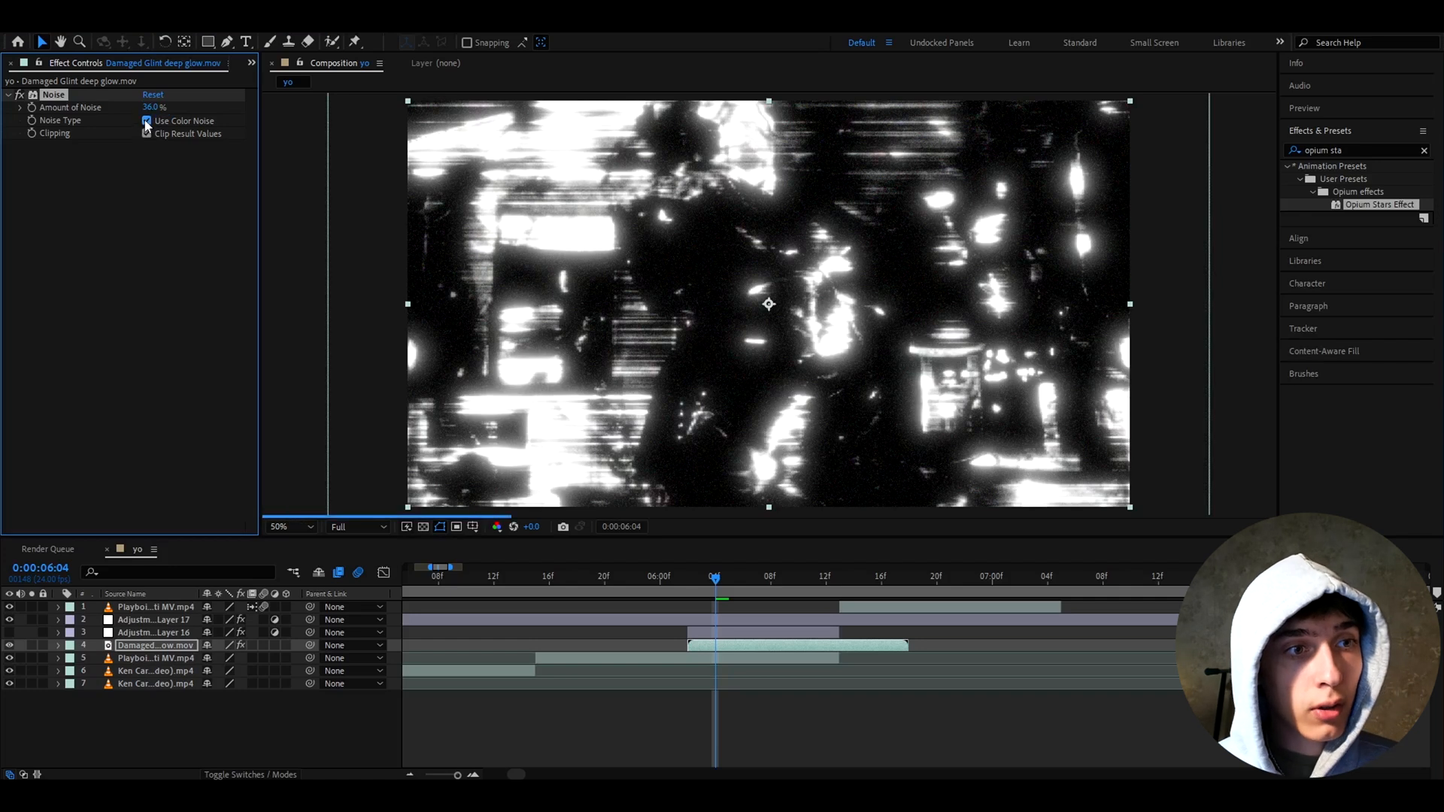
left_click(146, 120)
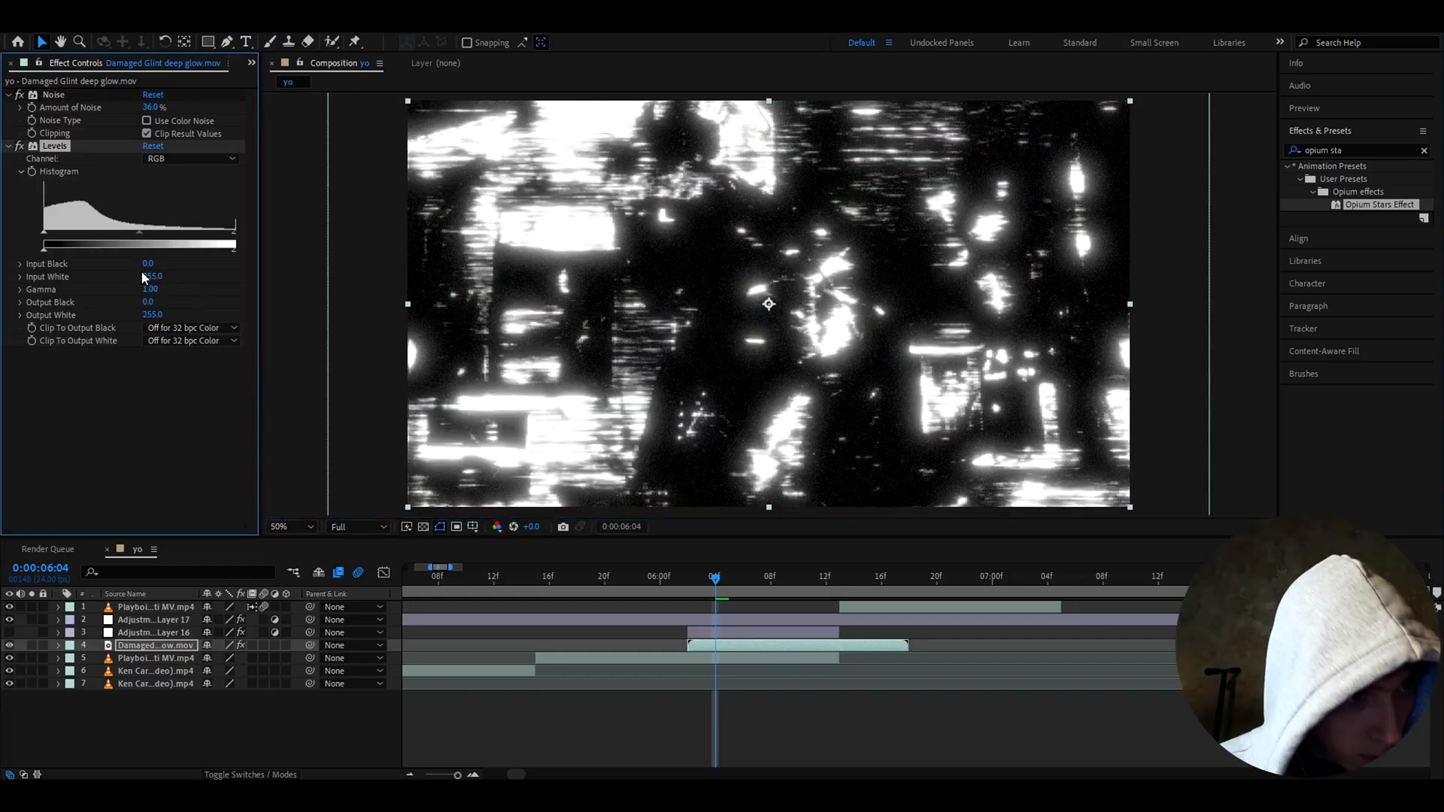
Pull Levels Input Black to about -35, raise gamma near 1.9, and trim the adjustment layer to the six-second cut.
left_click(149, 265)
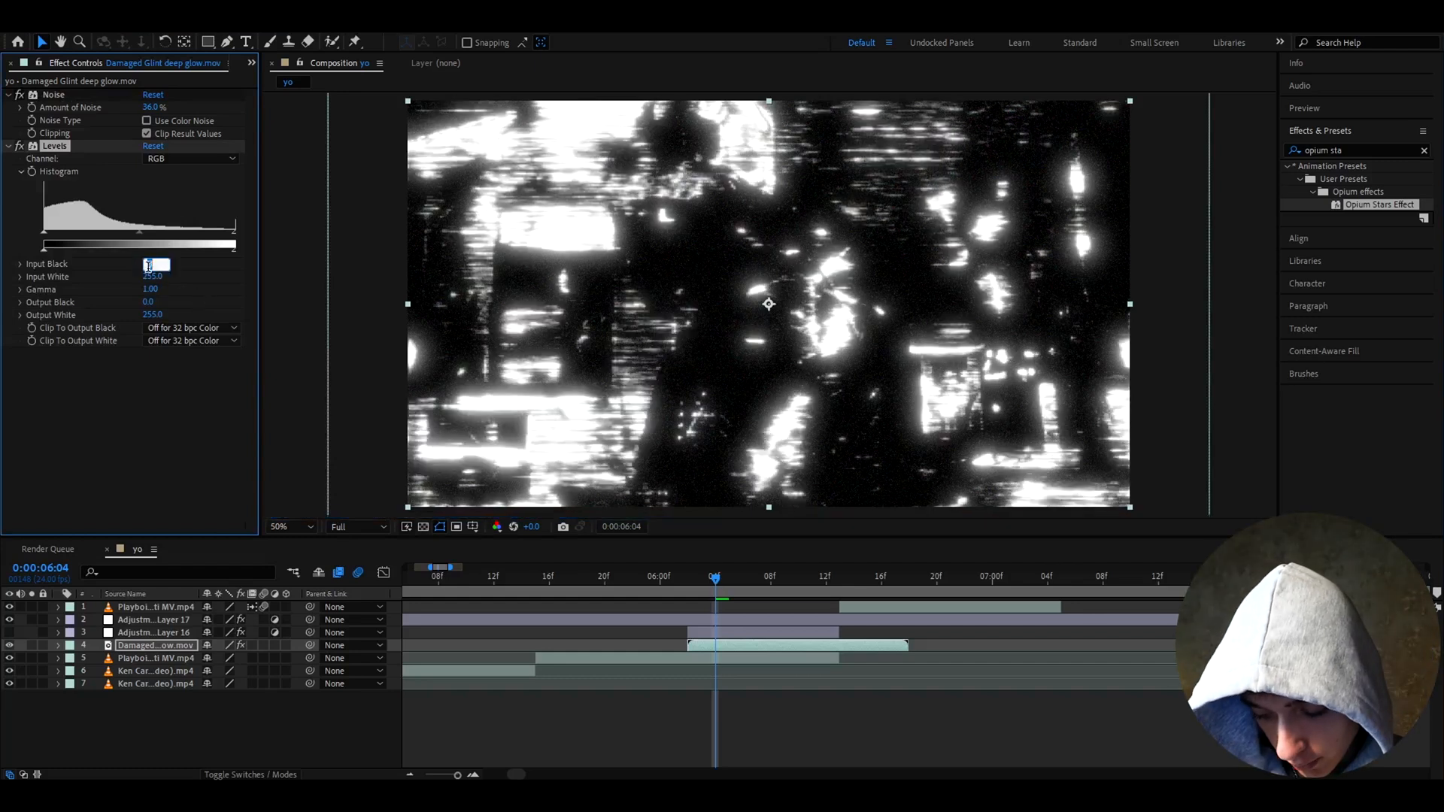
left_click_drag(155, 265, 151, 268)
type("-35.7")
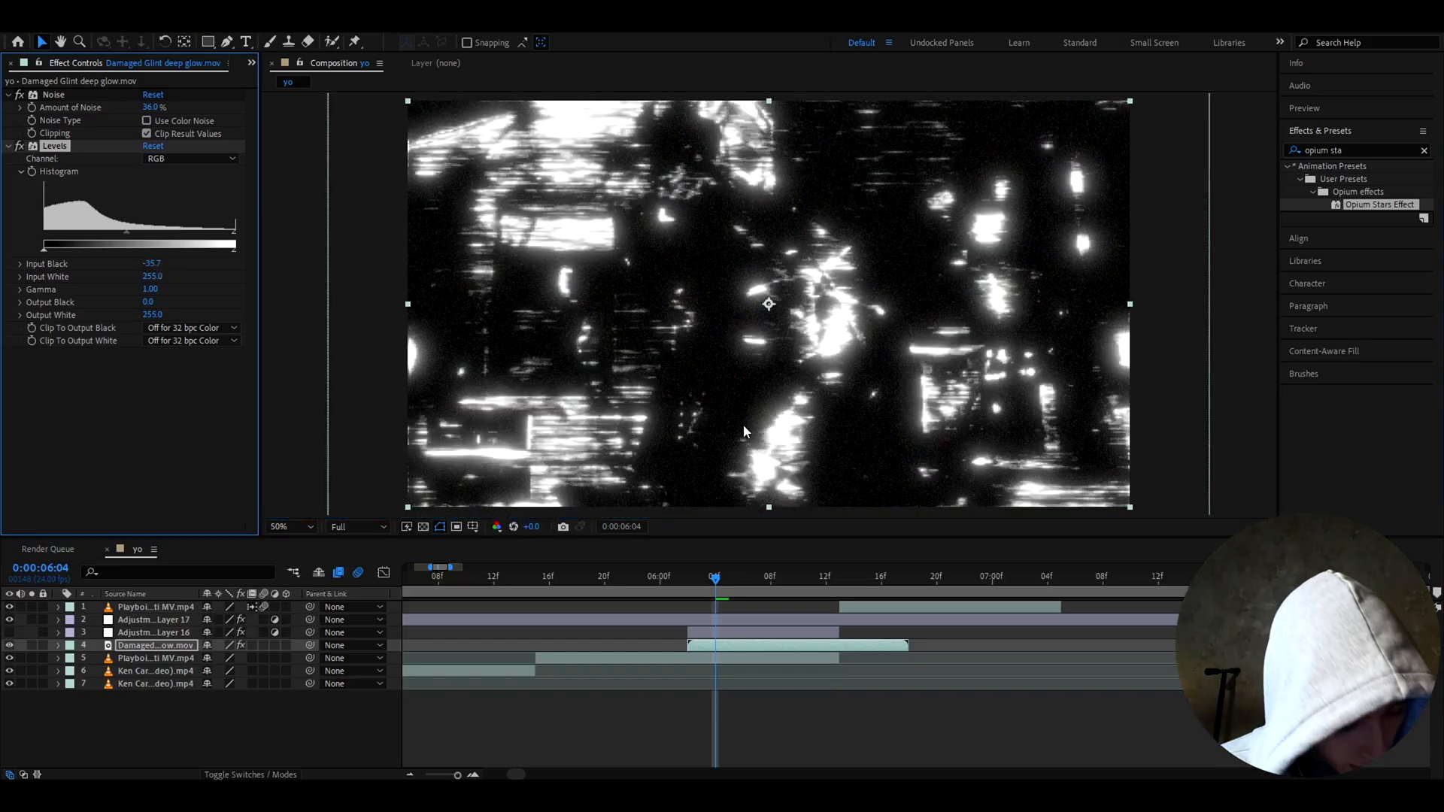
left_click(155, 289)
type("1.94")
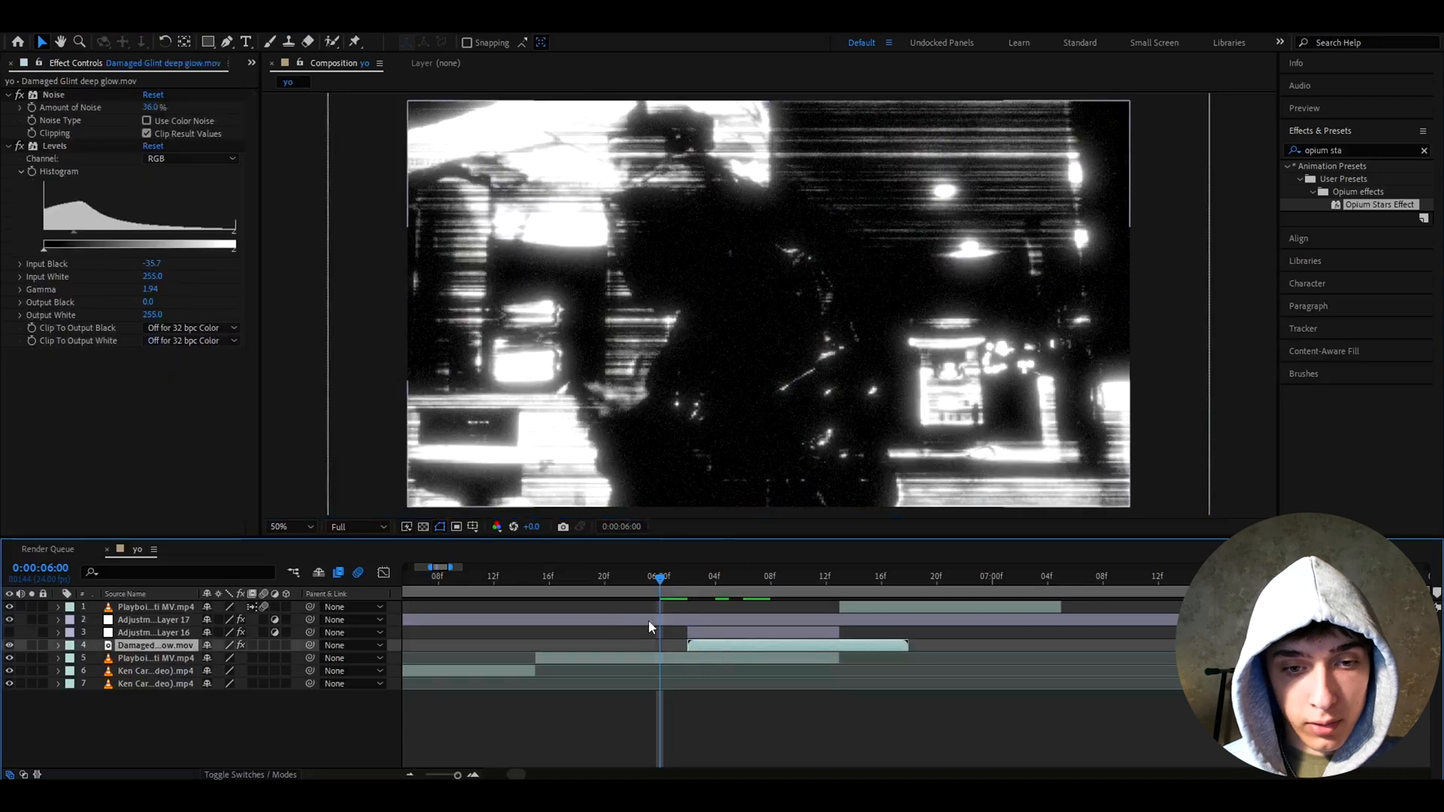
left_click_drag(659, 569, 616, 569)
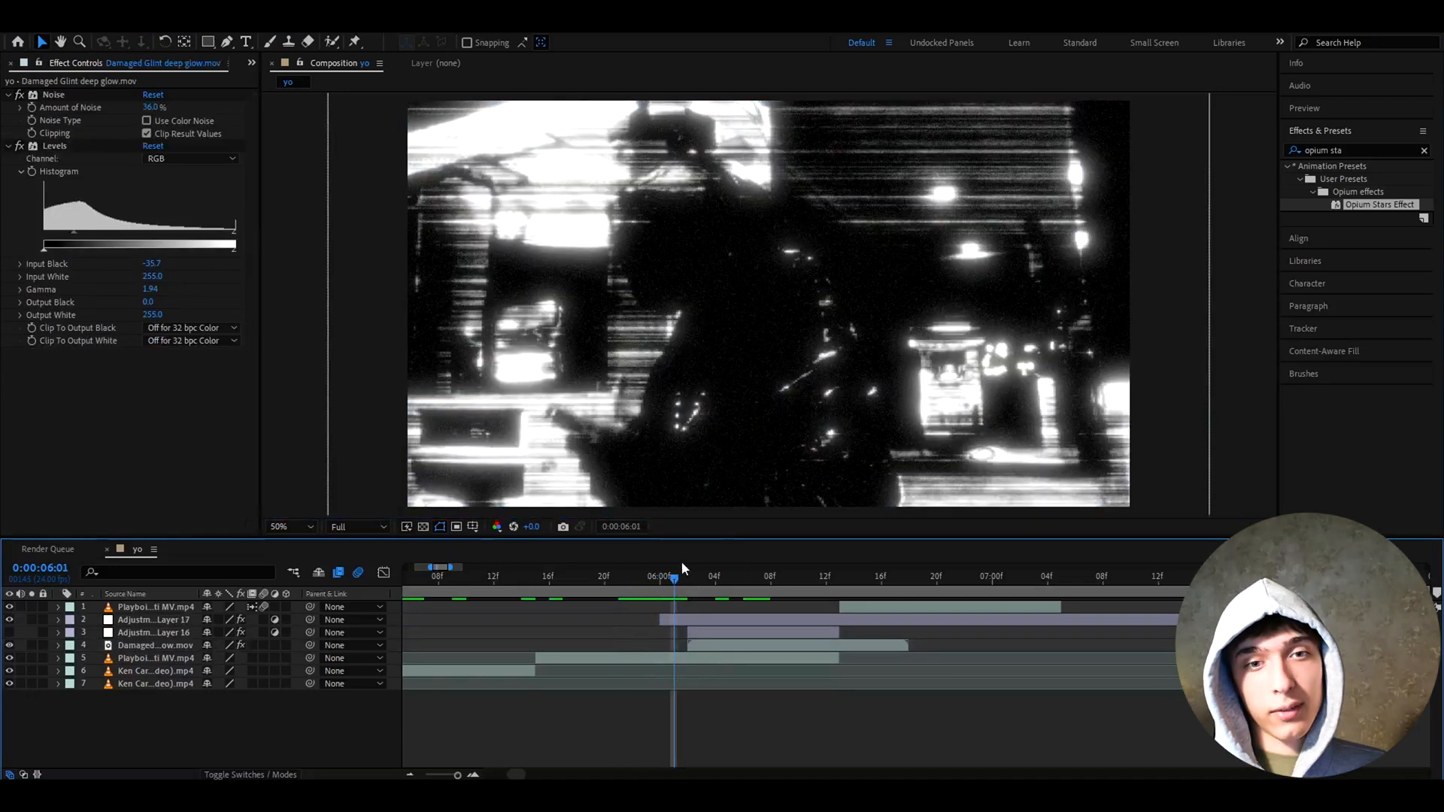
Add an adjustment layer before 6:00 and apply the Opium Glitch 2 V2 preset to it.
left_click(154, 618)
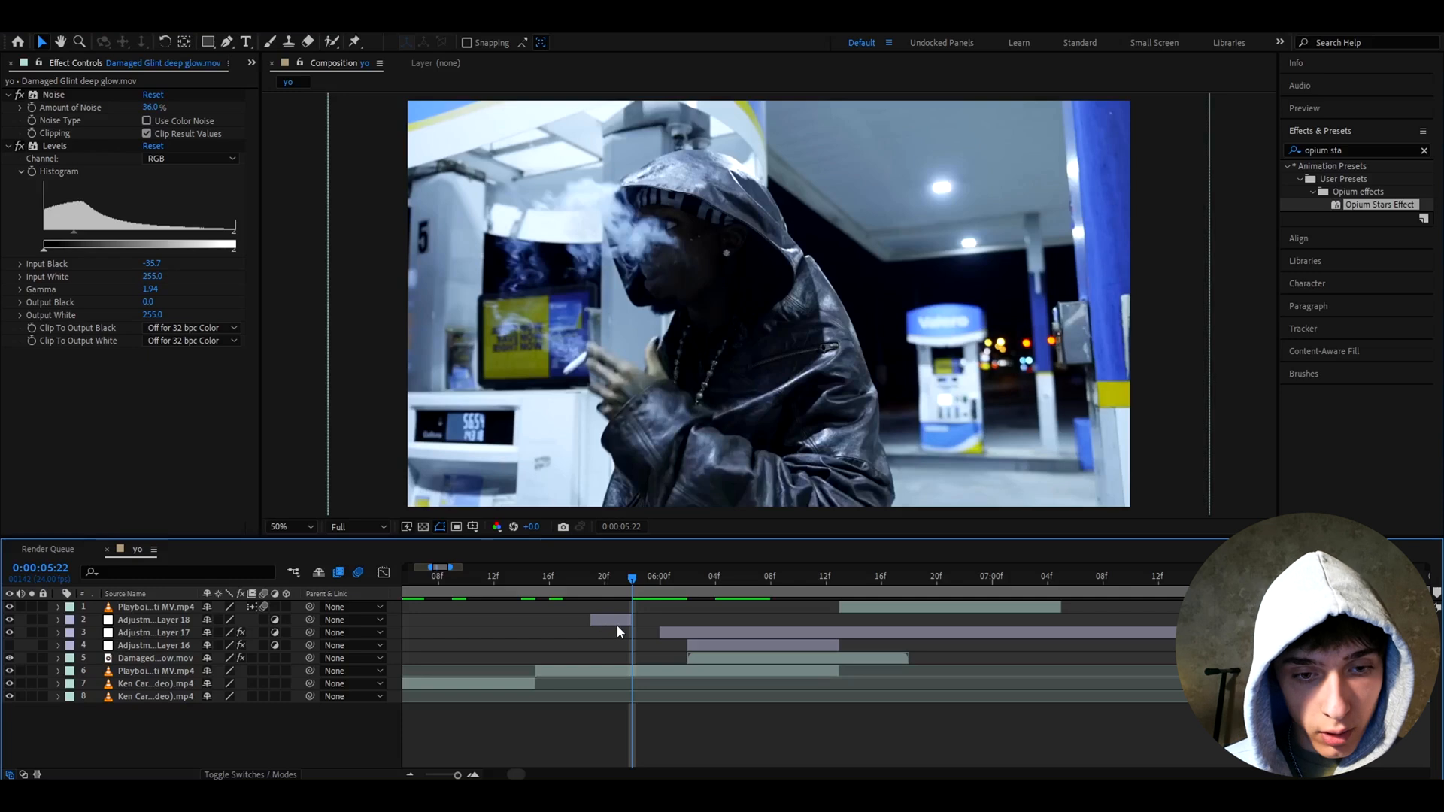
left_click(154, 620)
type("glitch")
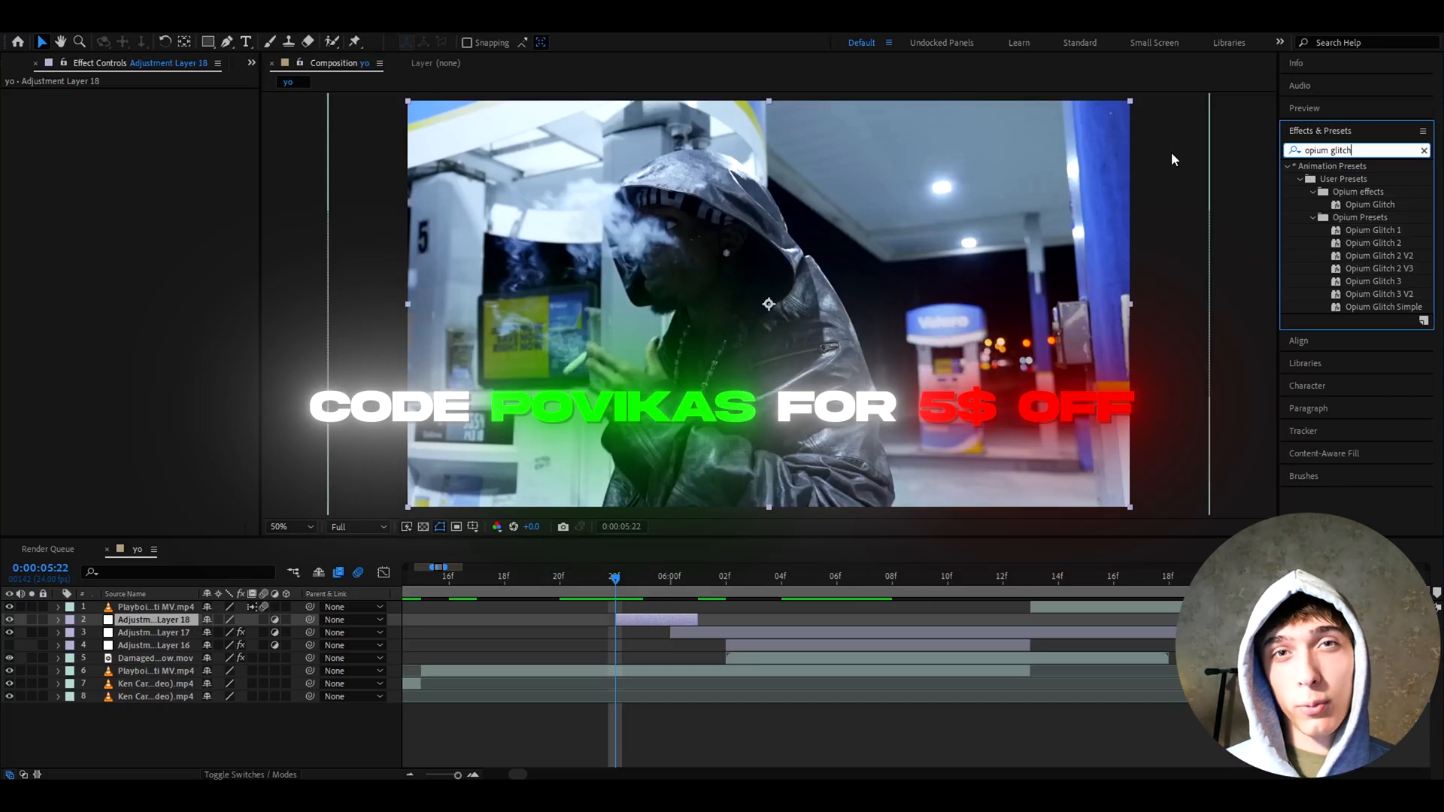
left_click(1374, 228)
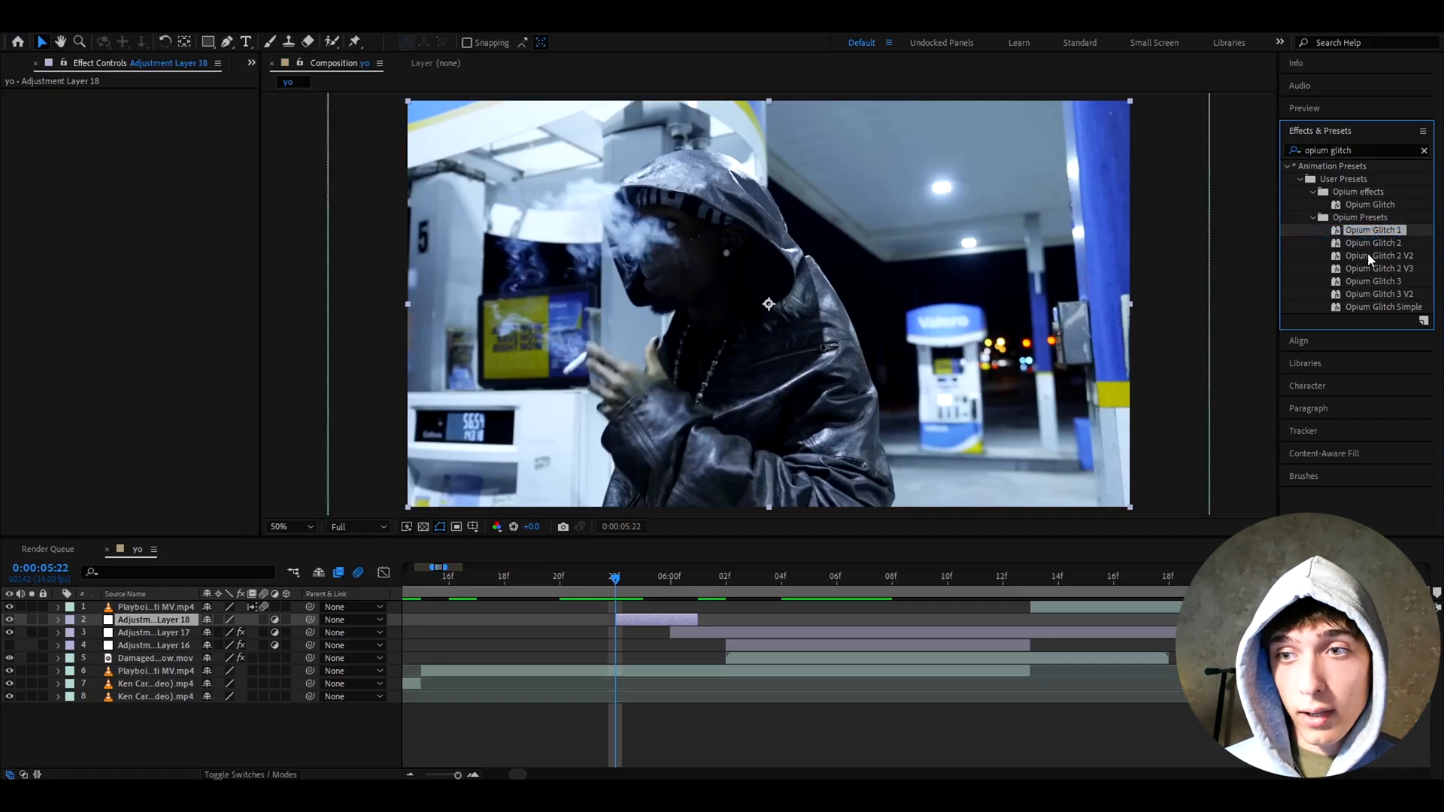
double_click(1380, 256)
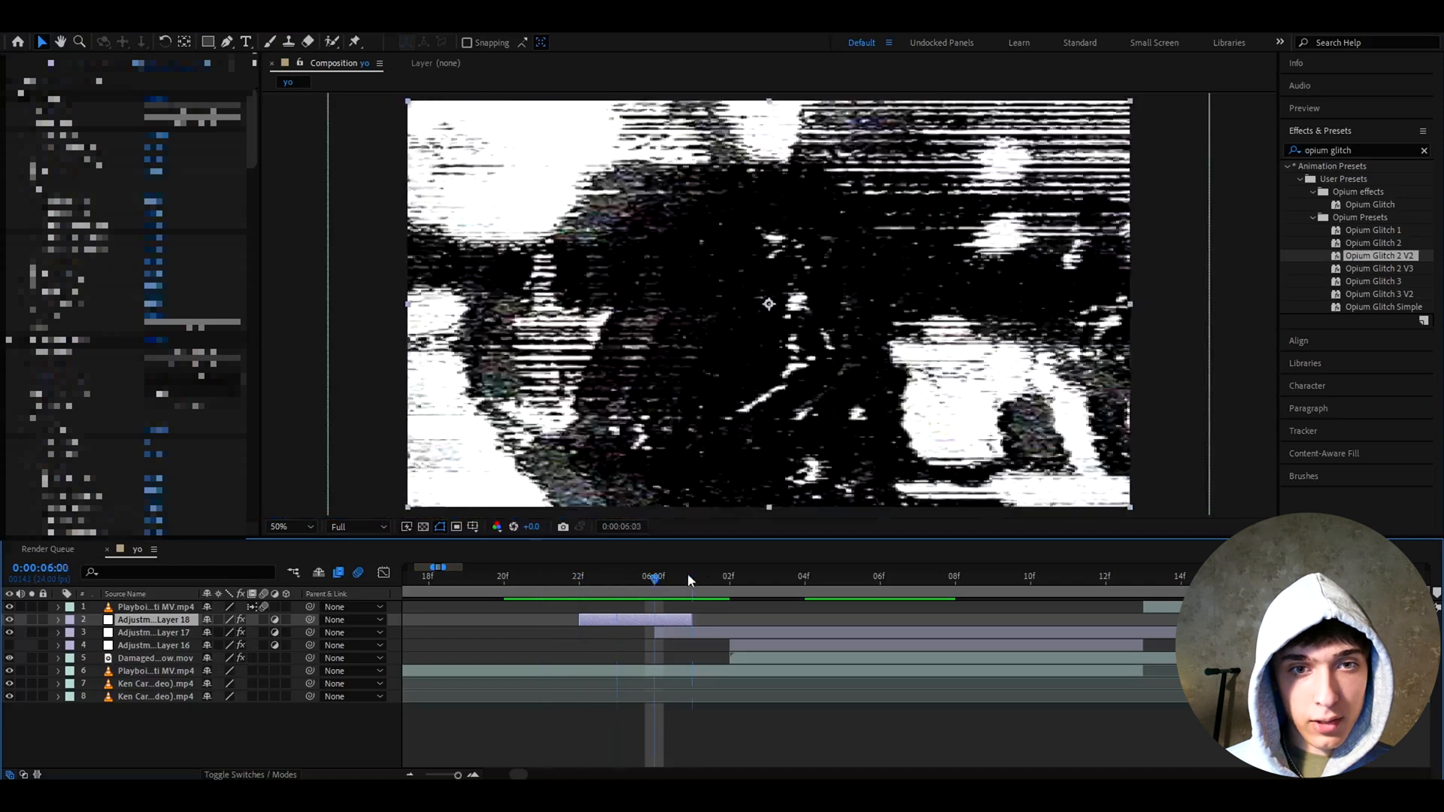
left_click(728, 576)
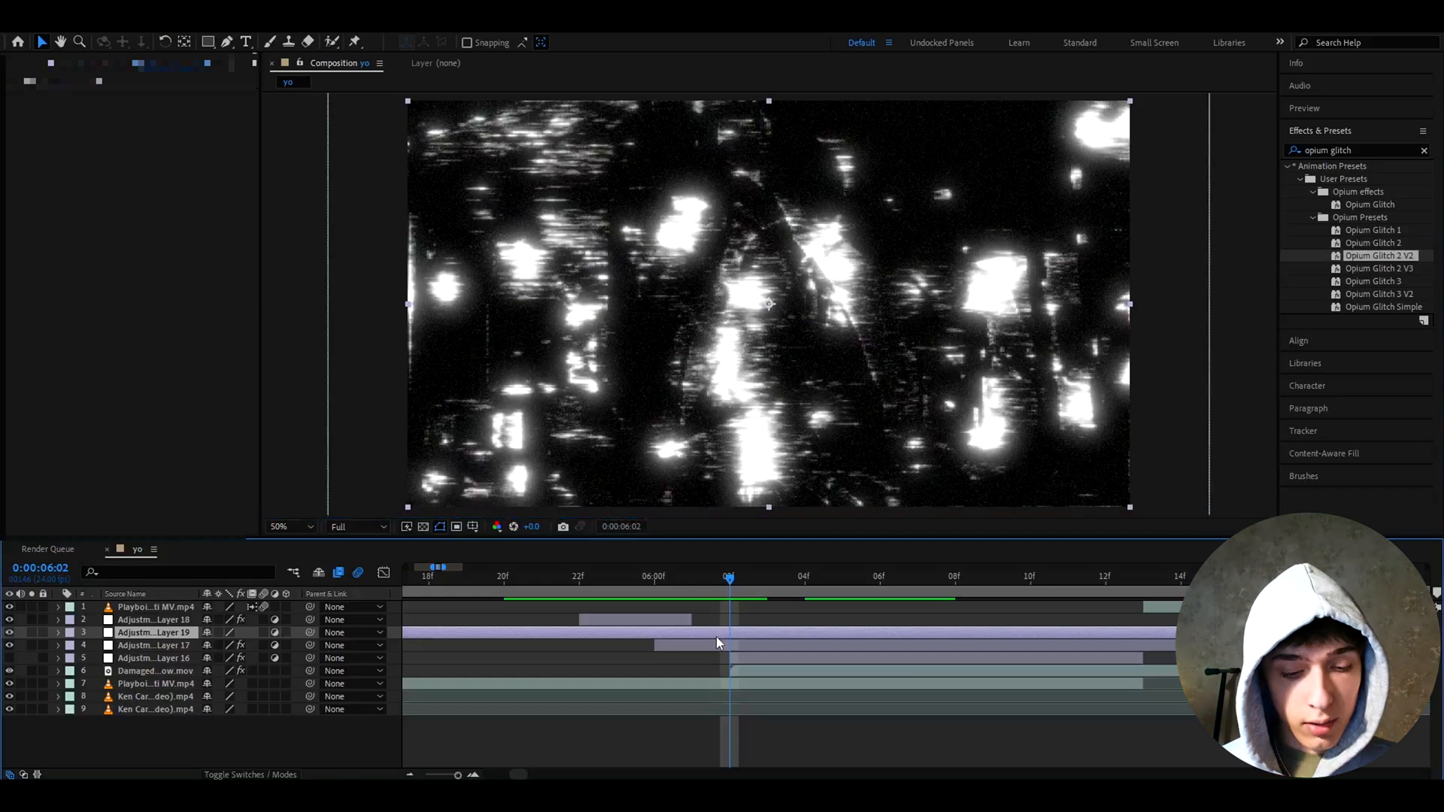
Add a Motion Tile adjustment layer with reduced output width, starting at the 6:00 cut.
type("moti")
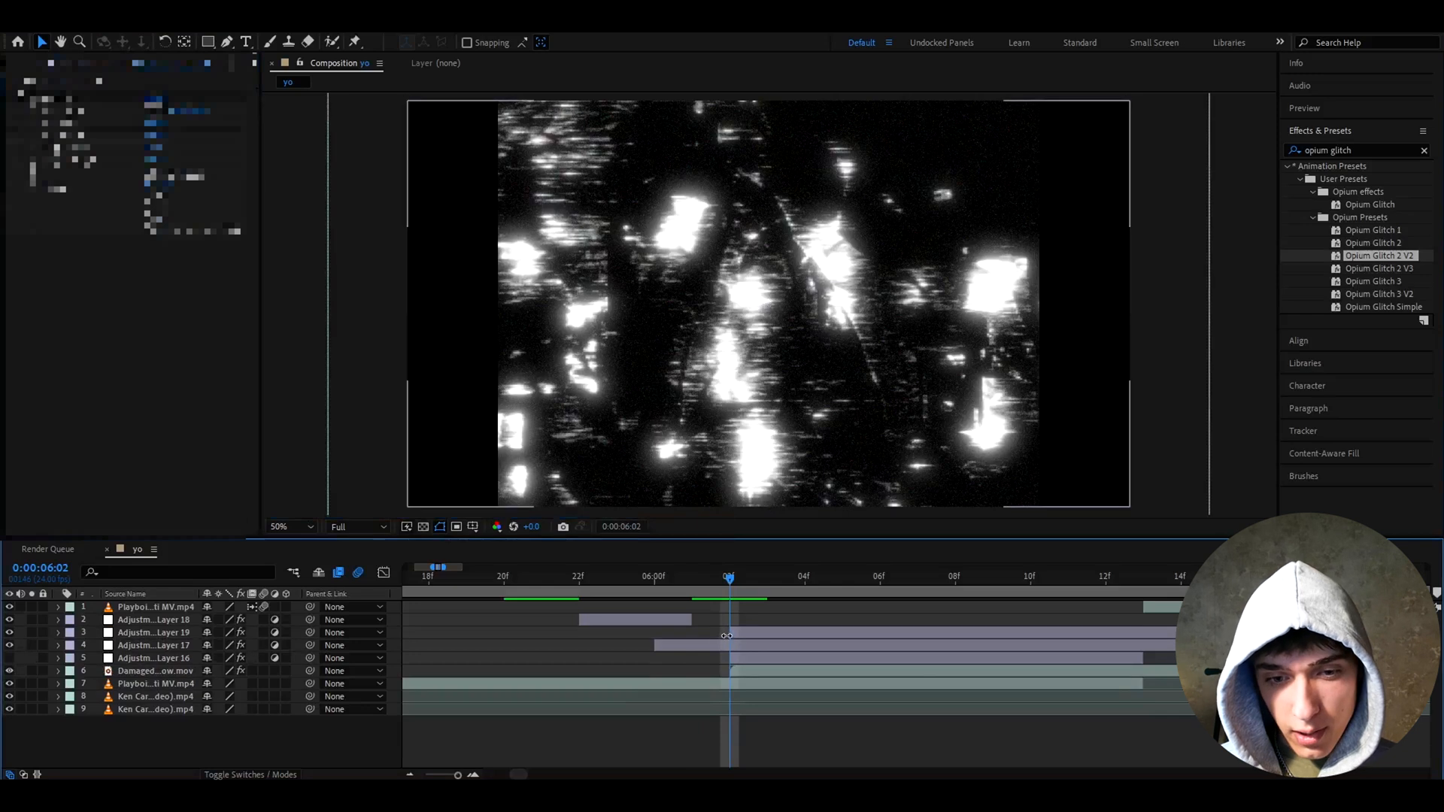
left_click(153, 633)
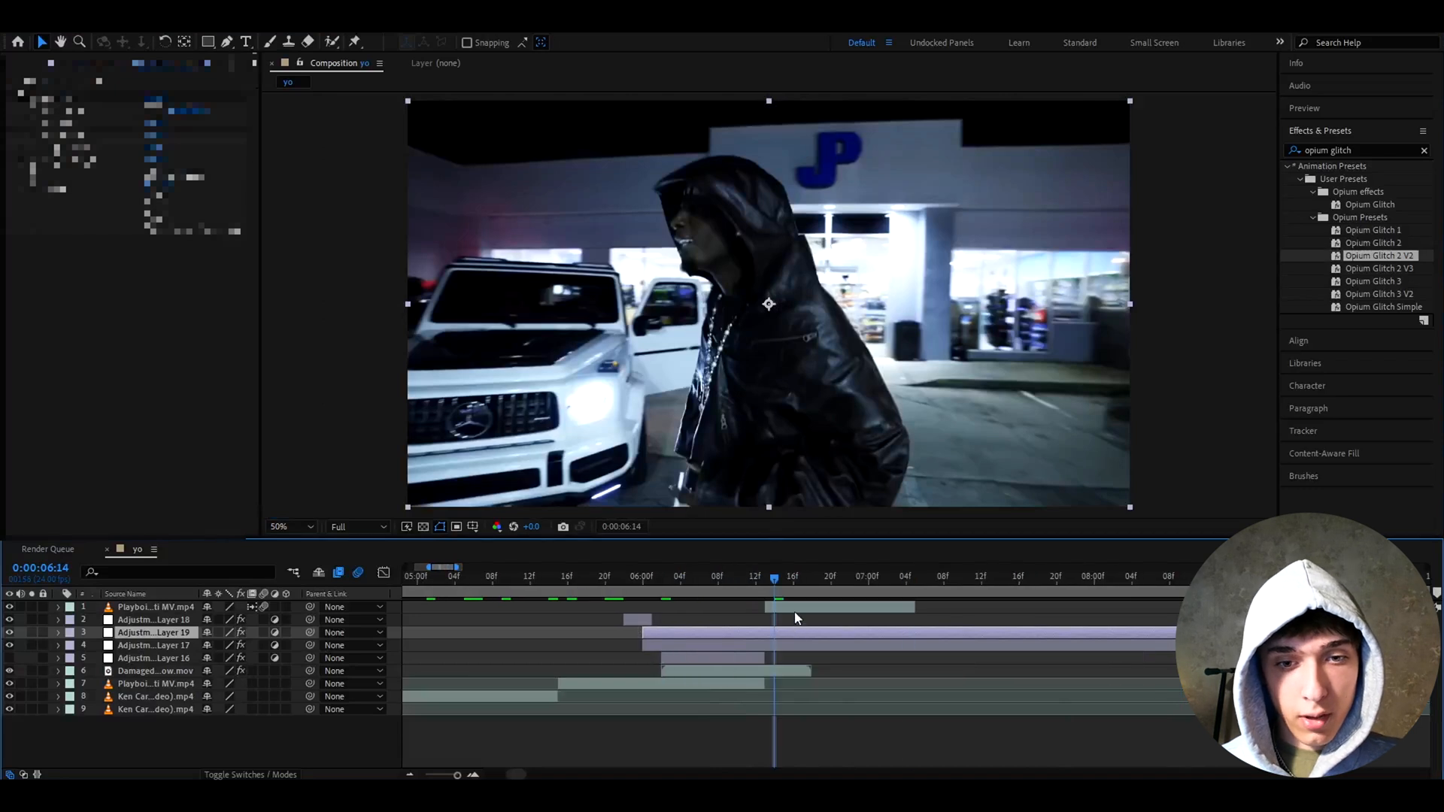
left_click_drag(773, 581, 764, 580)
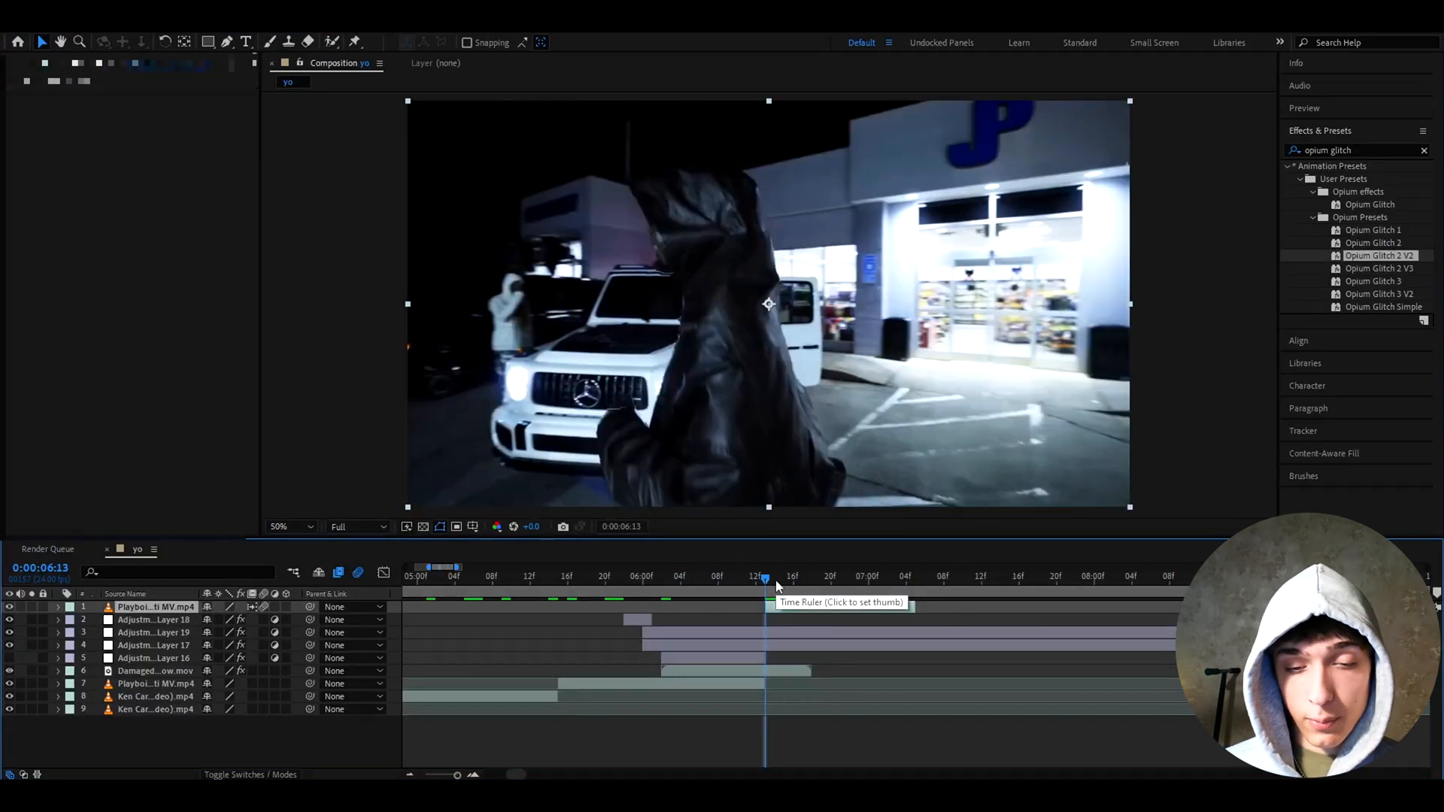
left_click(597, 576)
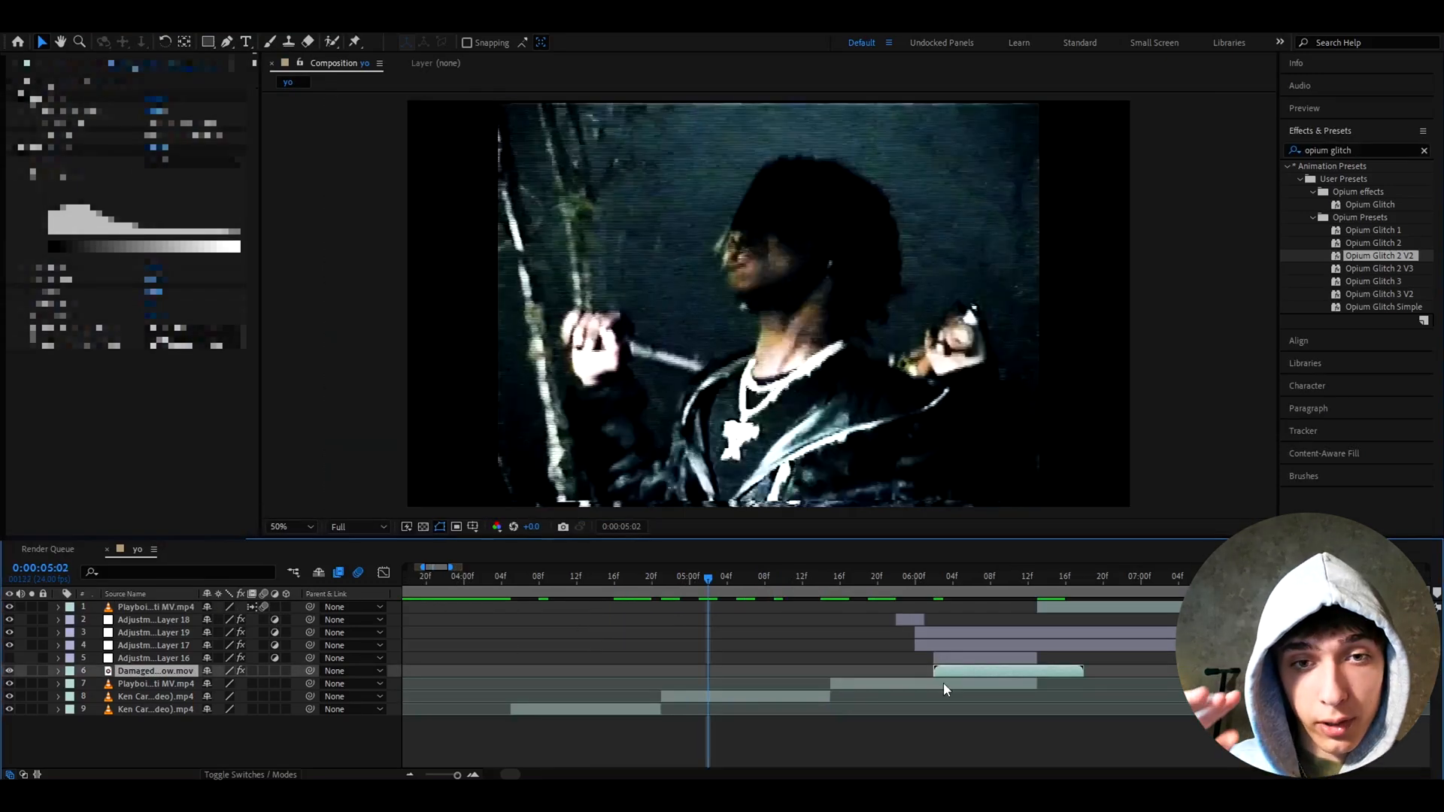
mouse_move(976, 673)
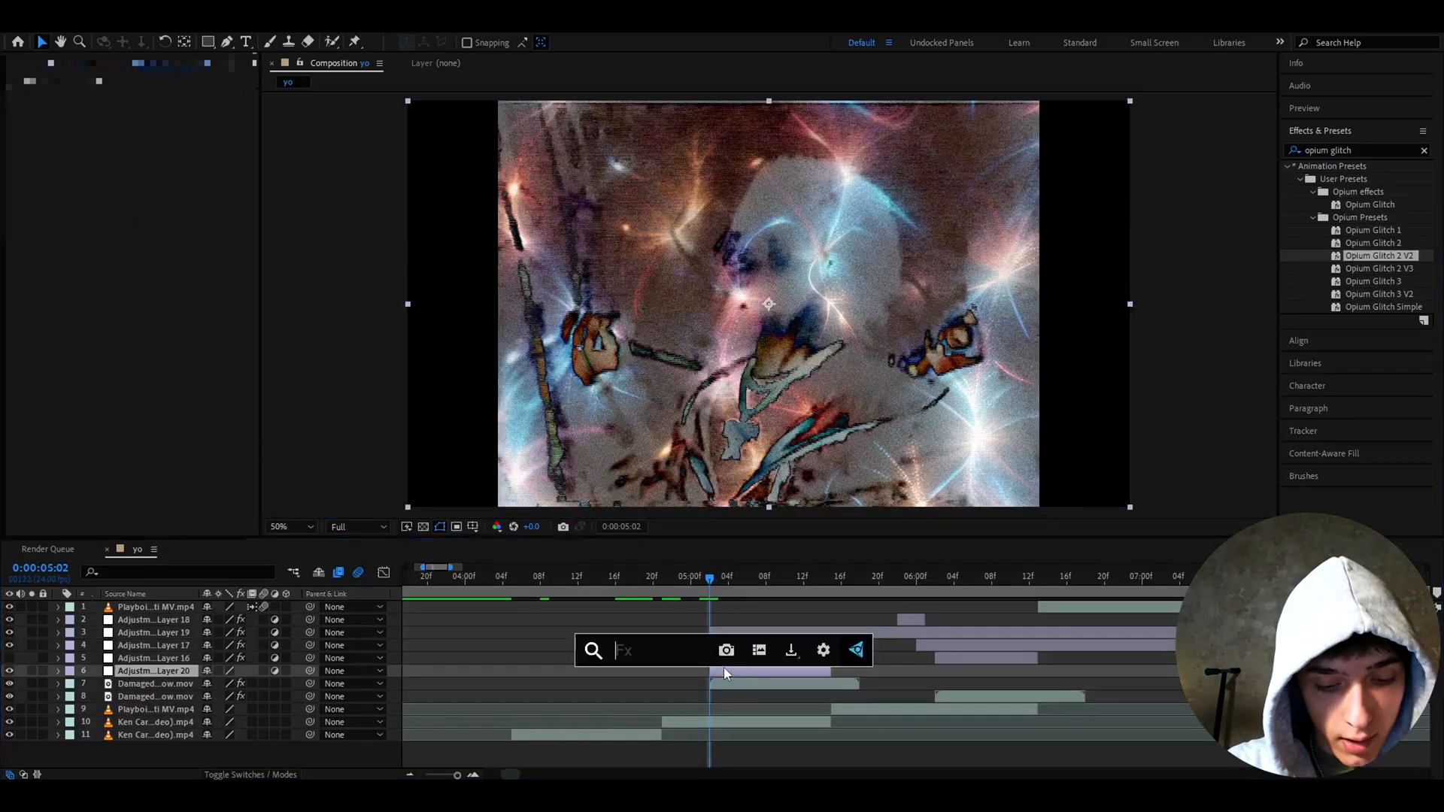
Apply the Opium 2 preset to a new adjustment layer at 5:02 and blend the glint copy in Divide.
type("opium 2")
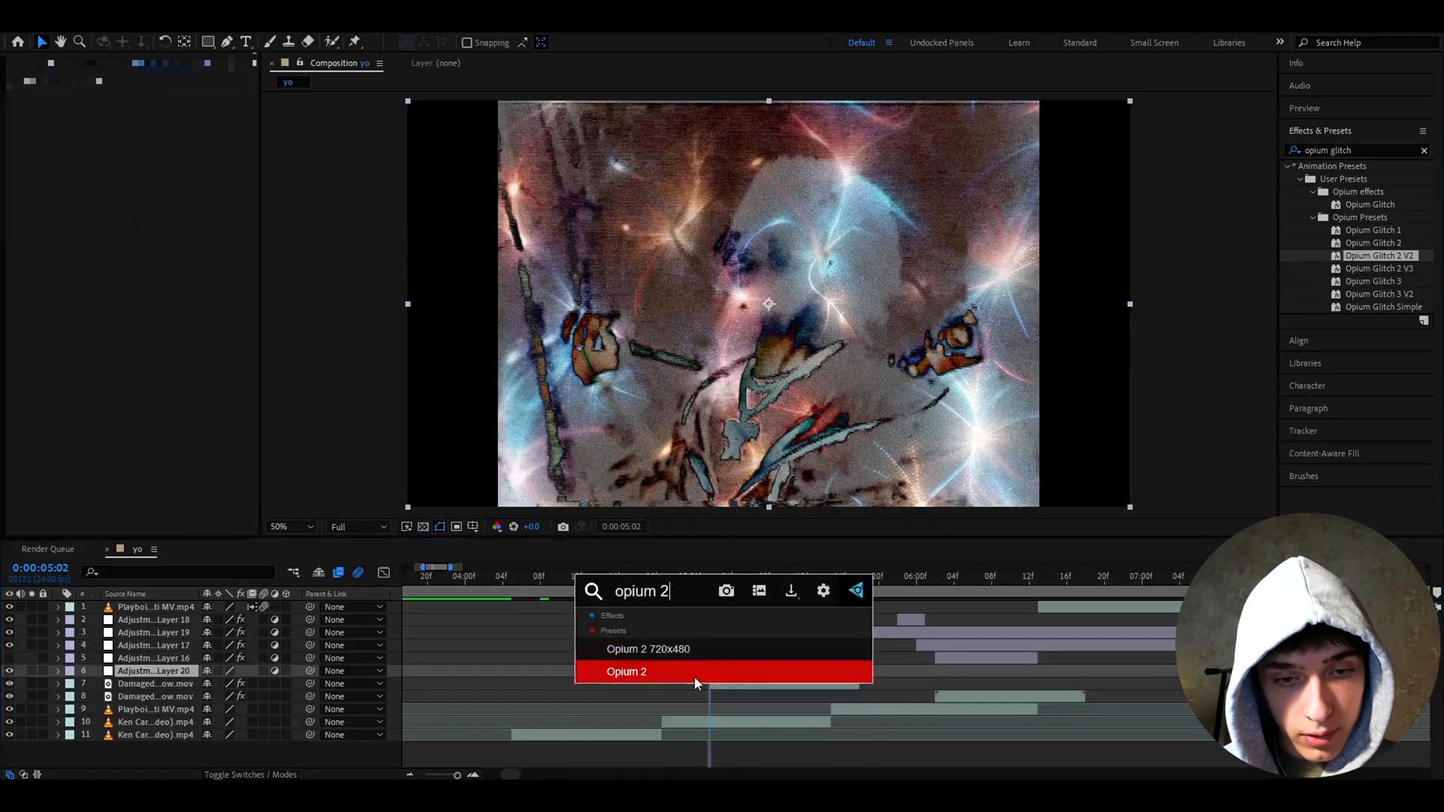
left_click(627, 671)
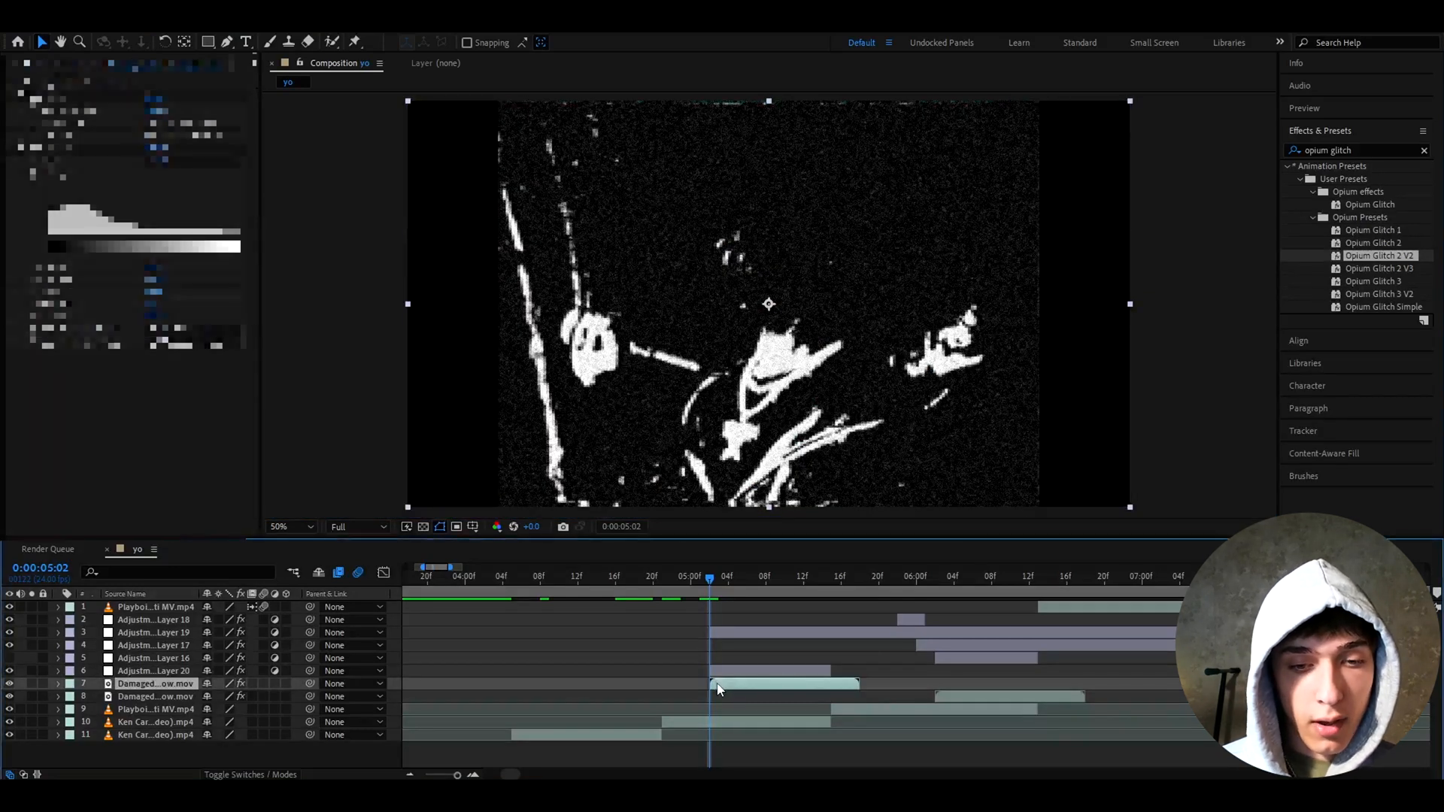
right_click(719, 689)
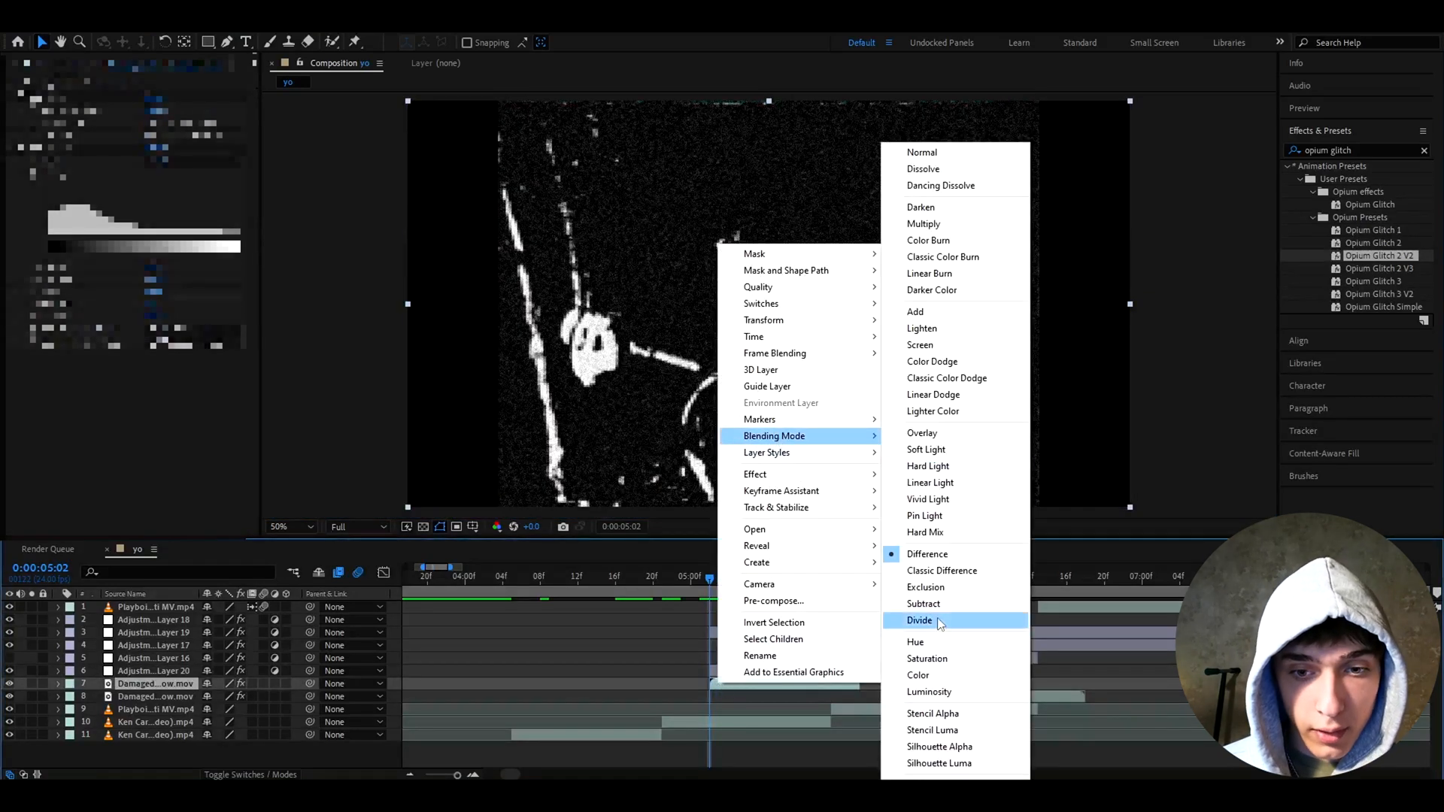
left_click(918, 620)
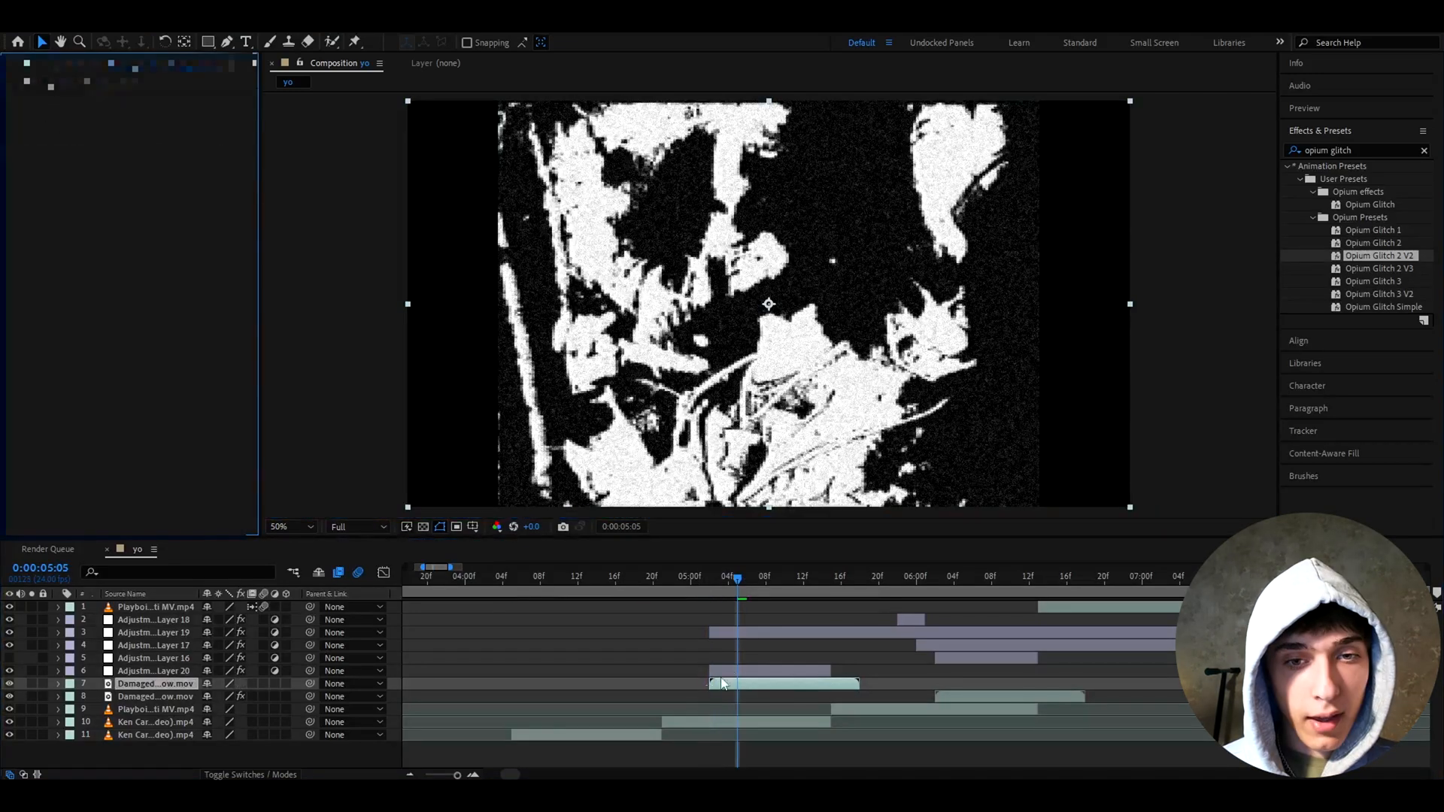
left_click(783, 576)
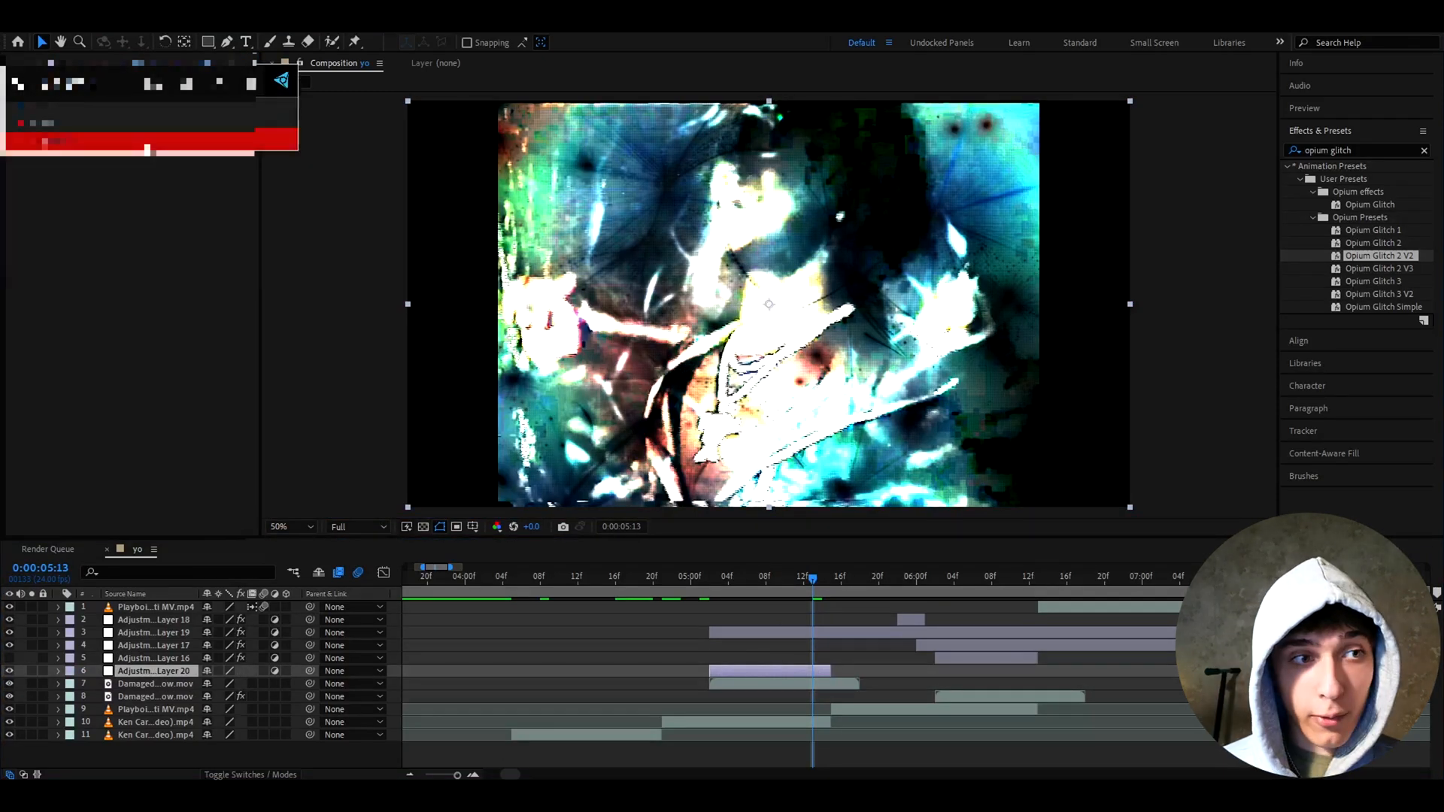
left_click(765, 580)
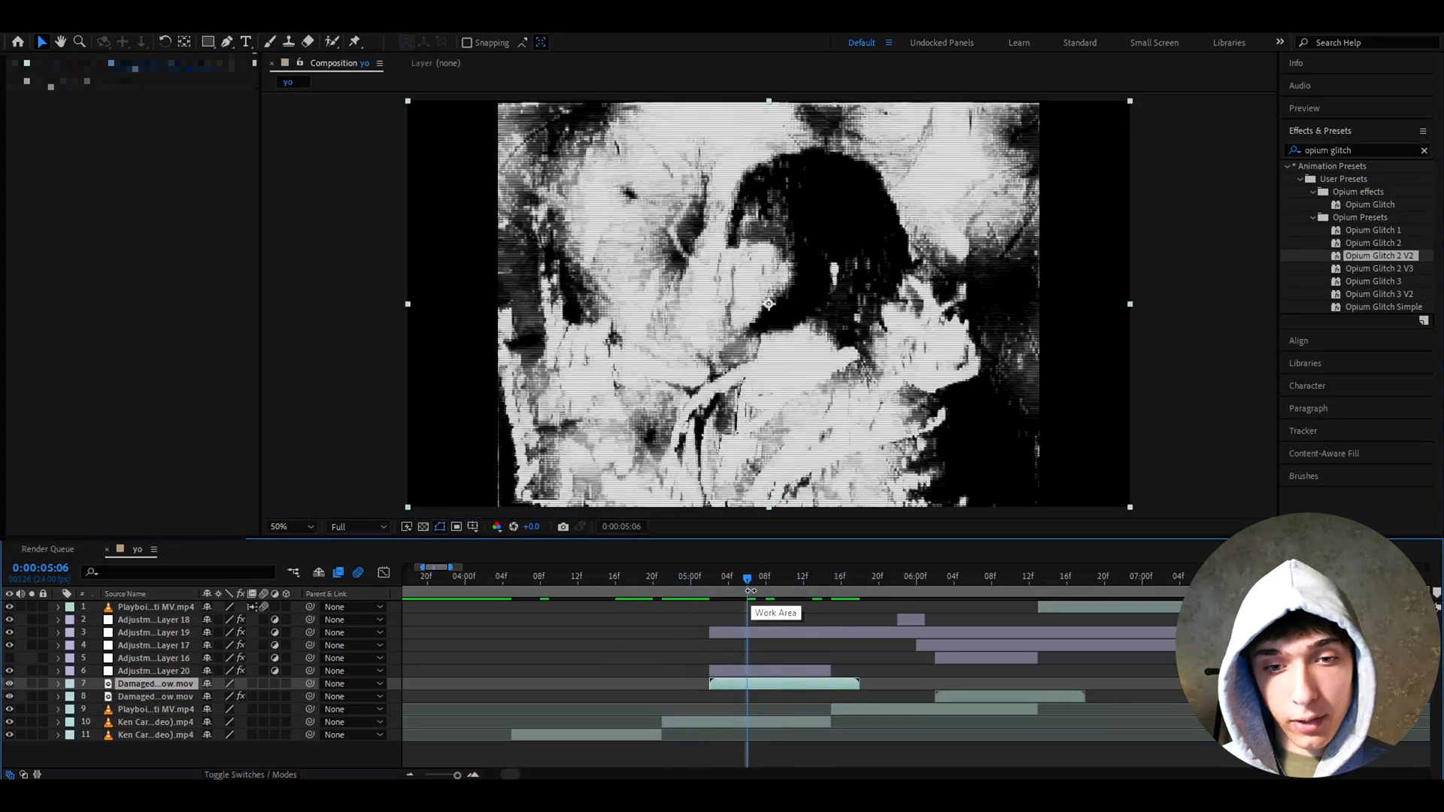
left_click(907, 576)
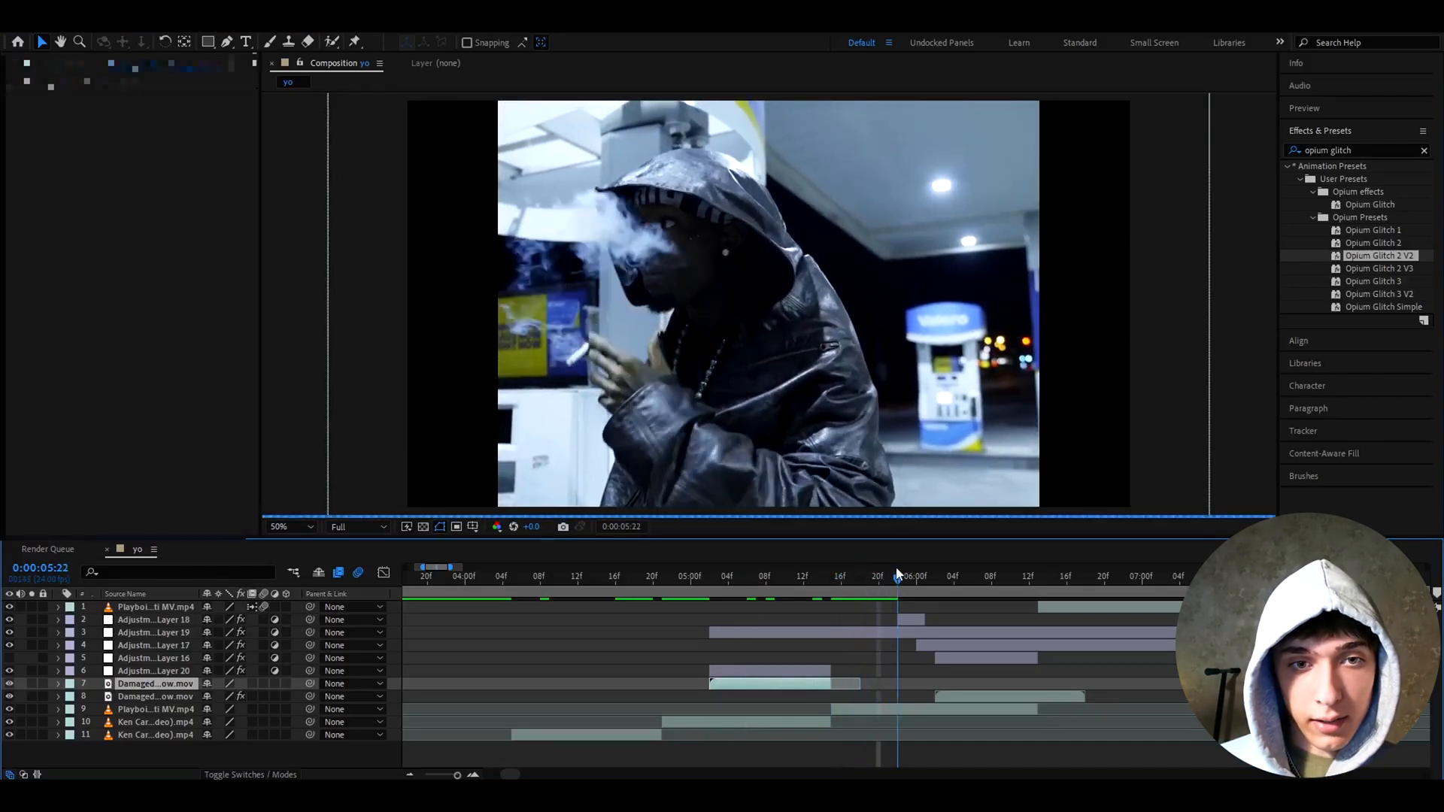
left_click(937, 576)
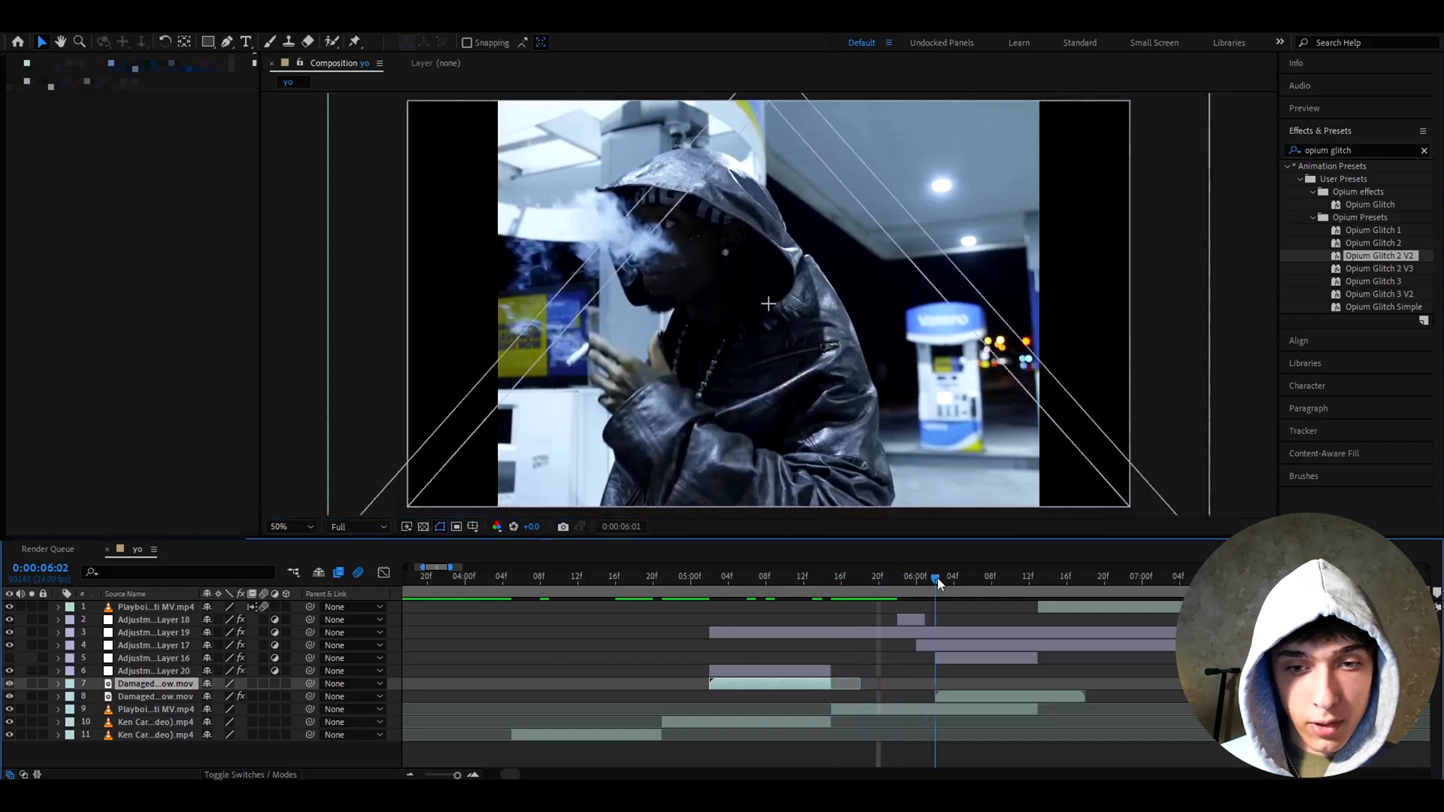
left_click(938, 576)
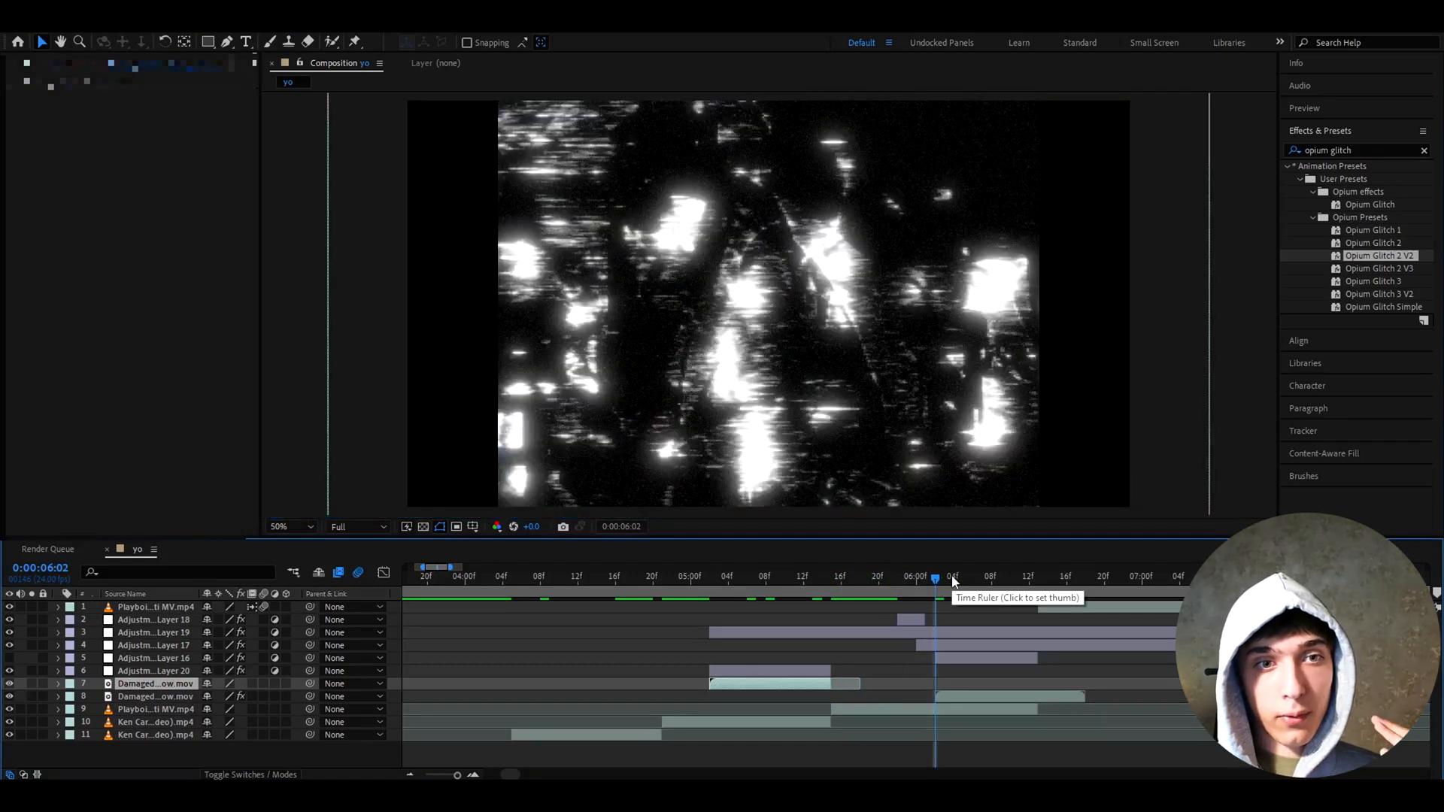